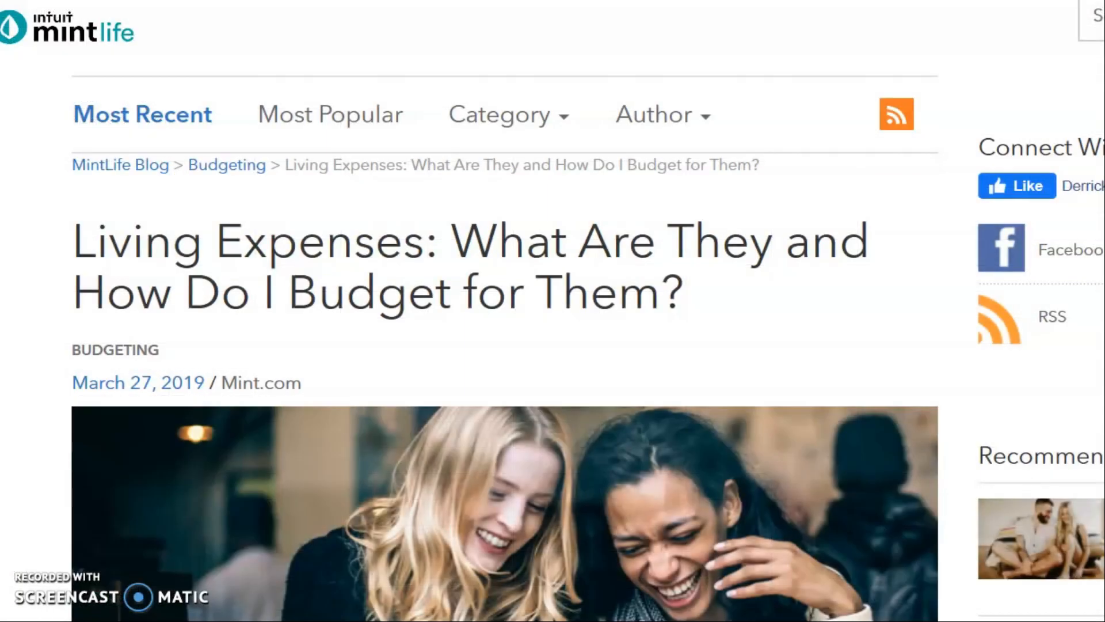
Scroll the Mint.com article down to the categorized living expenses list.
{"action": "scroll", "scroll_direction": "down", "scroll_amount": 3}
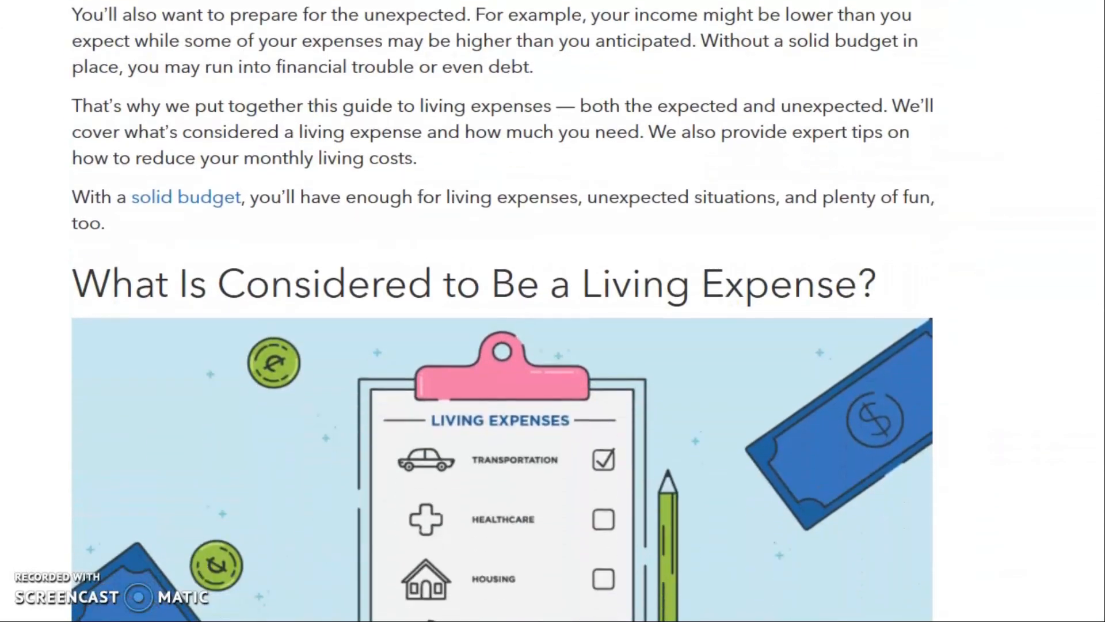
{"action": "scroll", "scroll_direction": "down", "scroll_amount": 3}
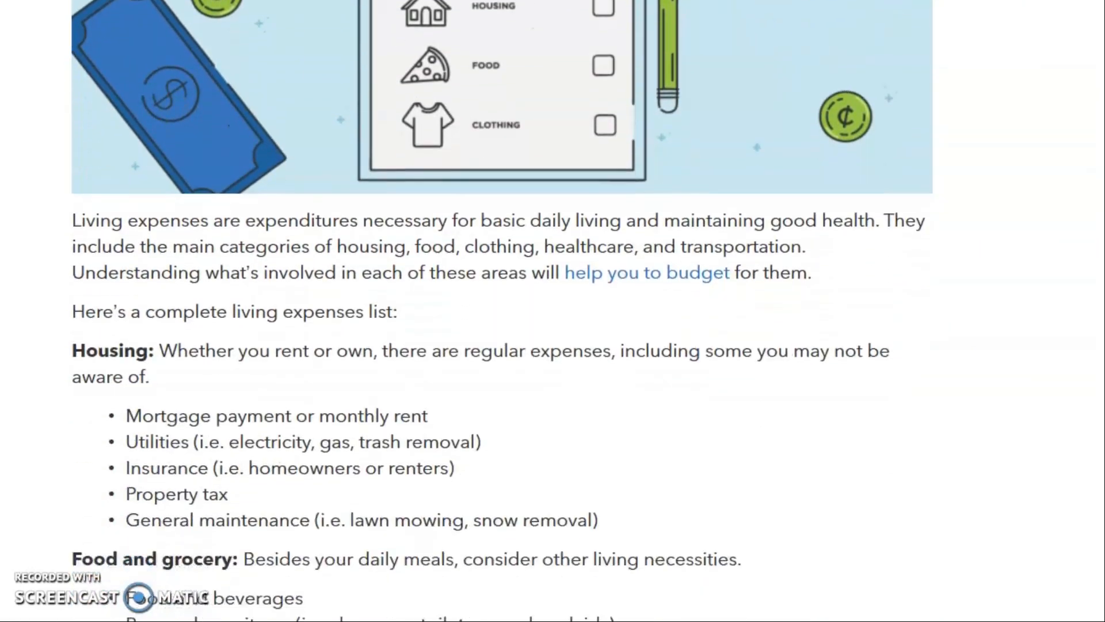
{"action": "scroll", "scroll_direction": "down", "scroll_amount": 3}
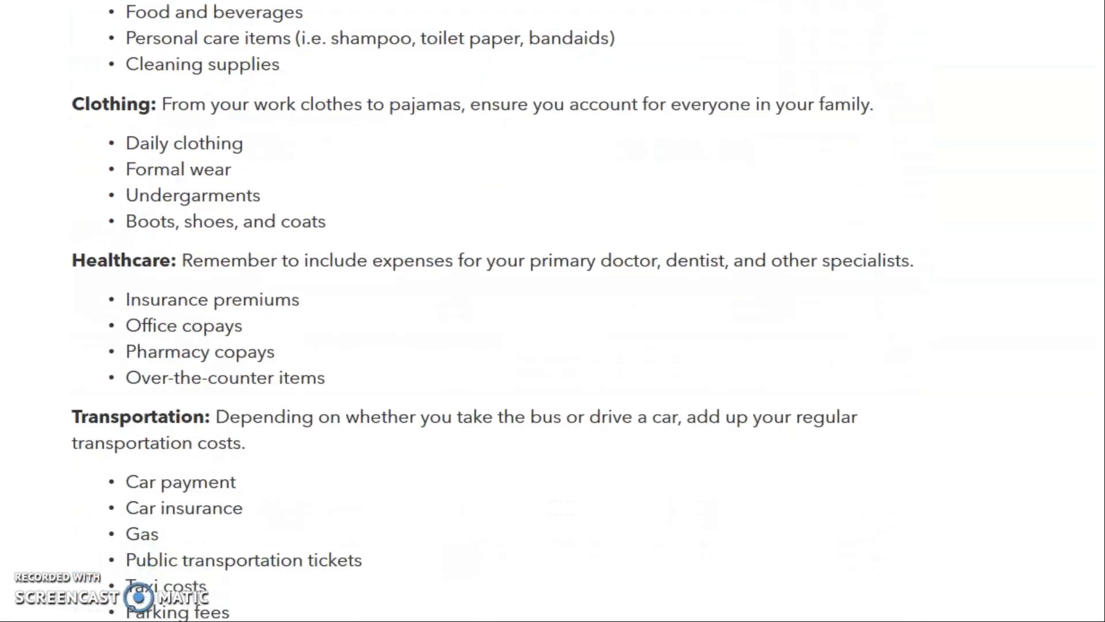
{"action": "scroll", "scroll_direction": "down", "scroll_amount": 3}
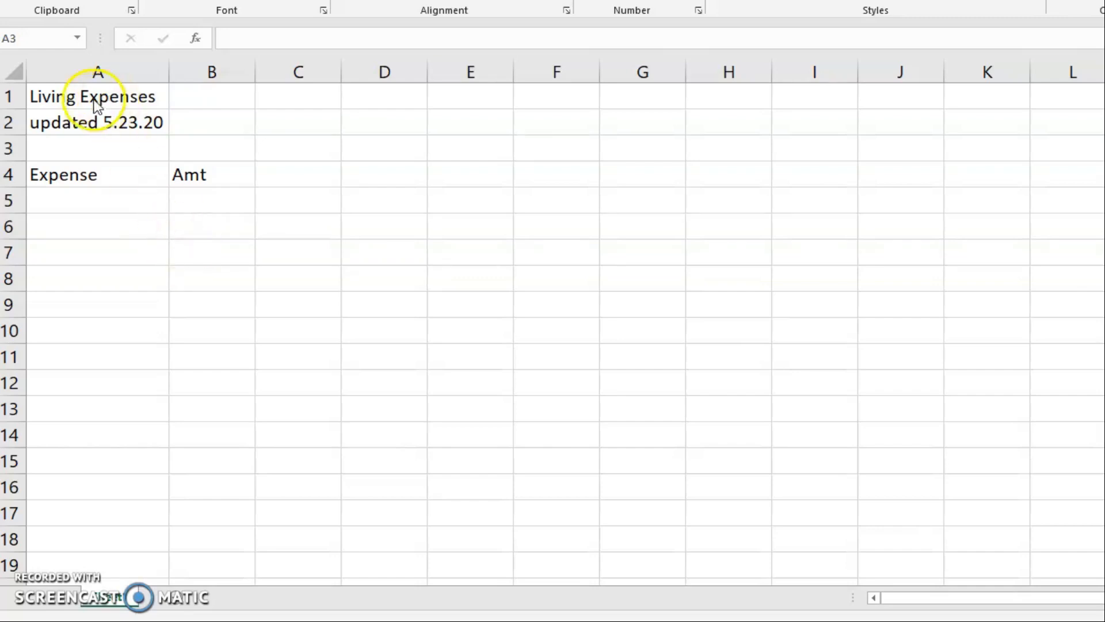
Enter Mortgage in A5 with an amount of 845.77 in B5.
{"action": "left_click", "coordinate": [98, 148]}
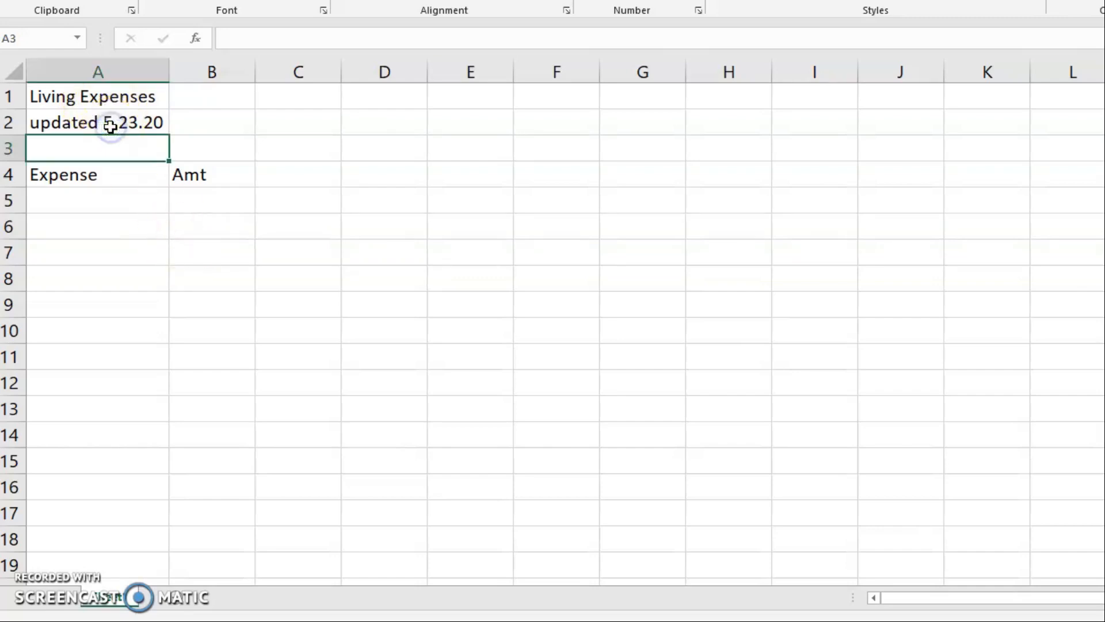
{"action": "left_click", "coordinate": [212, 174]}
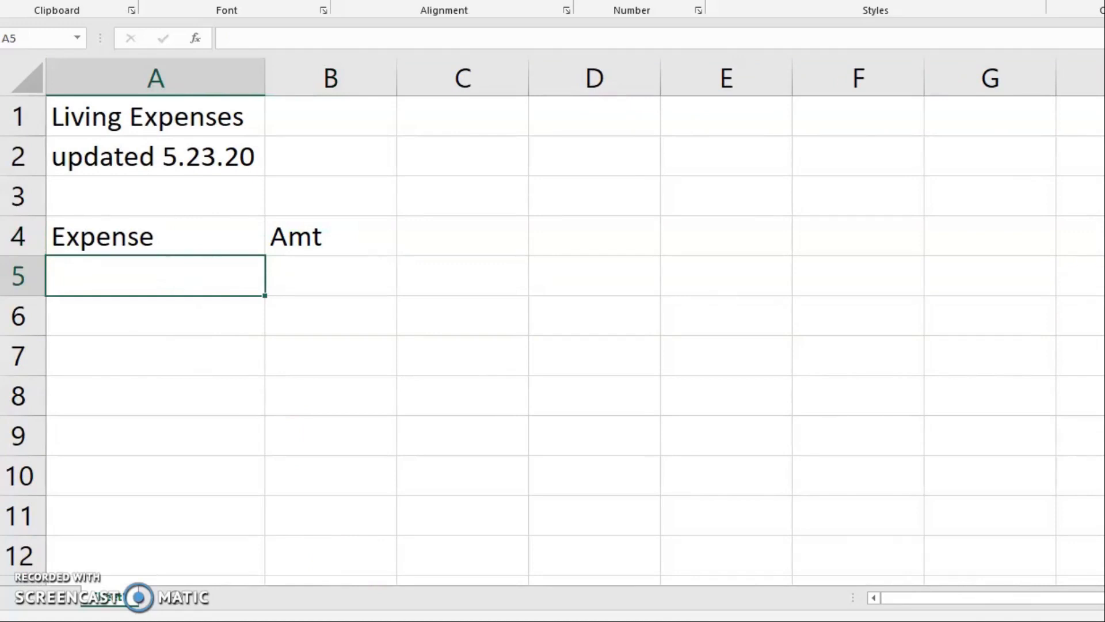
{"action": "mouse_move", "coordinate": [712, 281]}
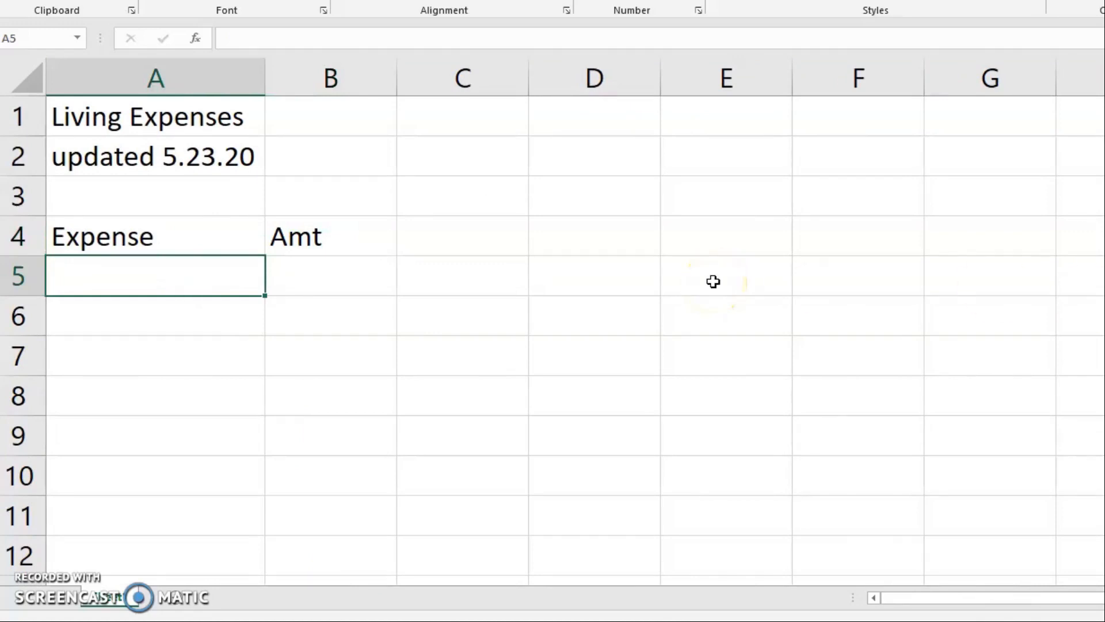
{"action": "type", "text": "Mora"}
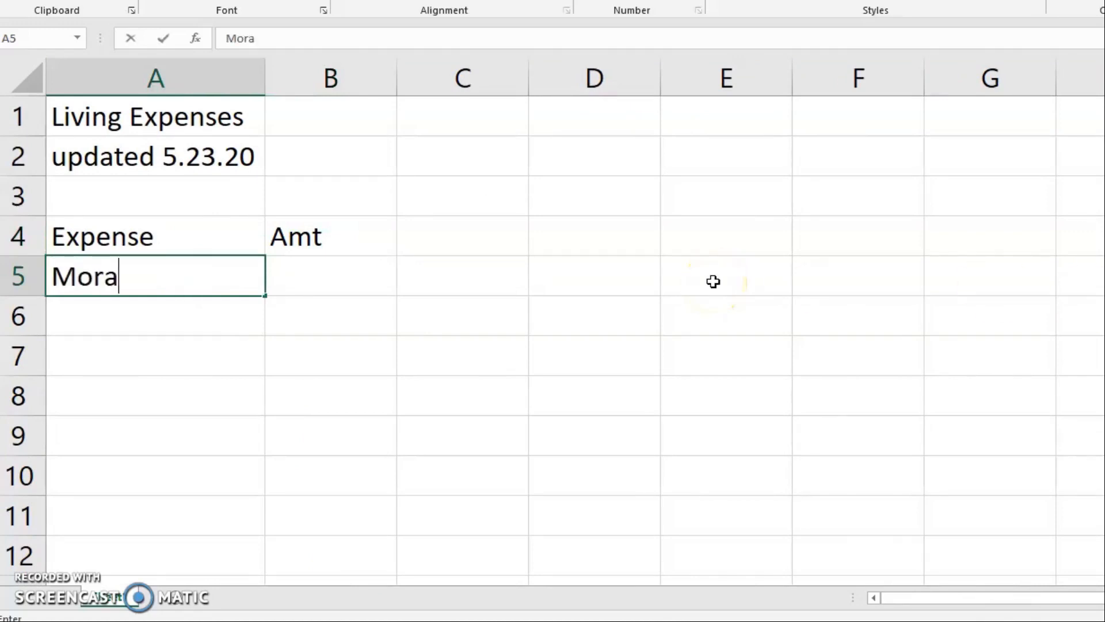
{"action": "type", "text": "tgage"}
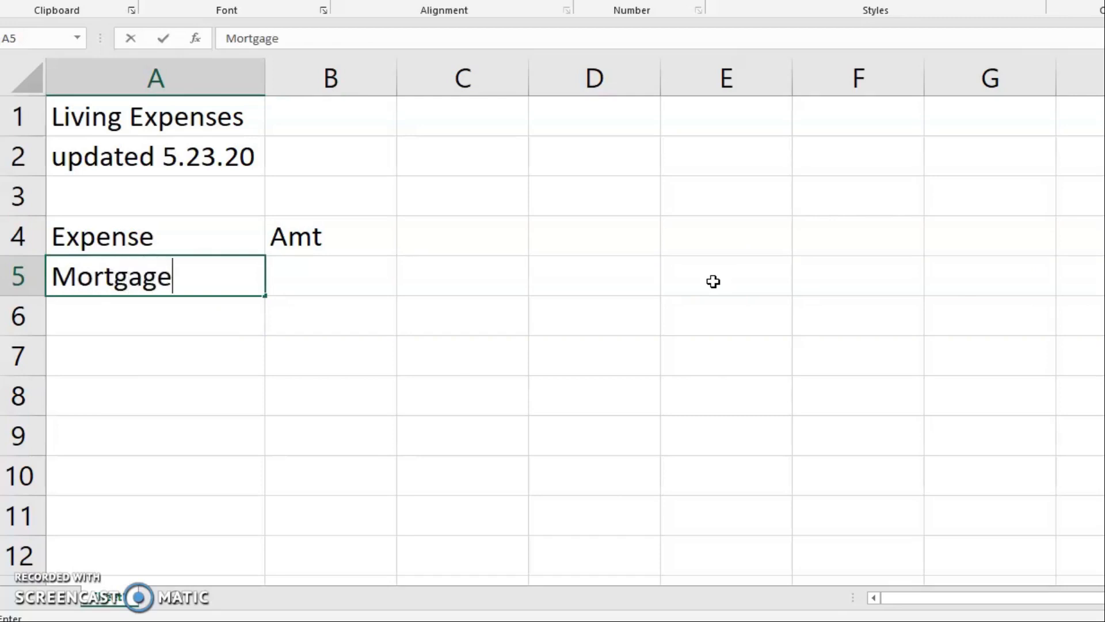
{"action": "key", "text": "tab"}
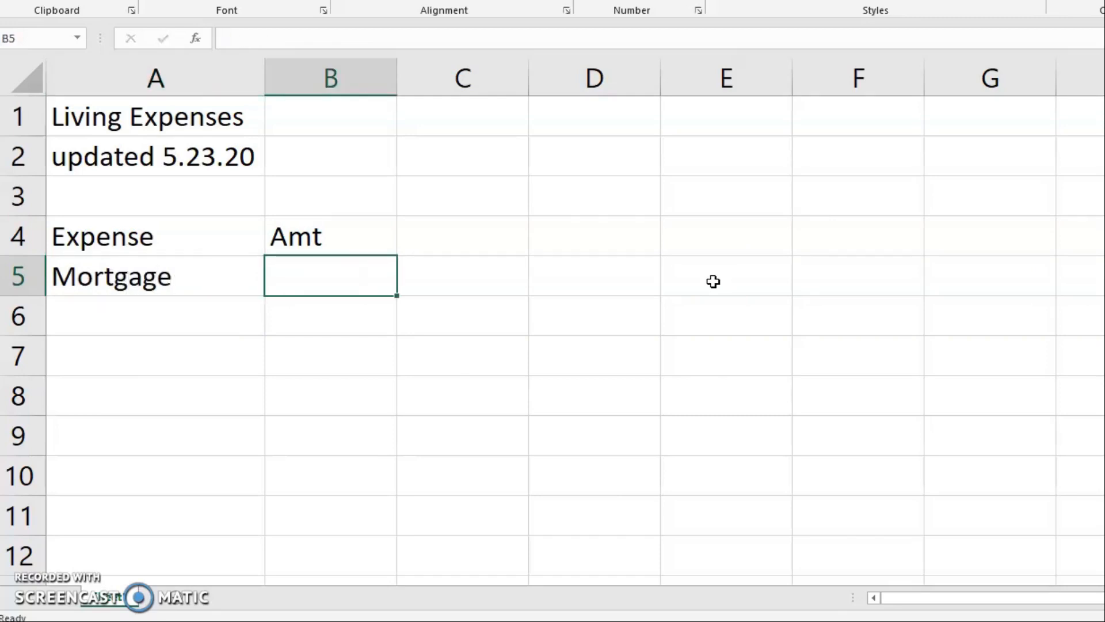
{"action": "type", "text": "845.7"}
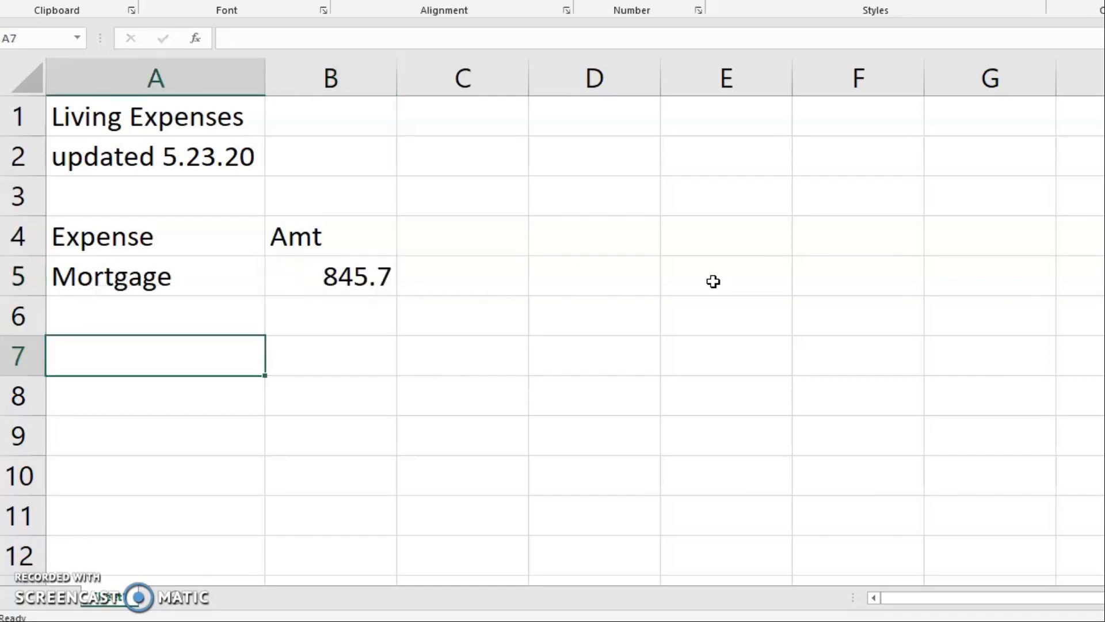
{"action": "left_click", "coordinate": [330, 275]}
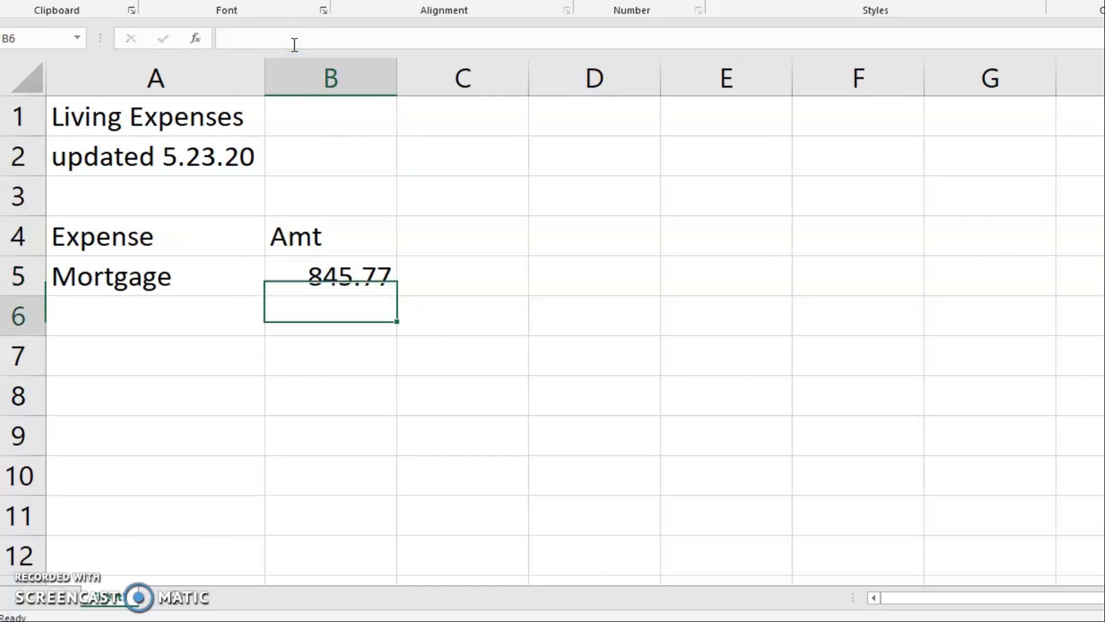
{"action": "mouse_move", "coordinate": [724, 178]}
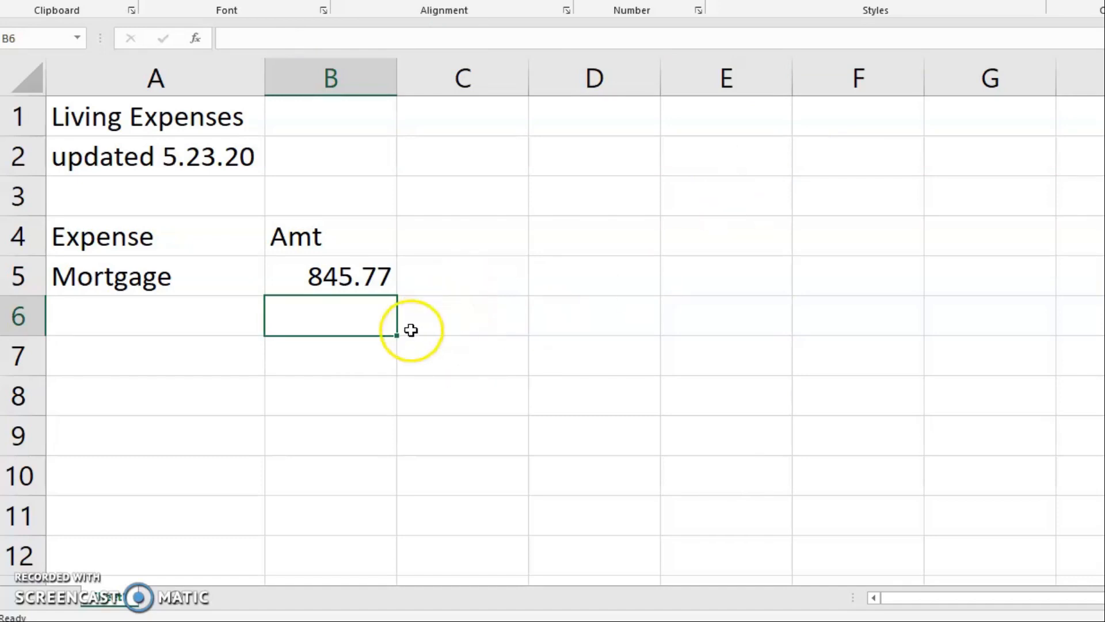
{"action": "mouse_move", "coordinate": [644, 285]}
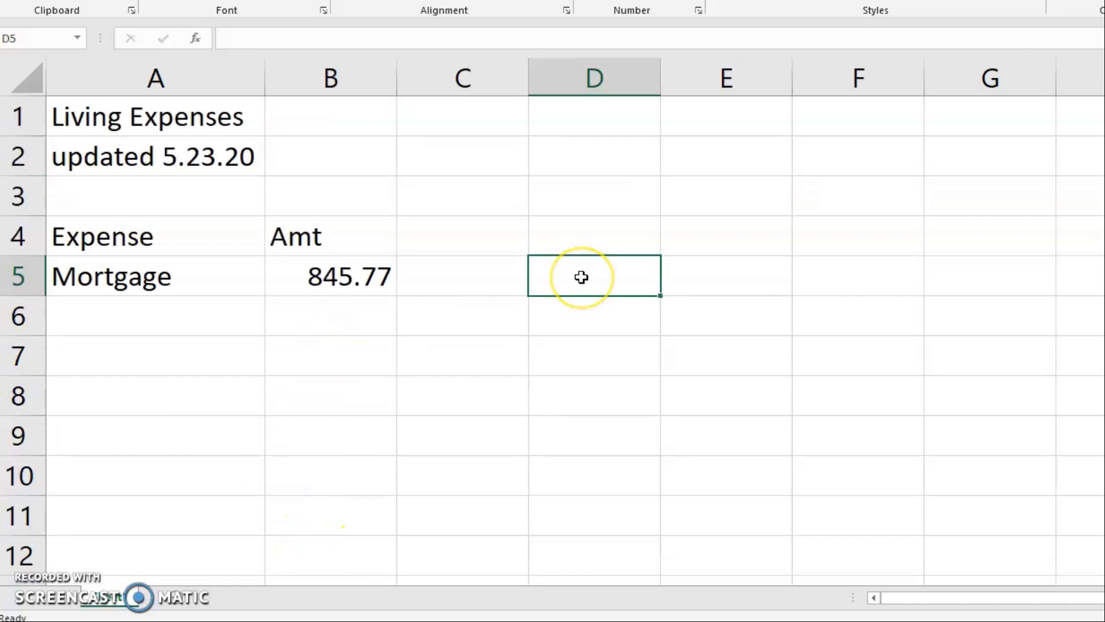
Enter =SUM(B5:B30) in D5 to total the amount column, showing $845.77.
{"action": "type", "text": "=s"}
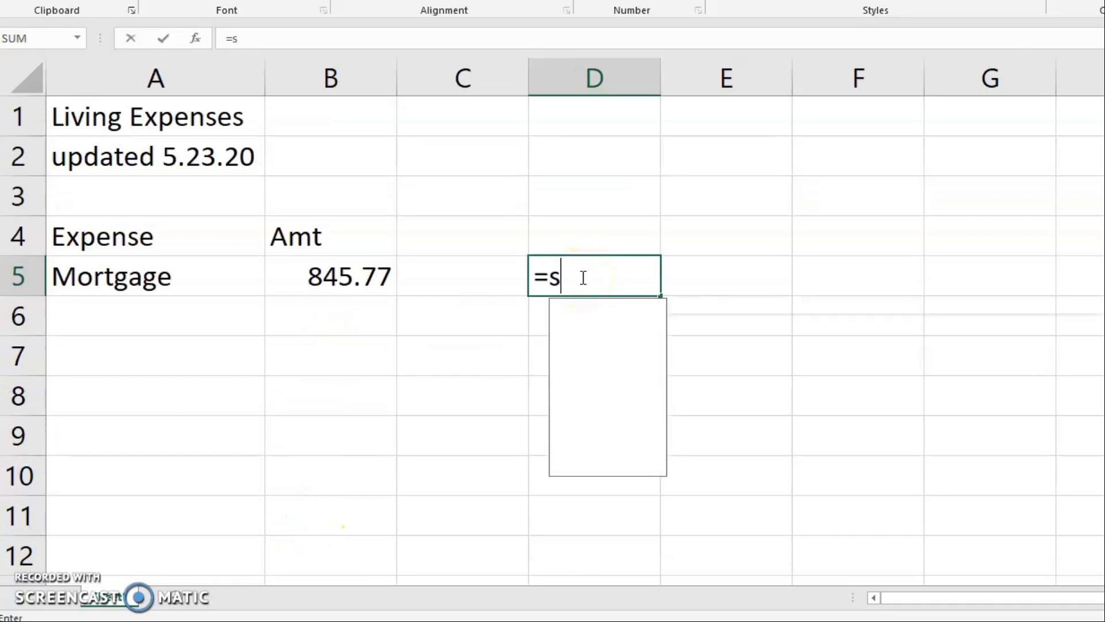
{"action": "type", "text": "um("}
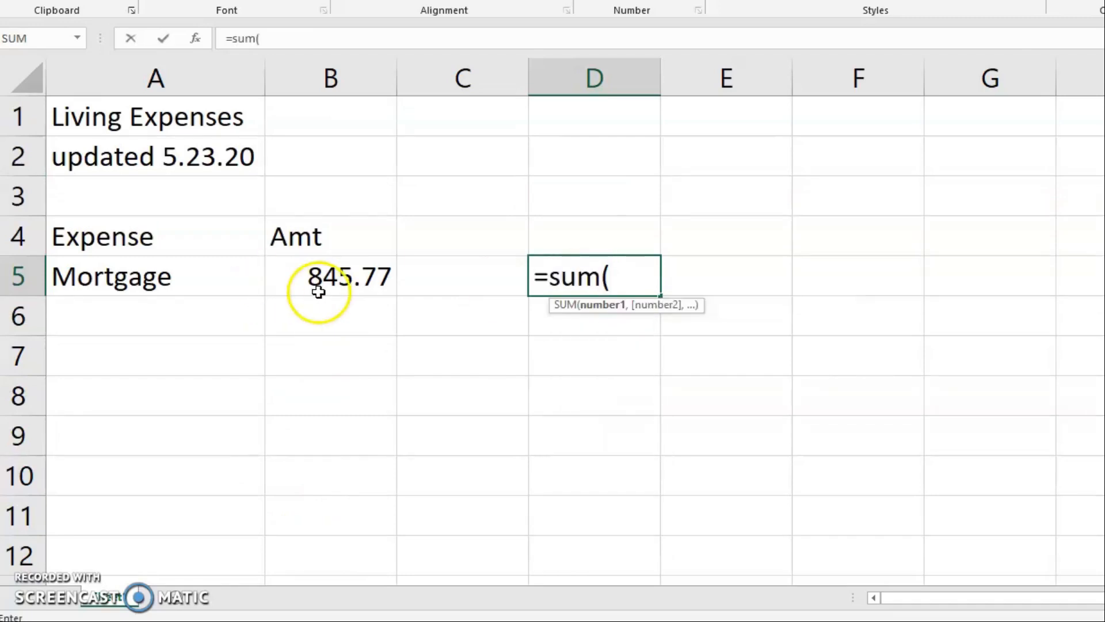
{"action": "left_click_drag", "start_coordinate": [330, 276], "coordinate": [330, 550]}
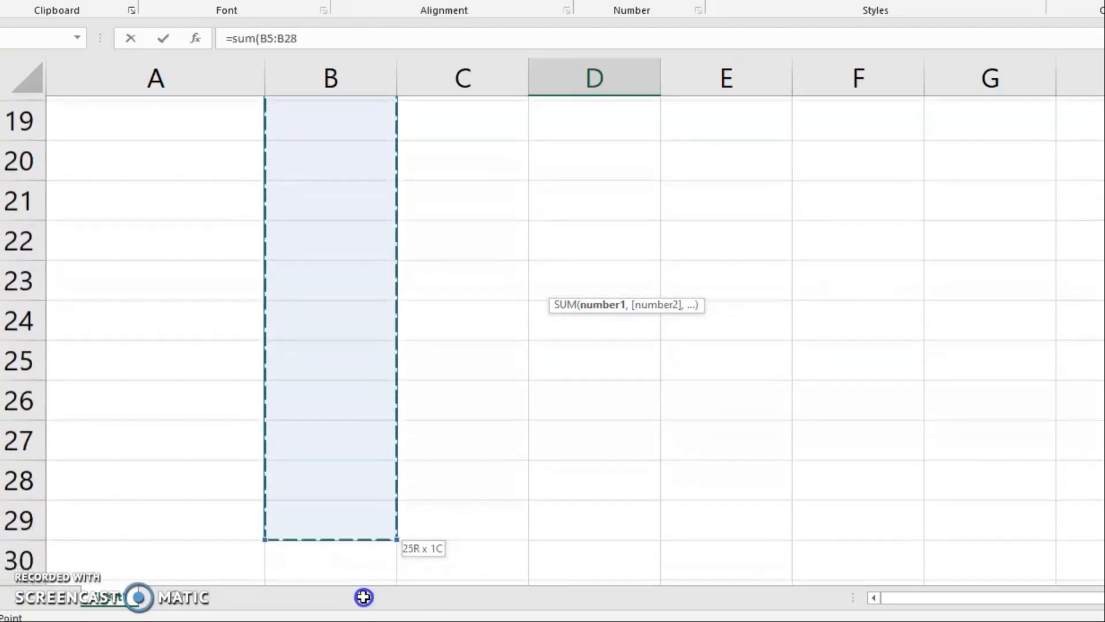
{"action": "left_click_drag", "start_coordinate": [330, 540], "coordinate": [352, 447]}
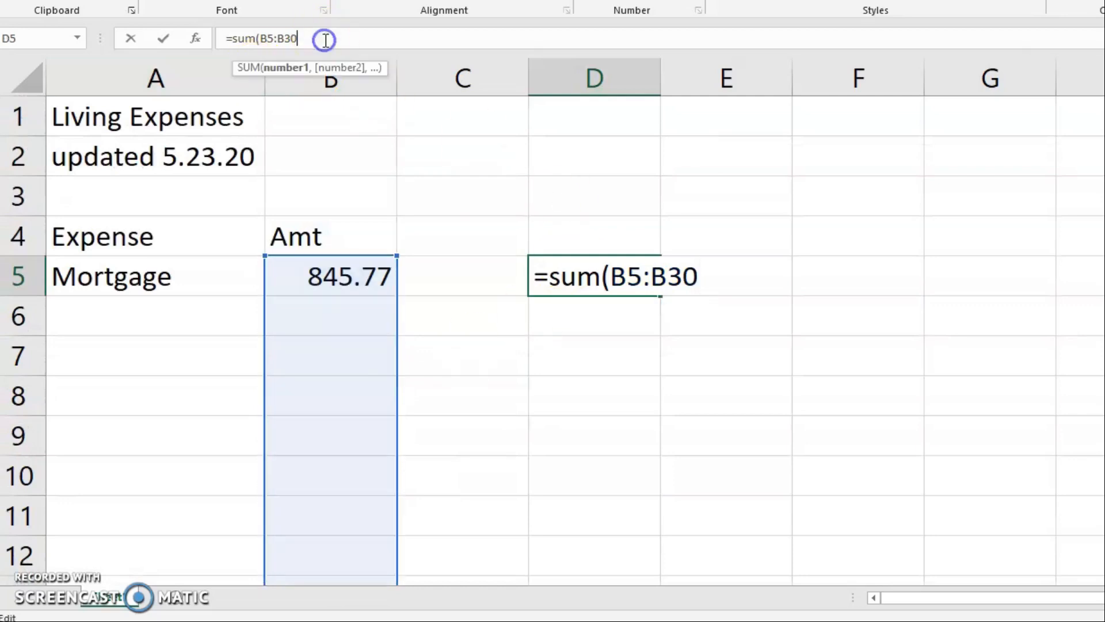
{"action": "type", "text": ")"}
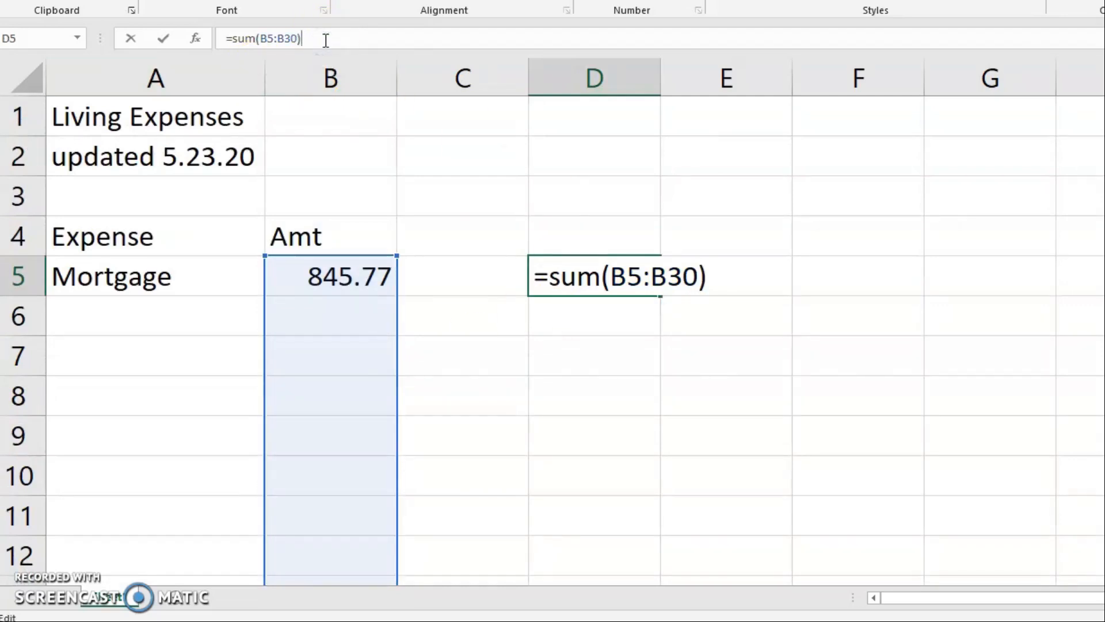
{"action": "key", "text": "enter"}
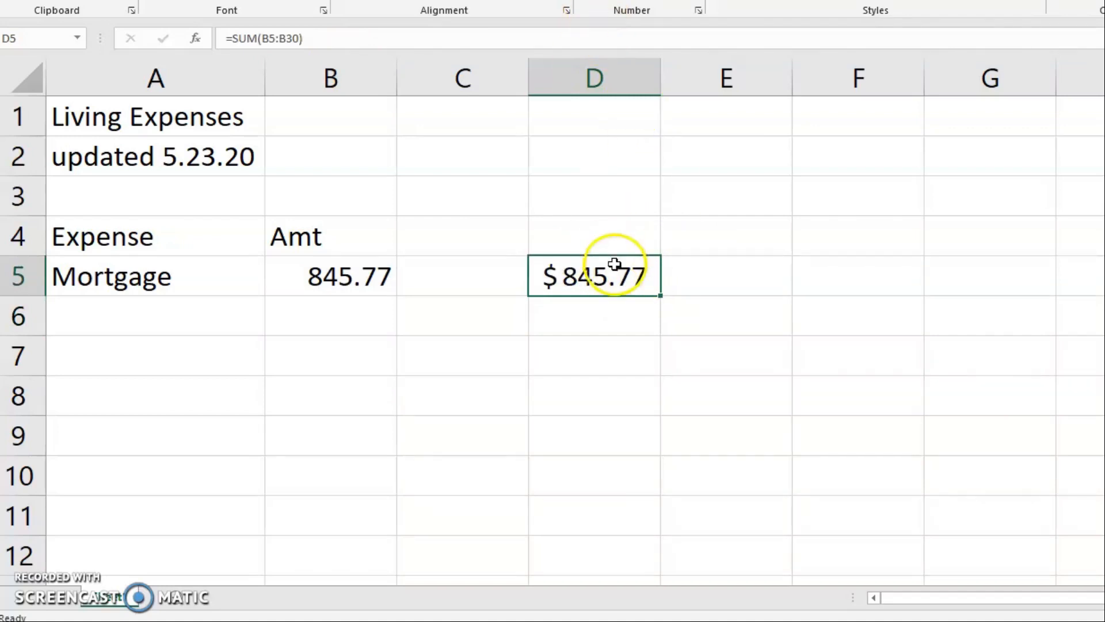
{"action": "mouse_move", "coordinate": [754, 285]}
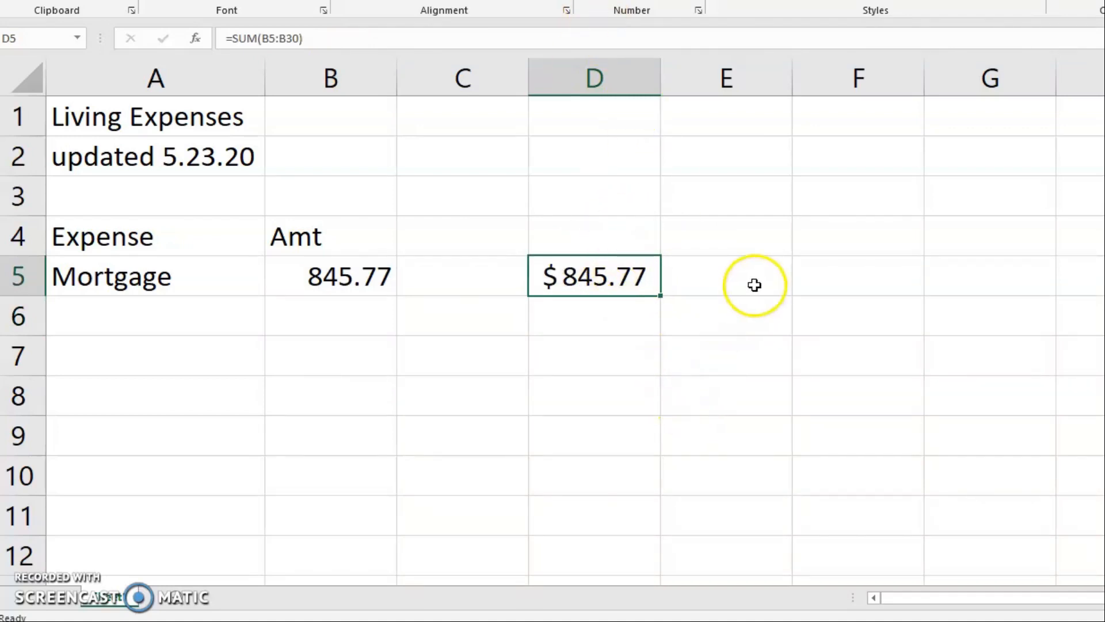
{"action": "left_click", "coordinate": [725, 275]}
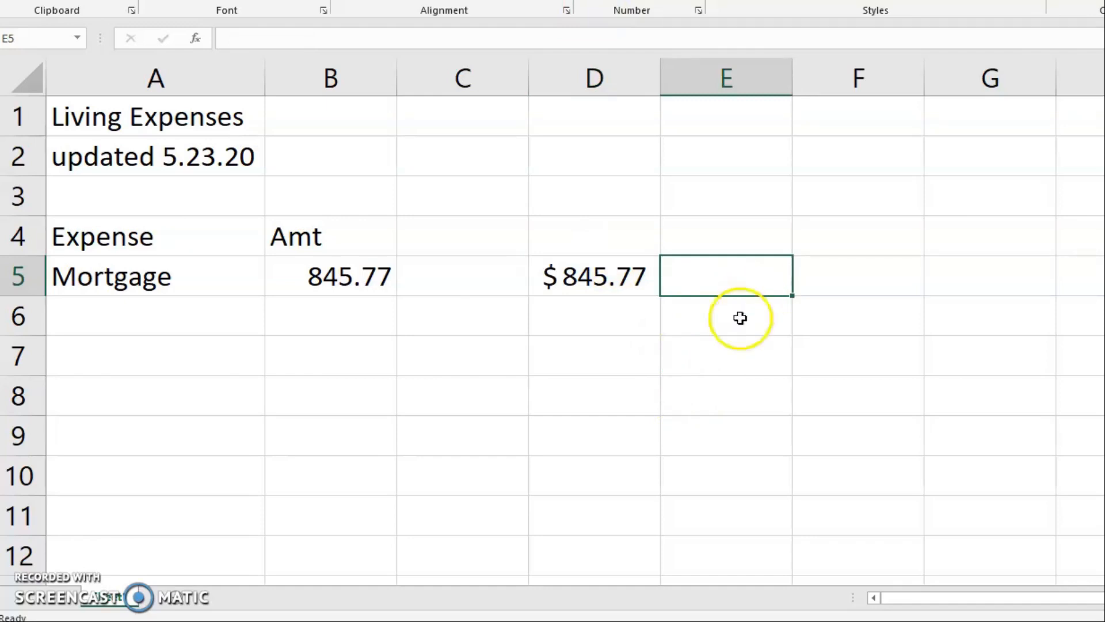
{"action": "mouse_move", "coordinate": [602, 277]}
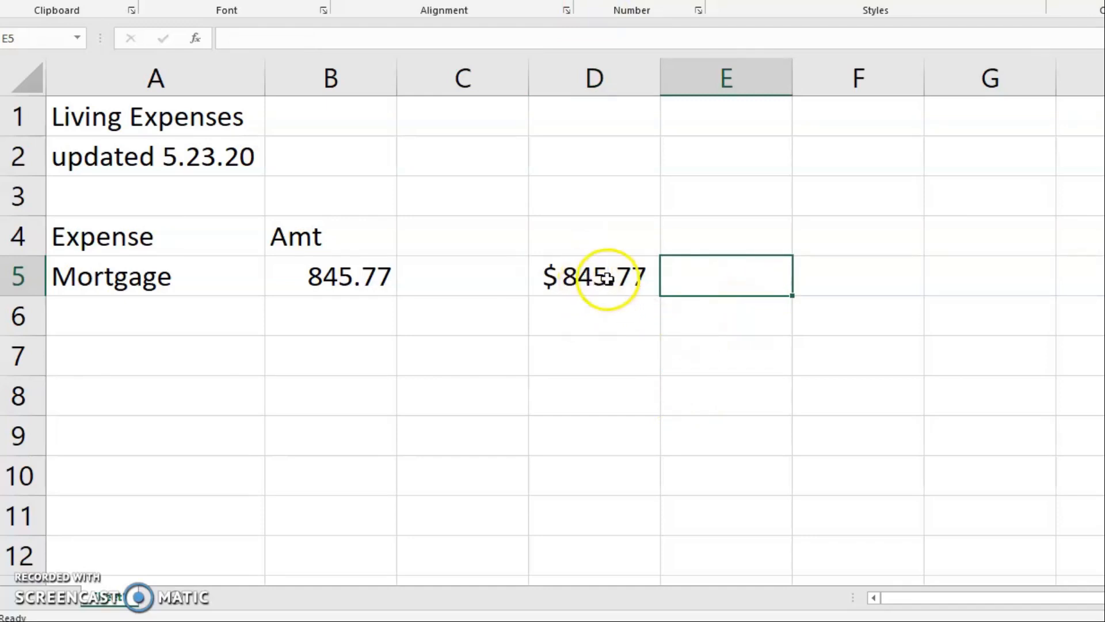
{"action": "mouse_move", "coordinate": [625, 326]}
{"action": "type", "text": "$2,537.31"}
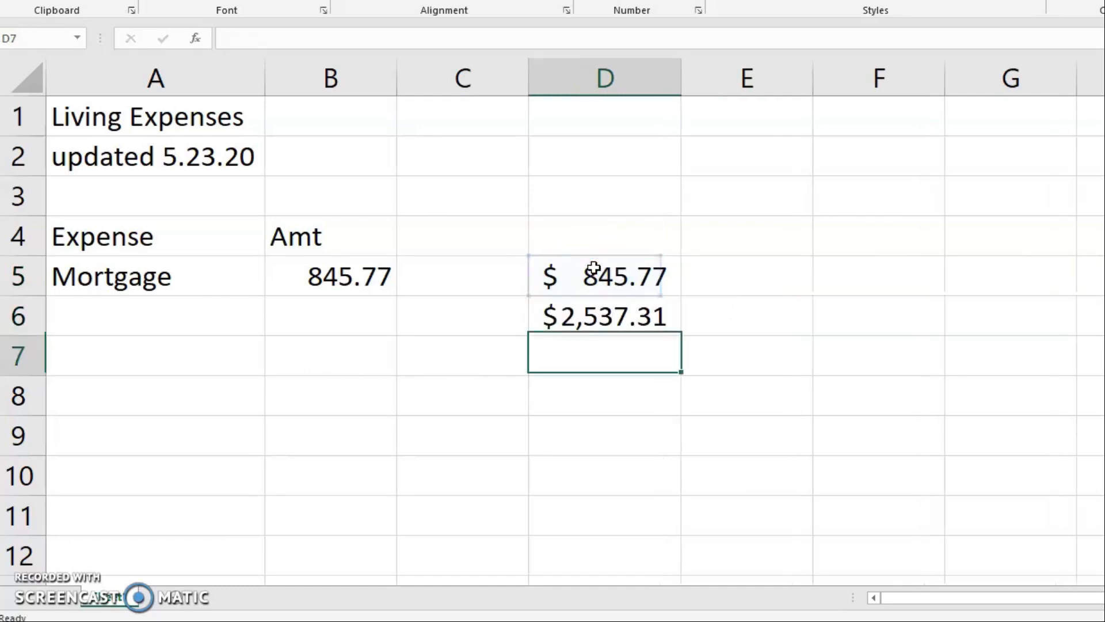
Label the three-month figure '3 mths' and add =D5*6 below it for the six-month total.
{"action": "left_click", "coordinate": [746, 316]}
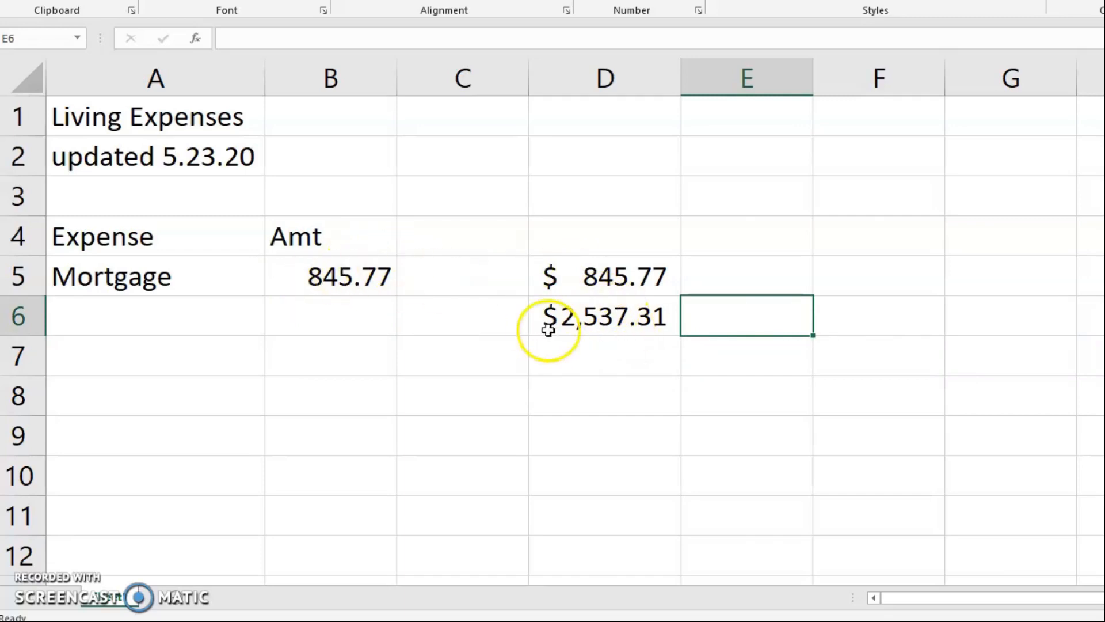
{"action": "type", "text": "3 m"}
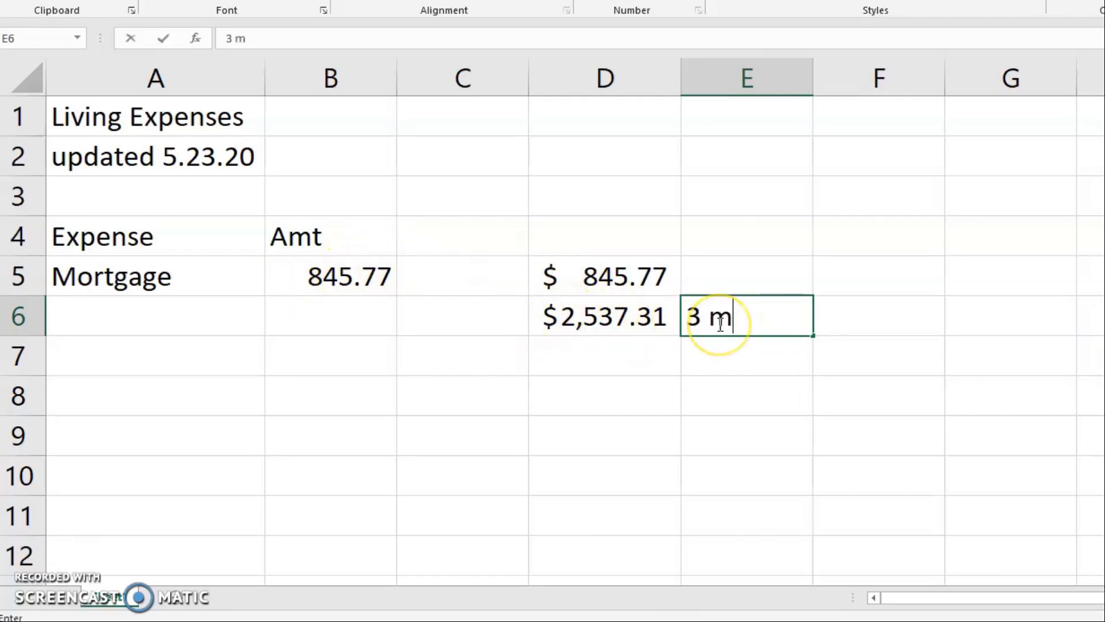
{"action": "type", "text": "ths"}
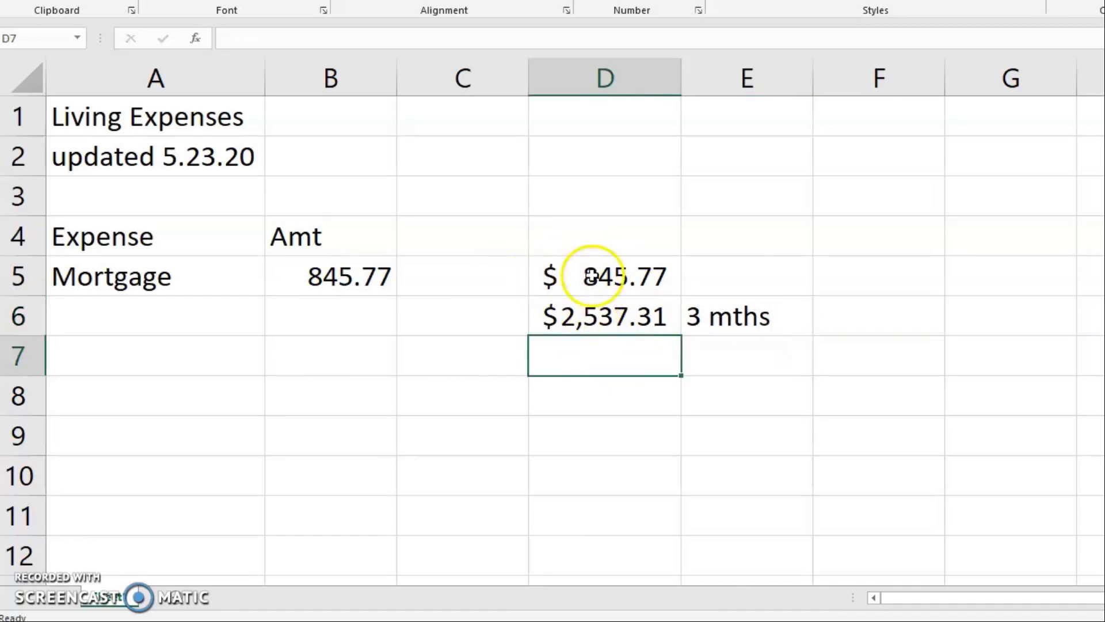
{"action": "mouse_move", "coordinate": [624, 351]}
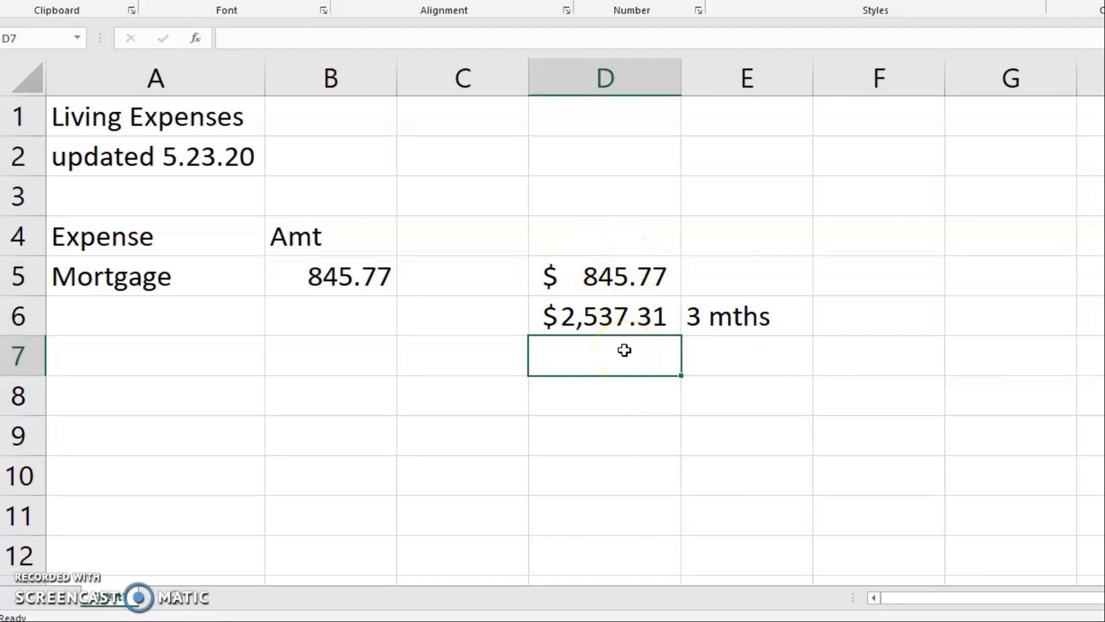
{"action": "type", "text": "="}
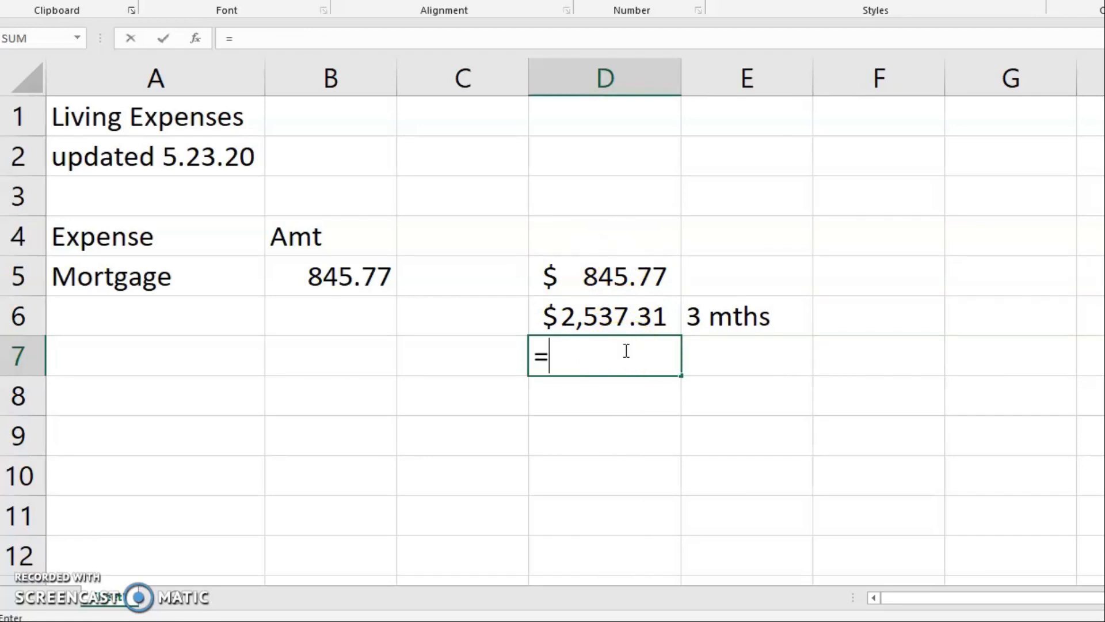
{"action": "left_click", "coordinate": [604, 275]}
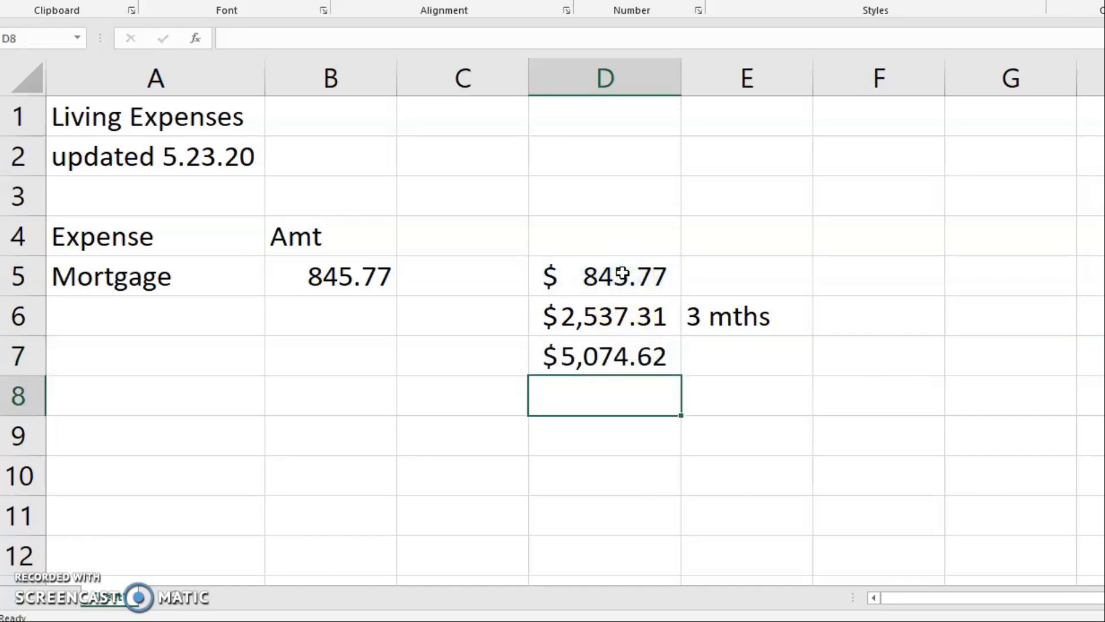
{"action": "type", "text": "6 mths"}
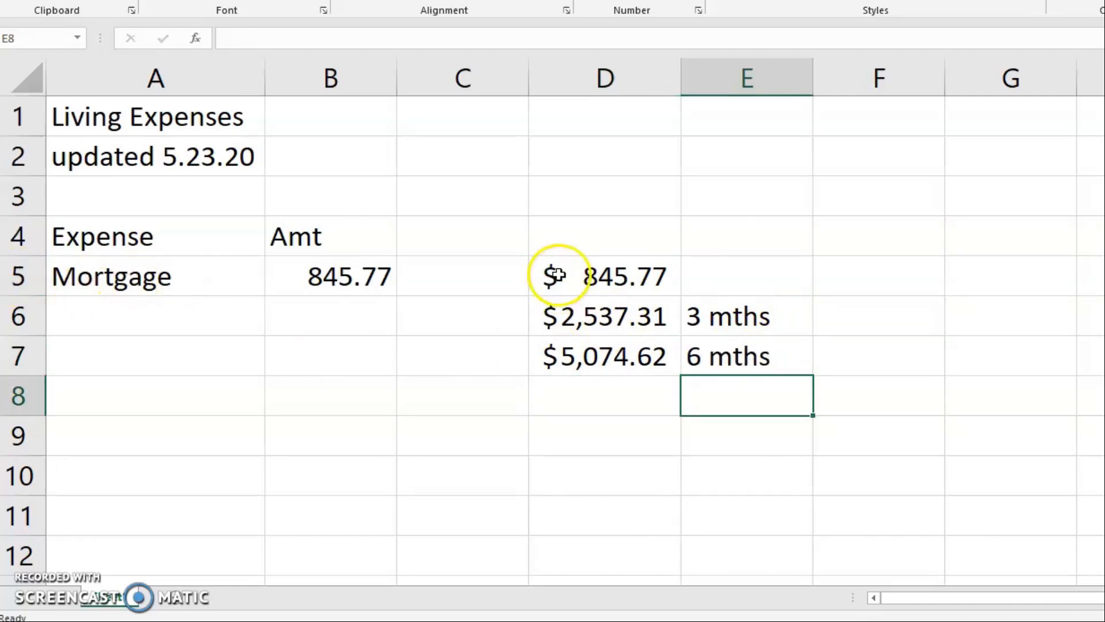
{"action": "mouse_move", "coordinate": [699, 301]}
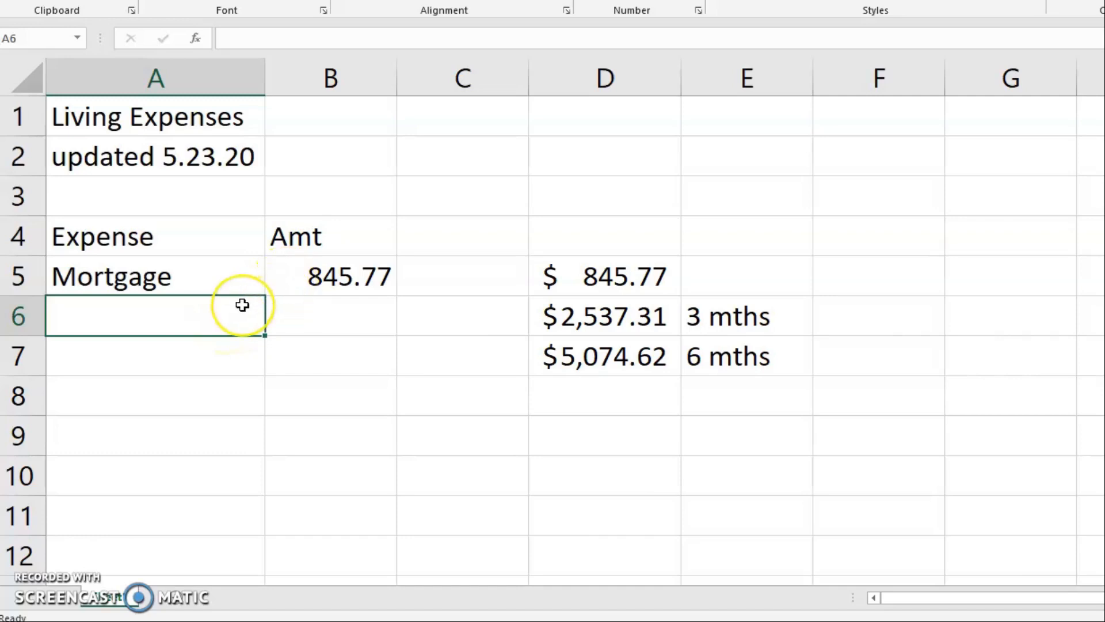
{"action": "mouse_move", "coordinate": [299, 275]}
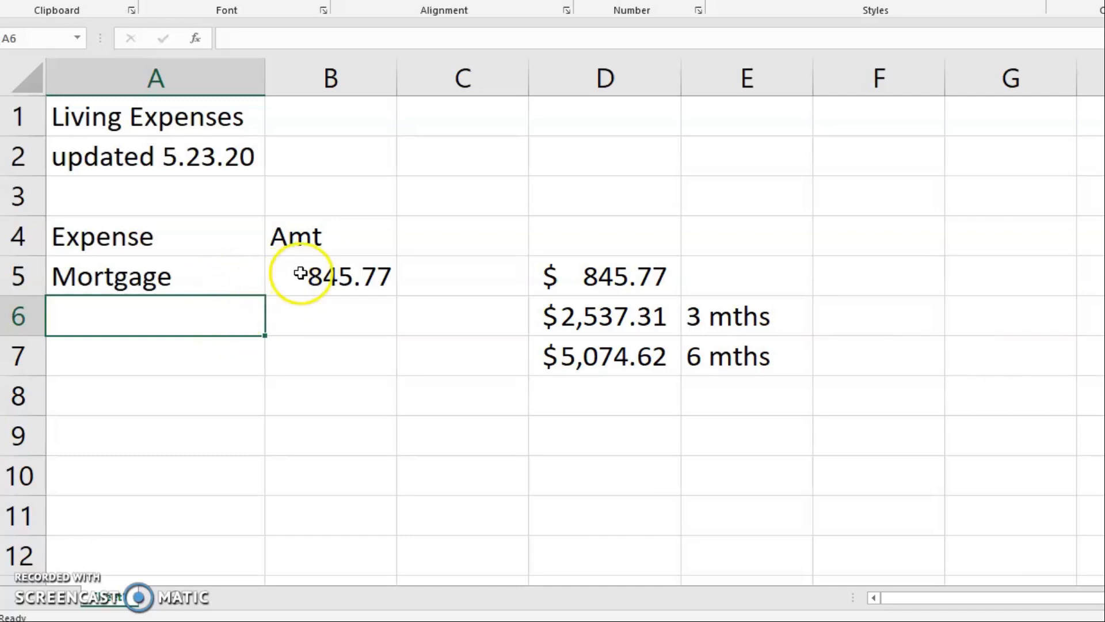
{"action": "mouse_move", "coordinate": [204, 301]}
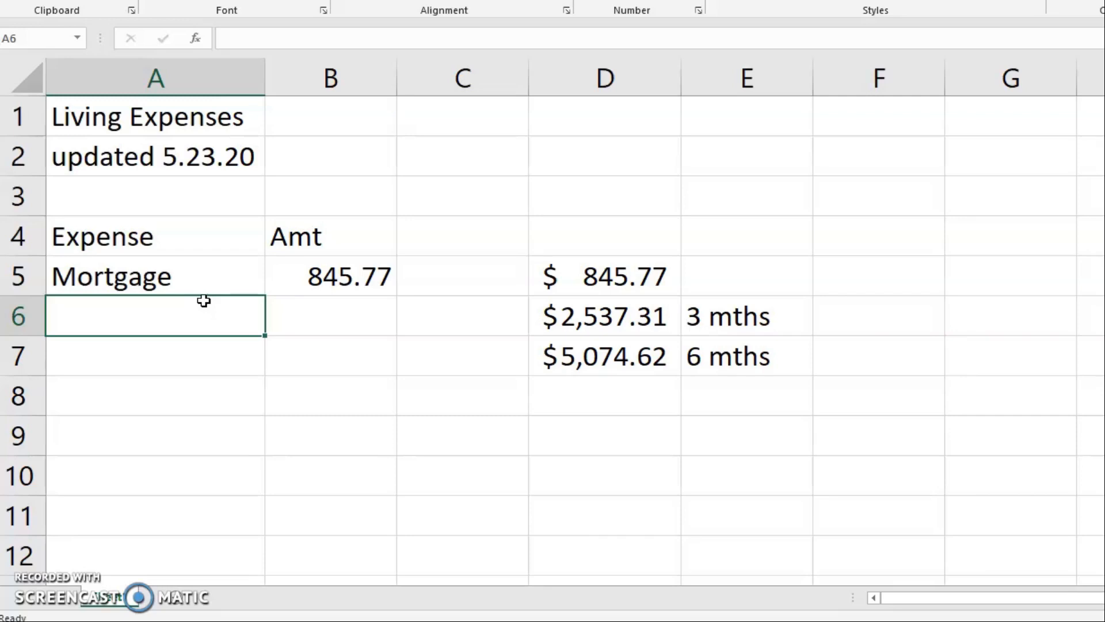
Add CPI 39.99, Duke 57.16 and Gas 68.65 in rows 6-8.
{"action": "type", "text": "CPI"}
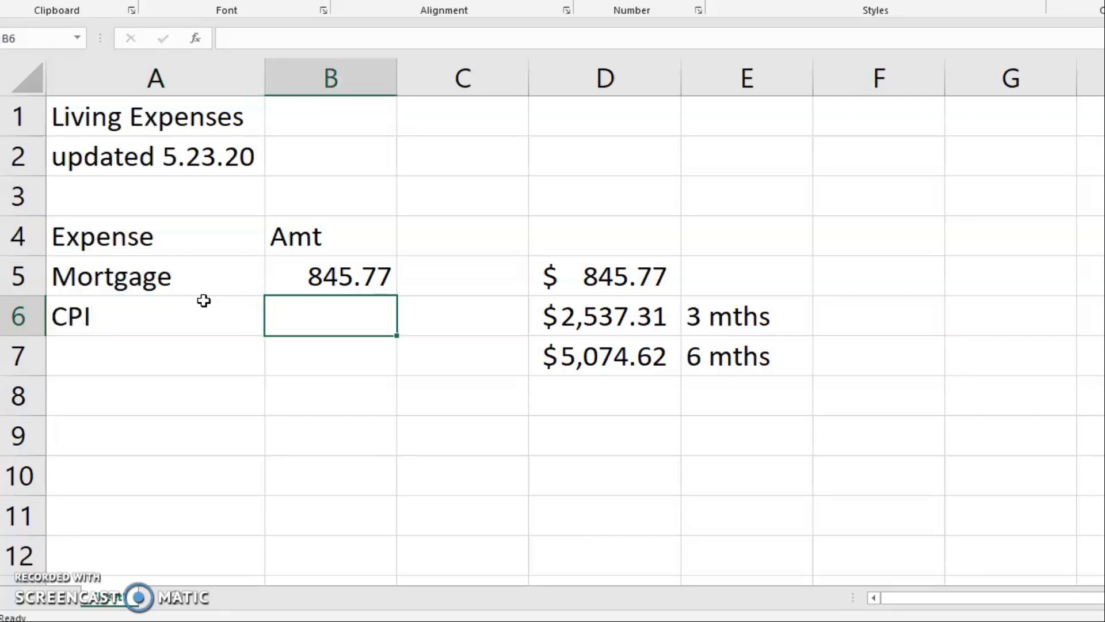
{"action": "type", "text": "39.99"}
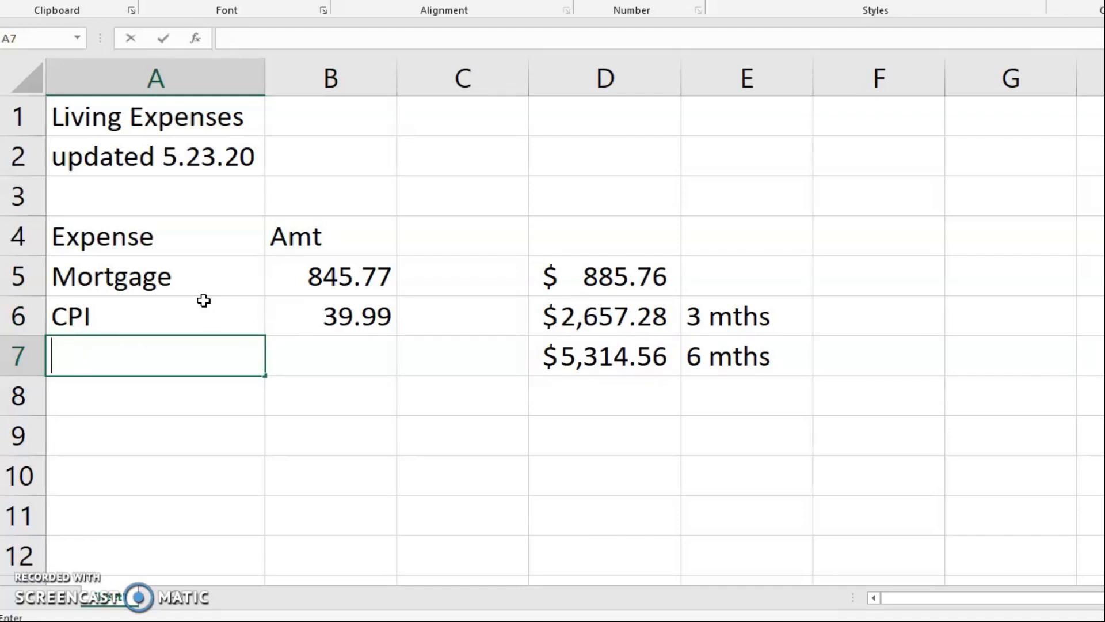
{"action": "type", "text": "Duke"}
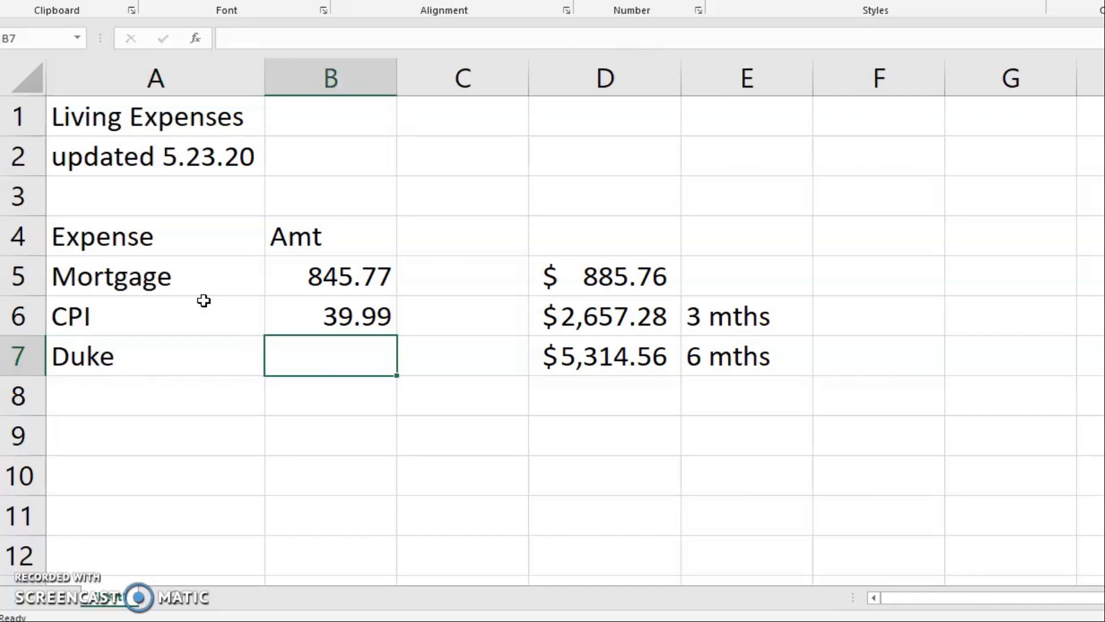
{"action": "type", "text": "57.16"}
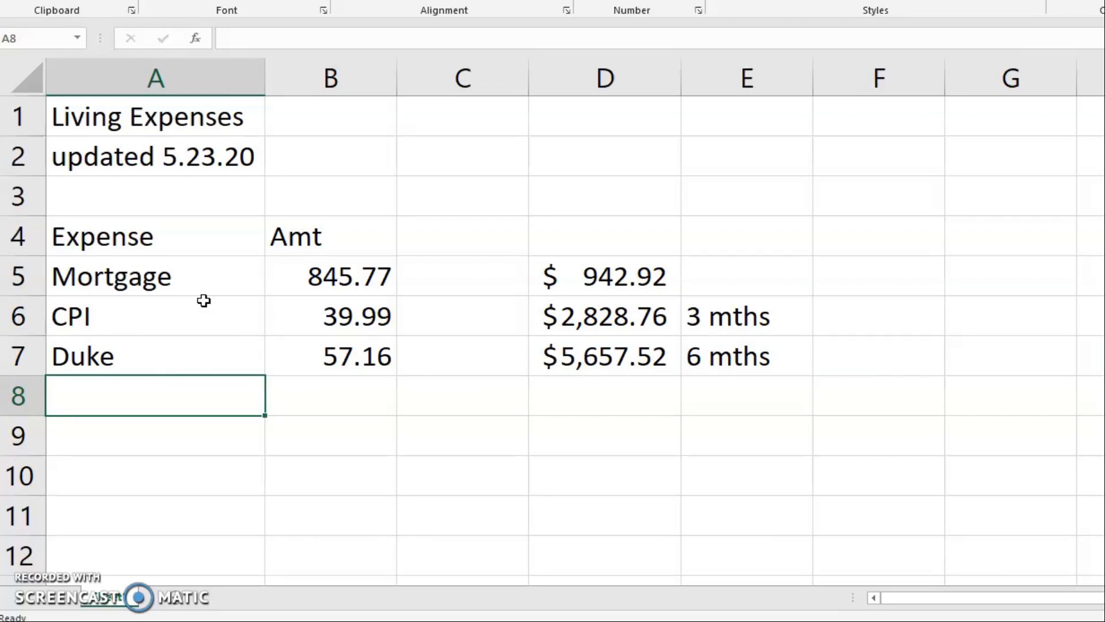
{"action": "type", "text": "Gas"}
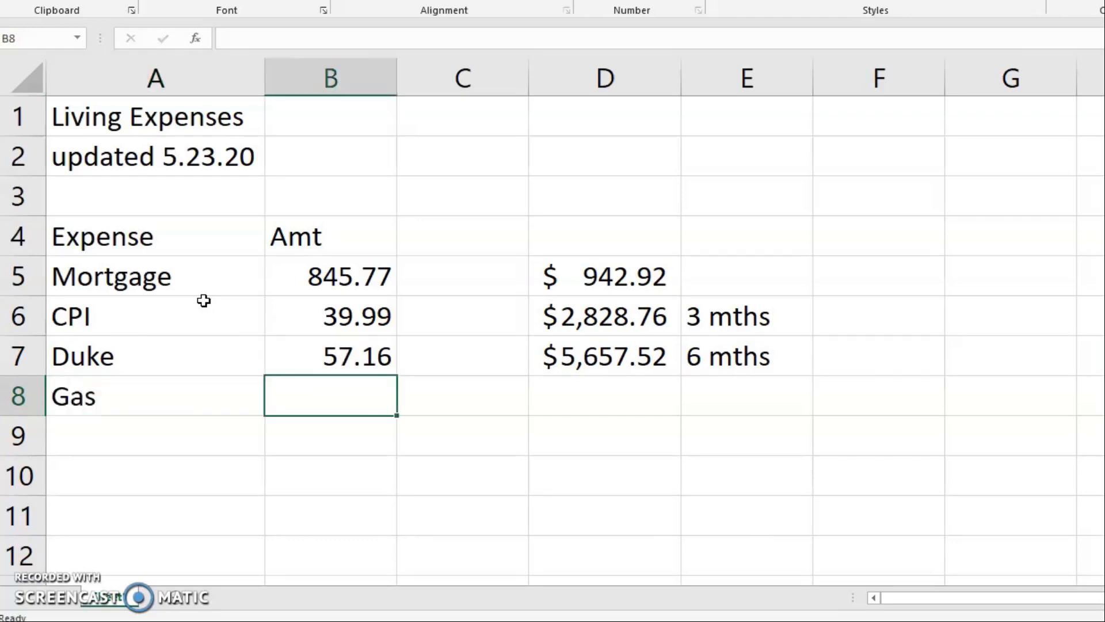
{"action": "type", "text": "68.65"}
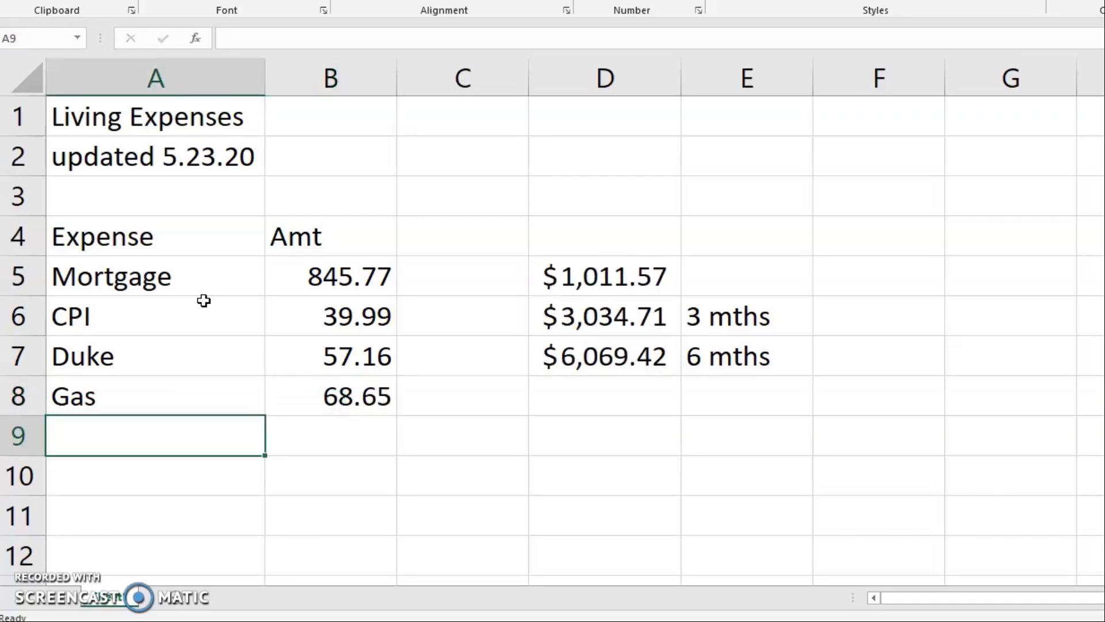
Add Water/Sewer 44.87 in row 9, capitalizing the label.
{"action": "type", "text": "w"}
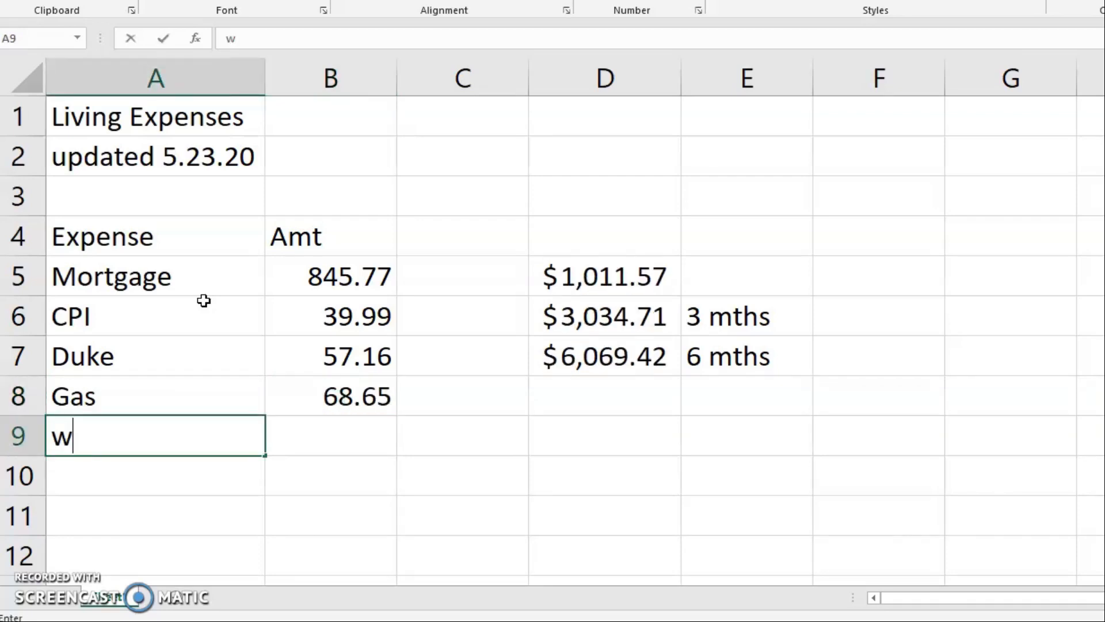
{"action": "type", "text": "ater/s"}
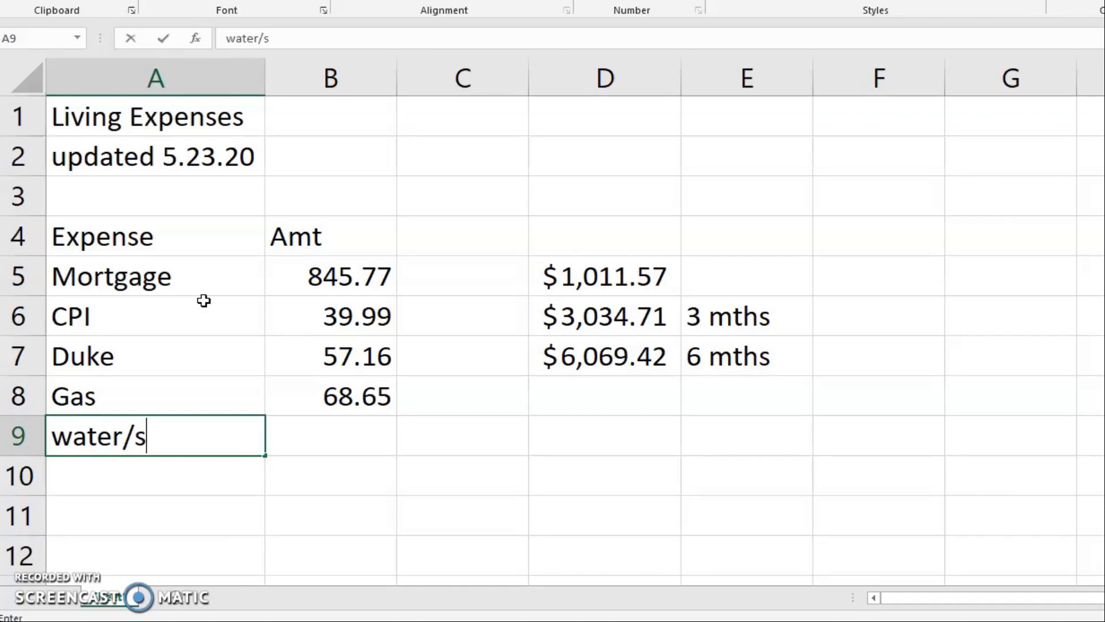
{"action": "type", "text": "Swe"}
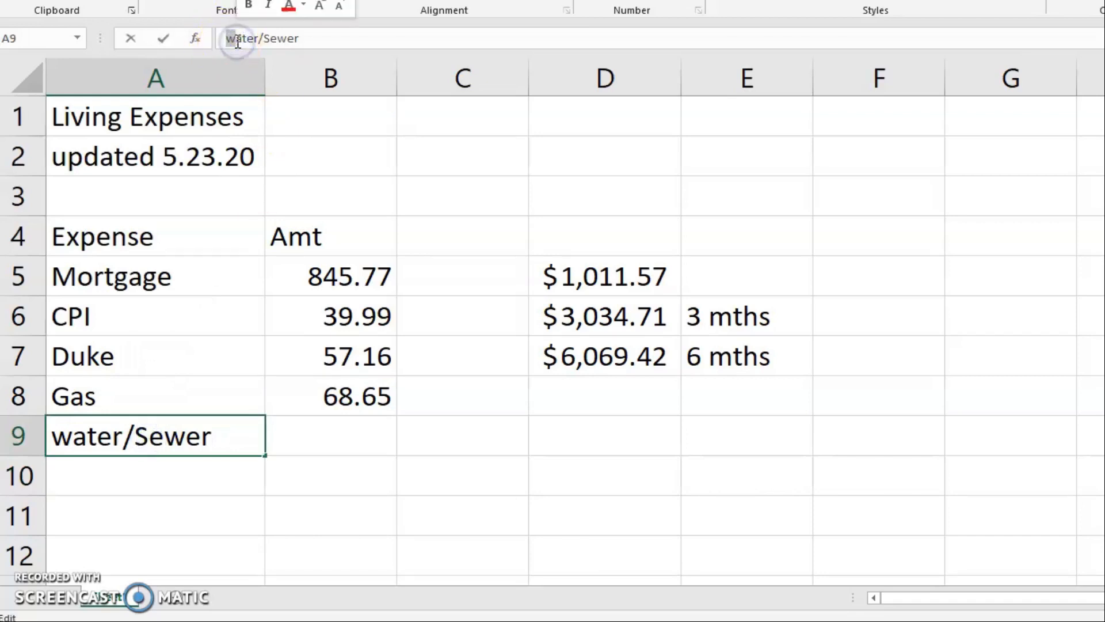
{"action": "left_click", "coordinate": [329, 436]}
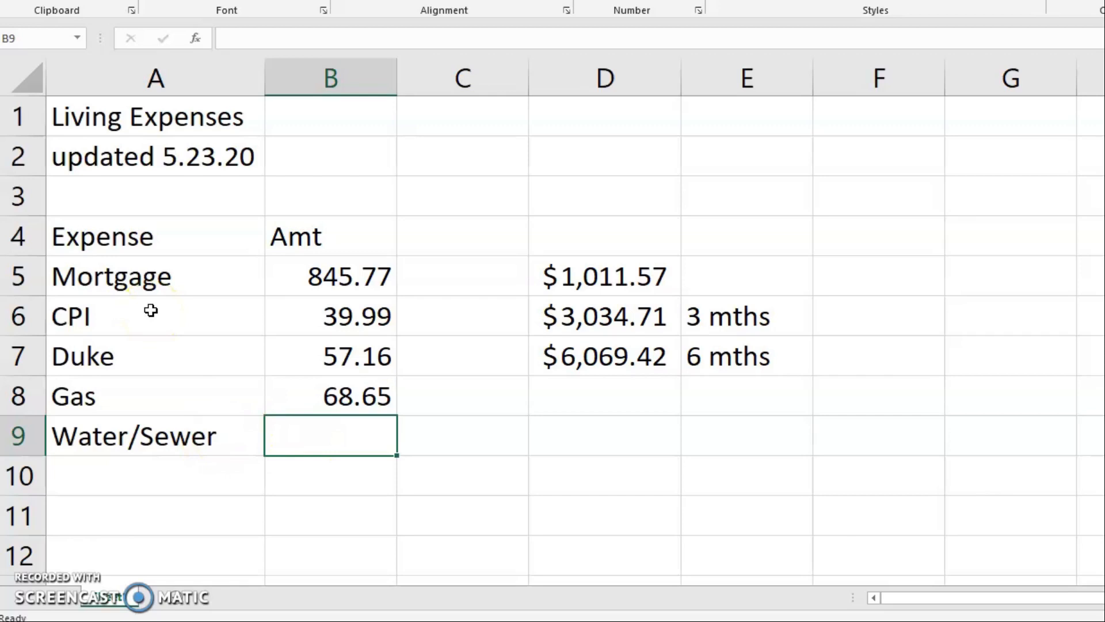
{"action": "type", "text": "44.87"}
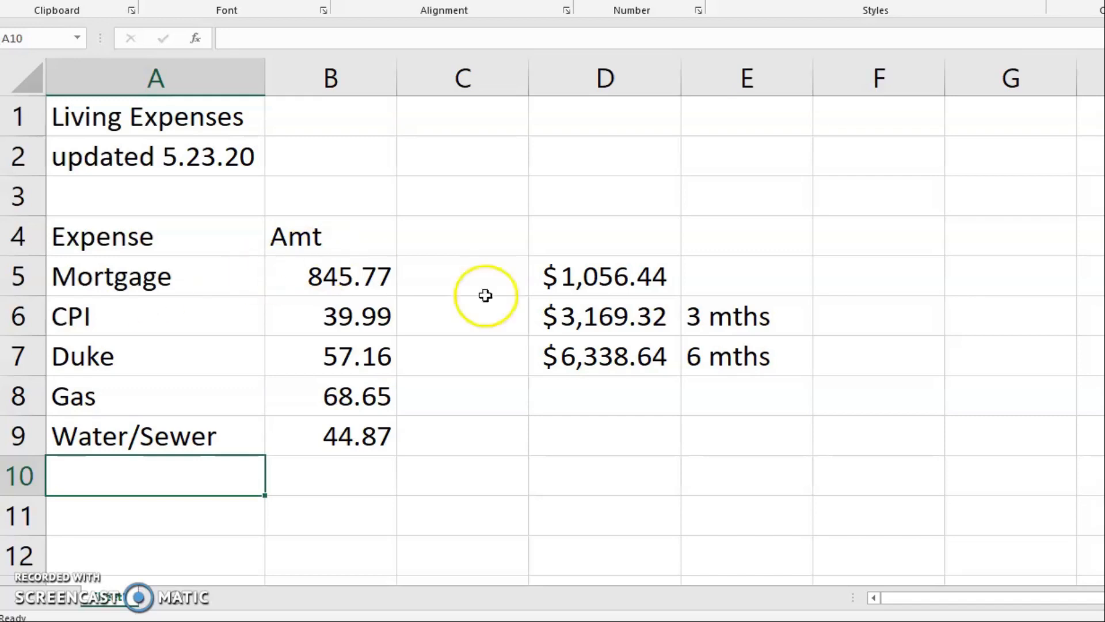
{"action": "mouse_move", "coordinate": [649, 316]}
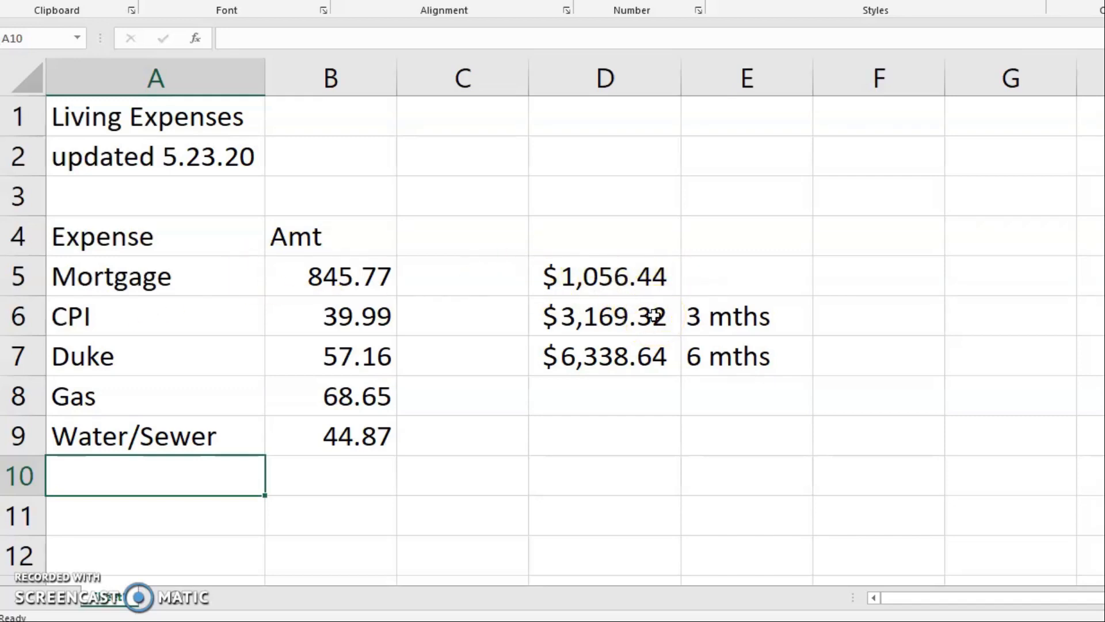
{"action": "mouse_move", "coordinate": [9, 454]}
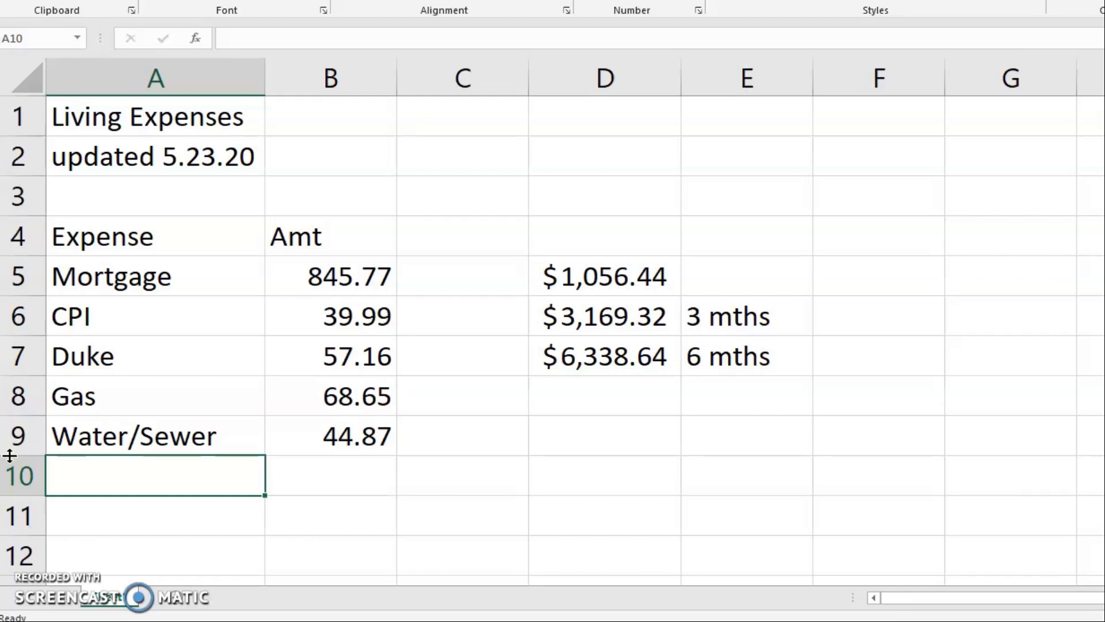
Add a Food expense of 500 in row 10.
{"action": "type", "text": "Food"}
{"action": "left_click", "coordinate": [330, 475]}
{"action": "type", "text": "500"}
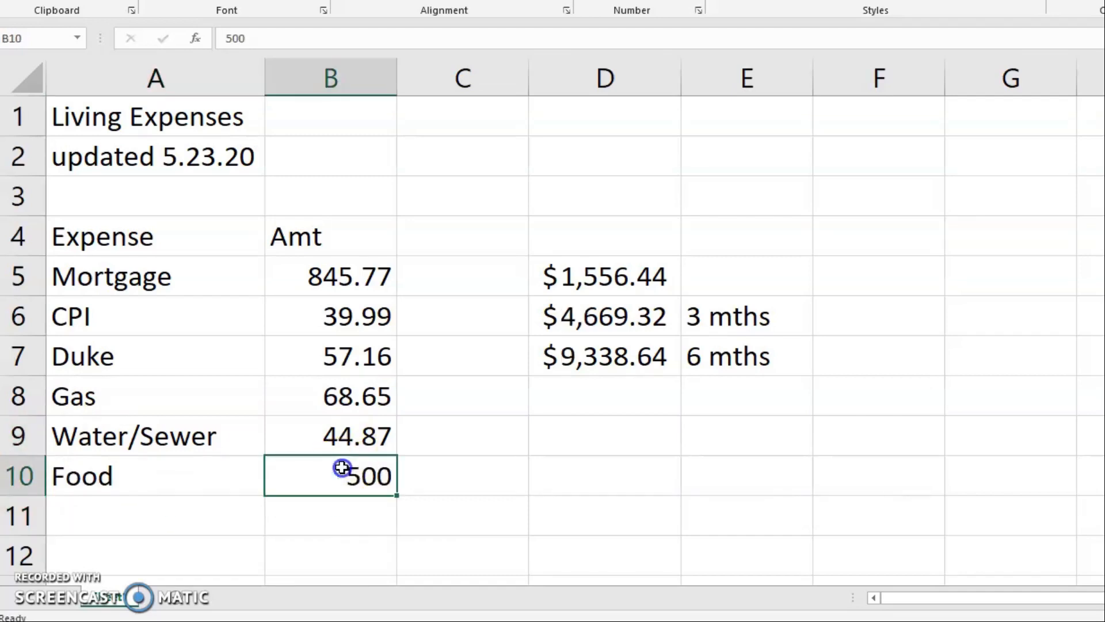
{"action": "mouse_move", "coordinate": [189, 513]}
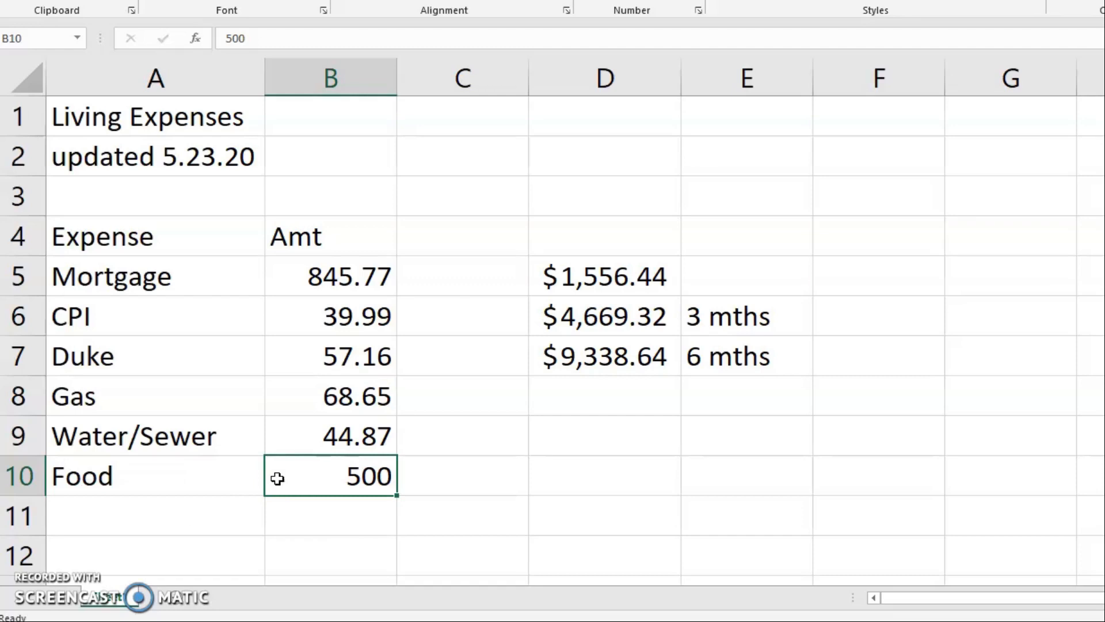
{"action": "left_click", "coordinate": [154, 515]}
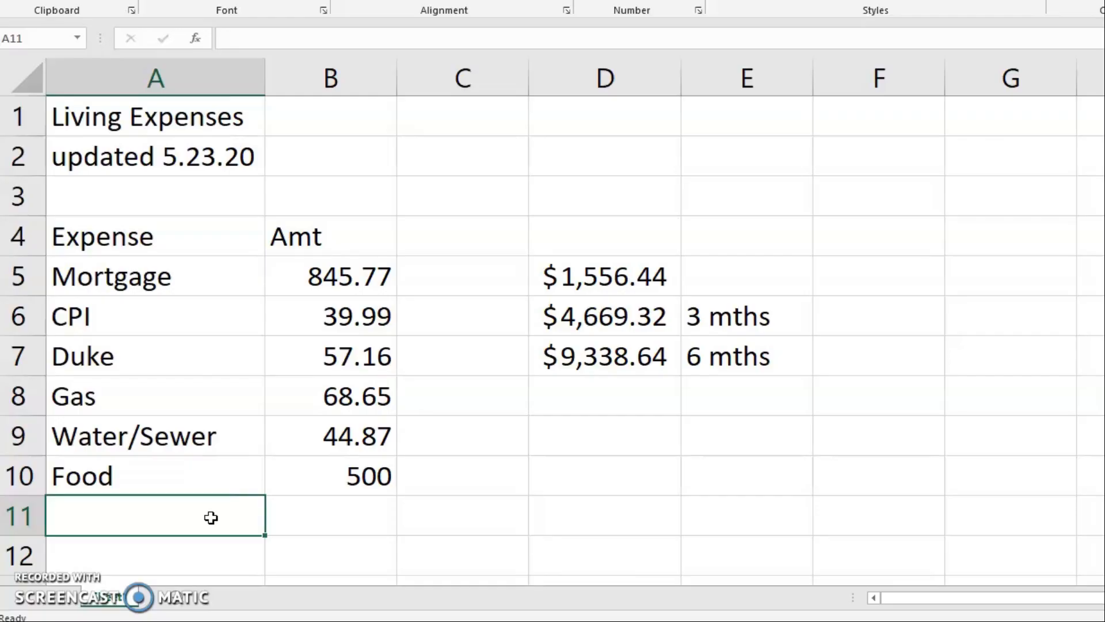
Add Car Insurance 83.89 in row 11 and a second Gas expense of 100 in row 12.
{"action": "type", "text": "Car Insurance"}
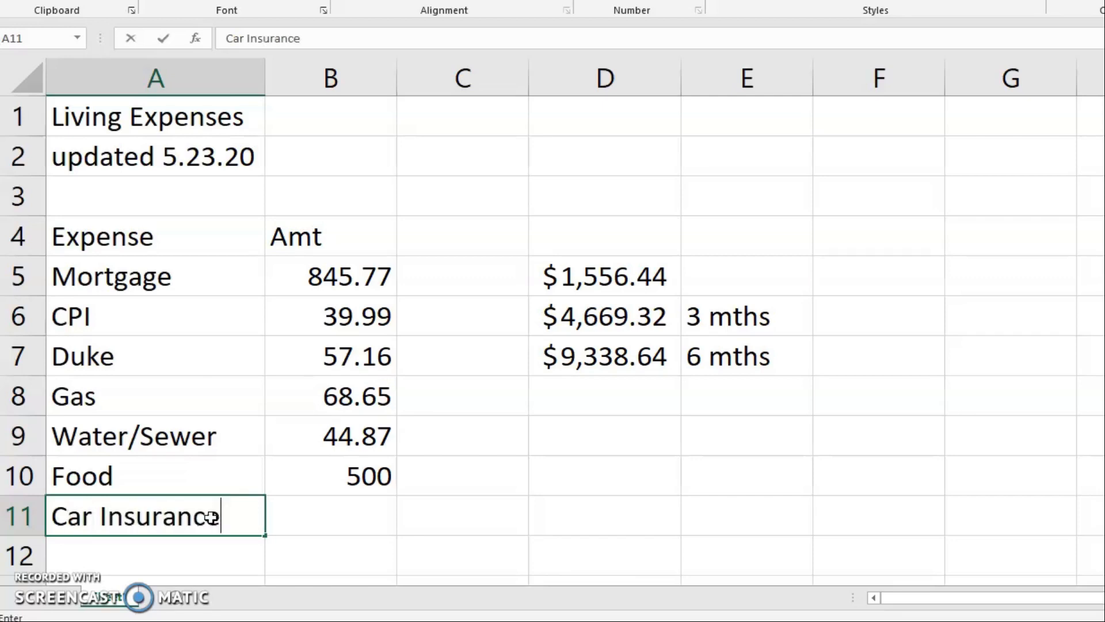
{"action": "key", "text": "Tab"}
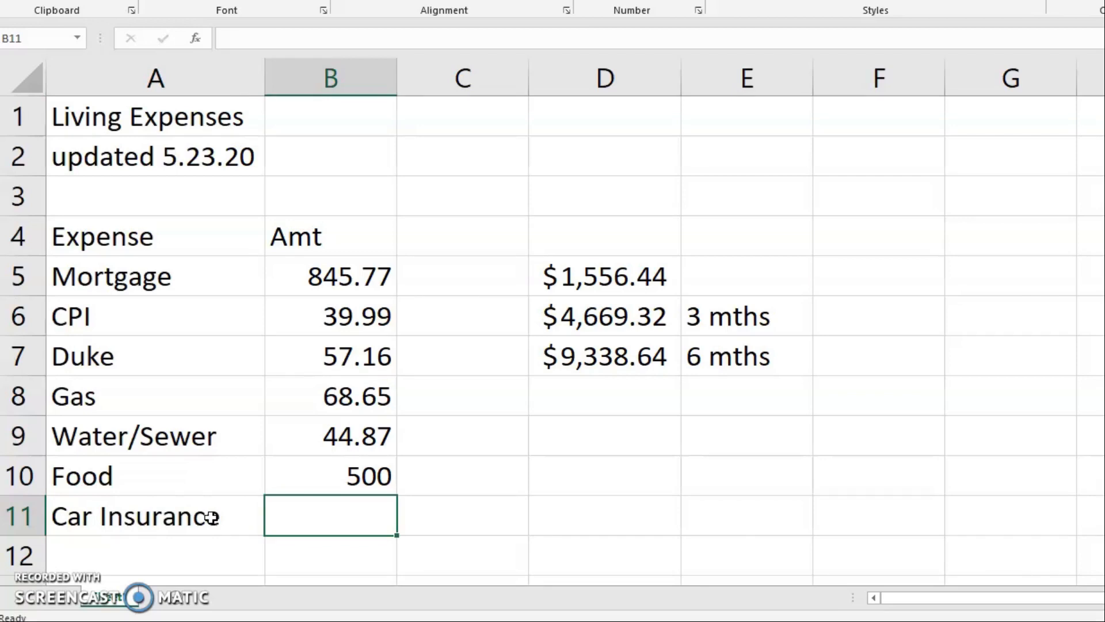
{"action": "type", "text": "83.89"}
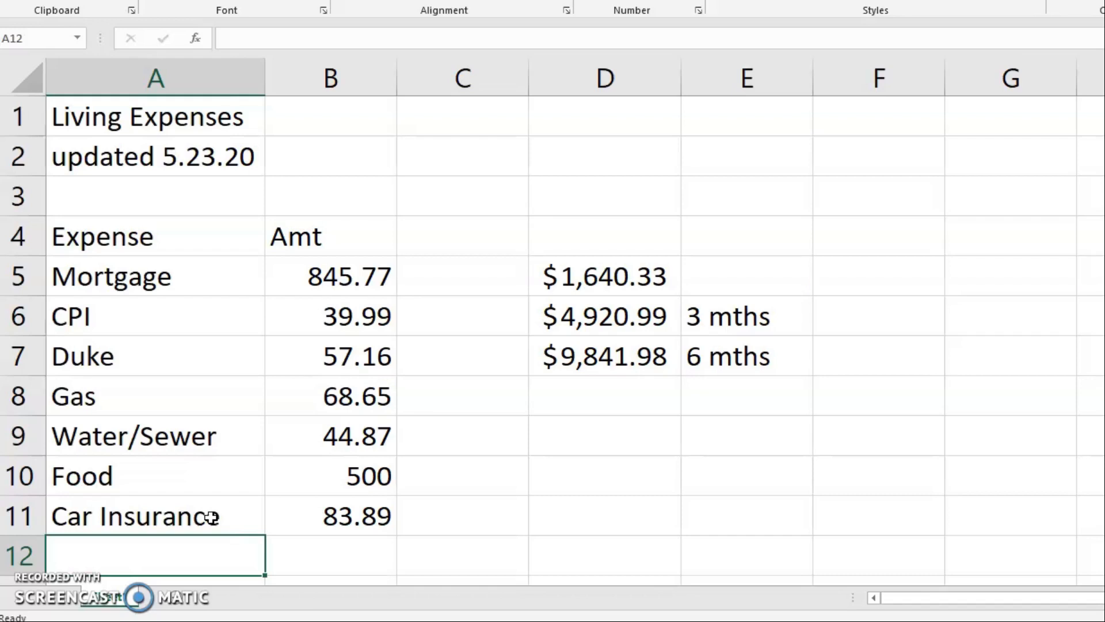
{"action": "type", "text": "Gas"}
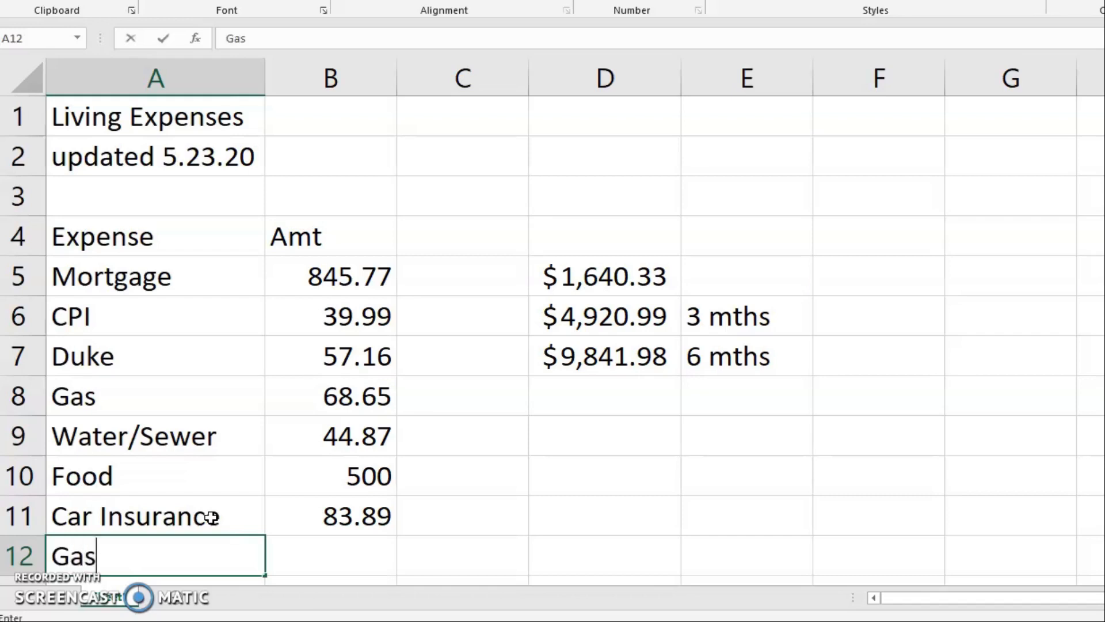
{"action": "key", "text": "tab"}
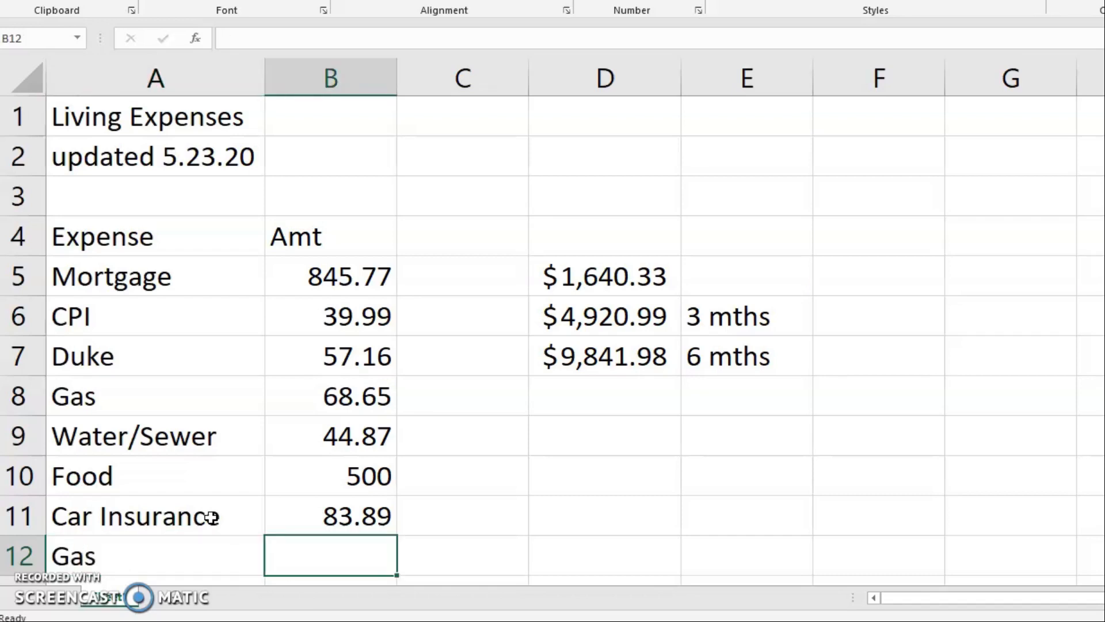
{"action": "type", "text": "100"}
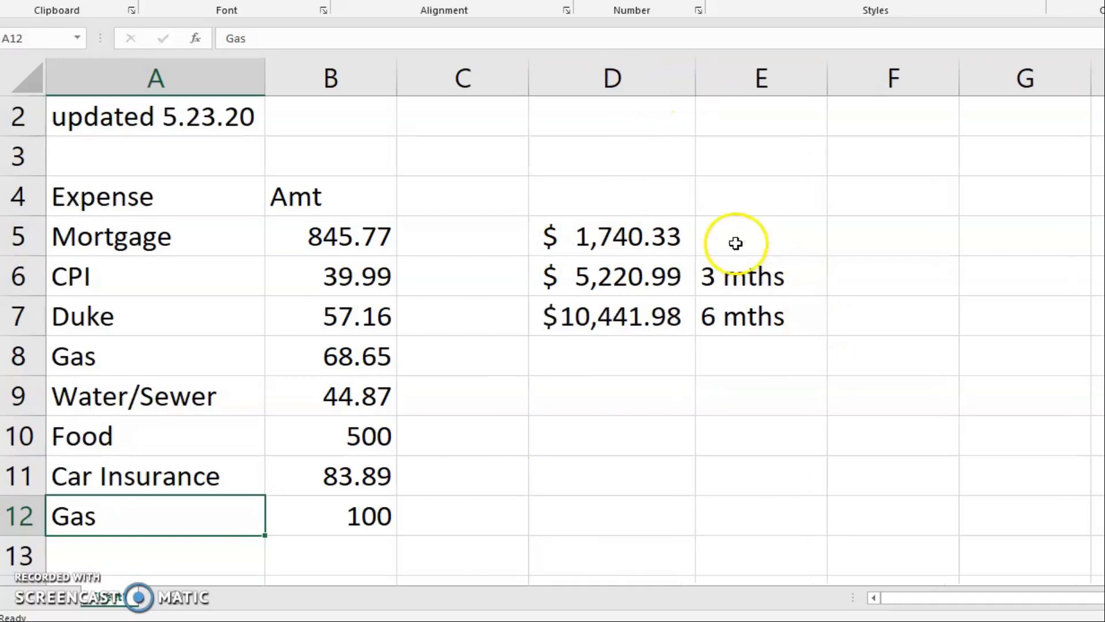
{"action": "mouse_move", "coordinate": [688, 318]}
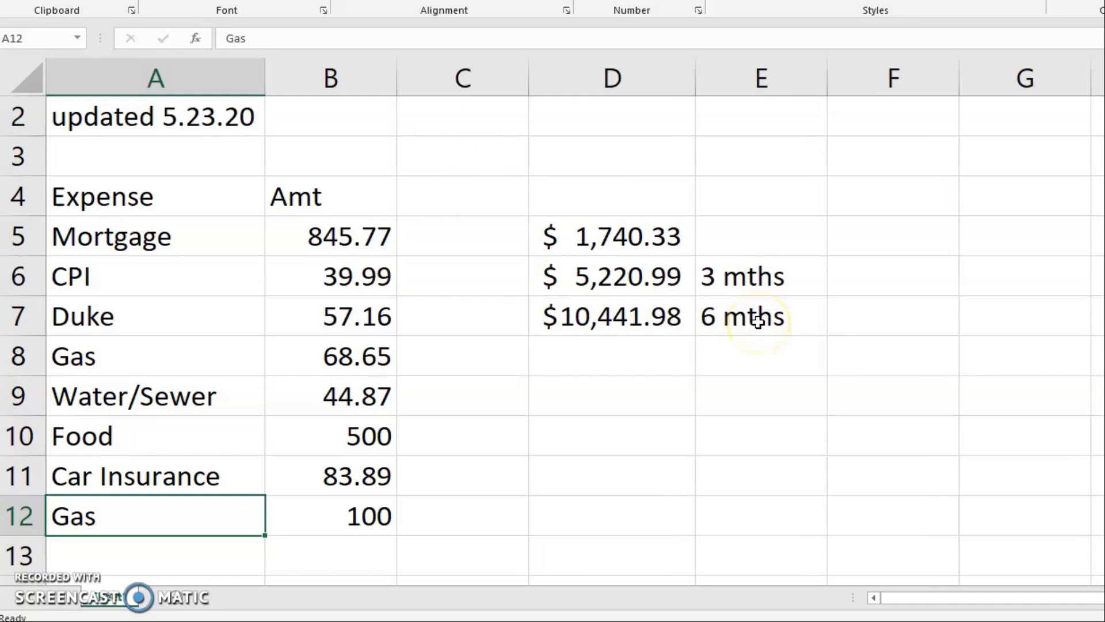
{"action": "mouse_move", "coordinate": [431, 386]}
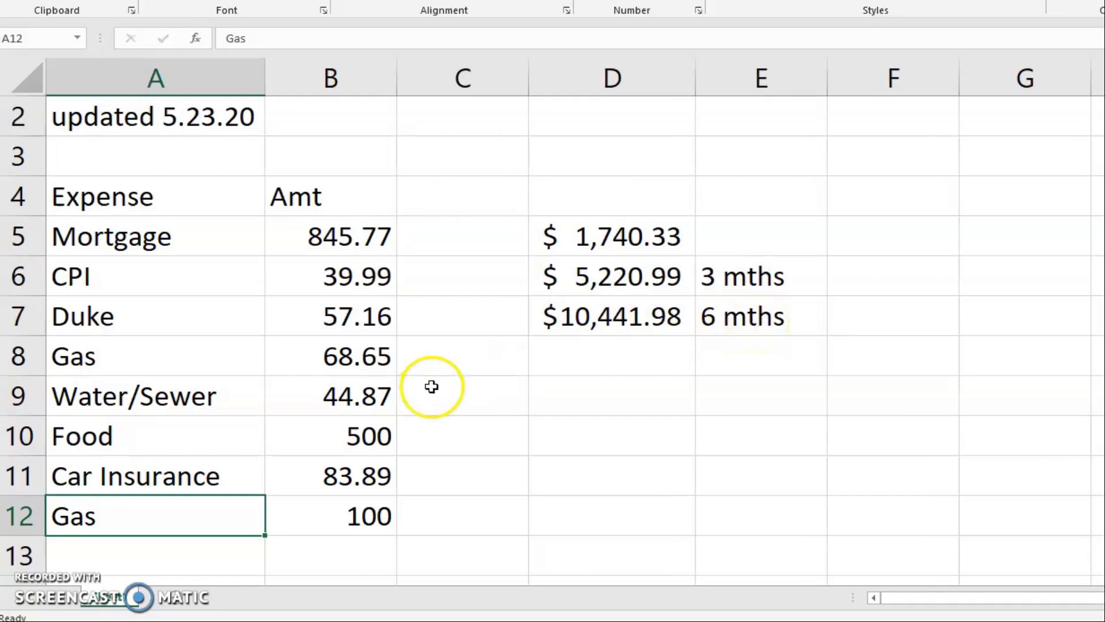
{"action": "mouse_move", "coordinate": [617, 297]}
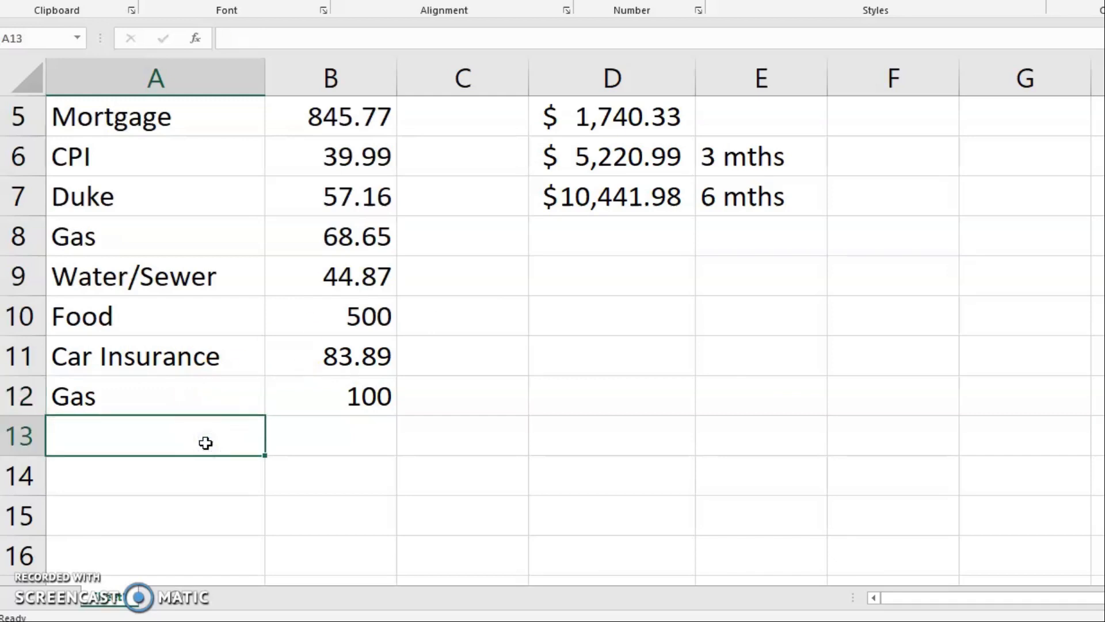
Add a Clothing expense of 0 in row 13 and check the entries.
{"action": "type", "text": "Clothing"}
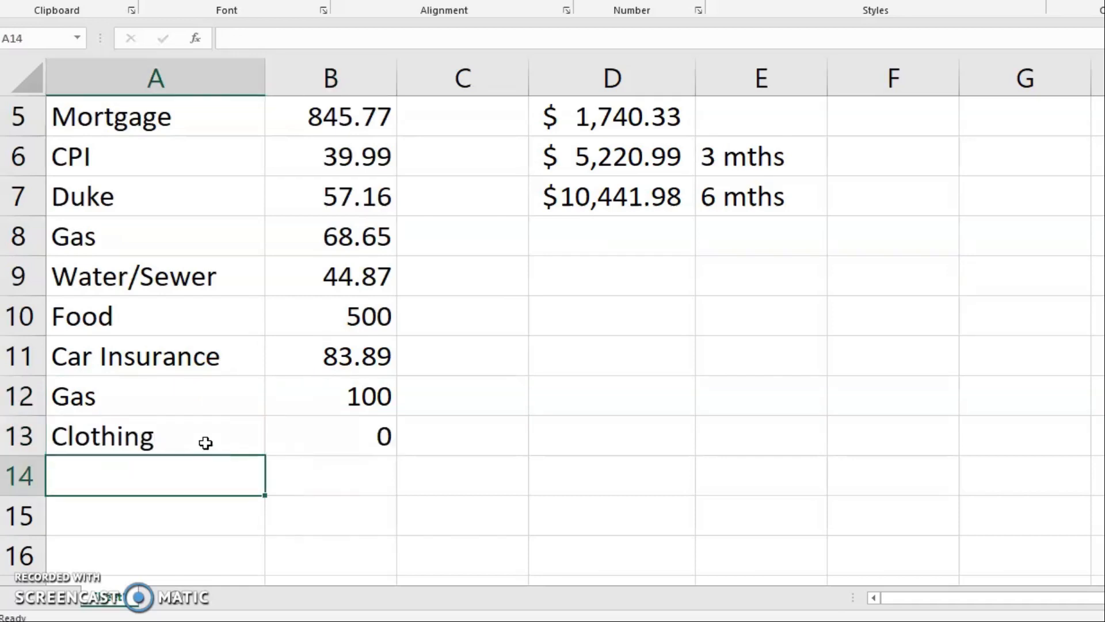
{"action": "left_click", "coordinate": [102, 435]}
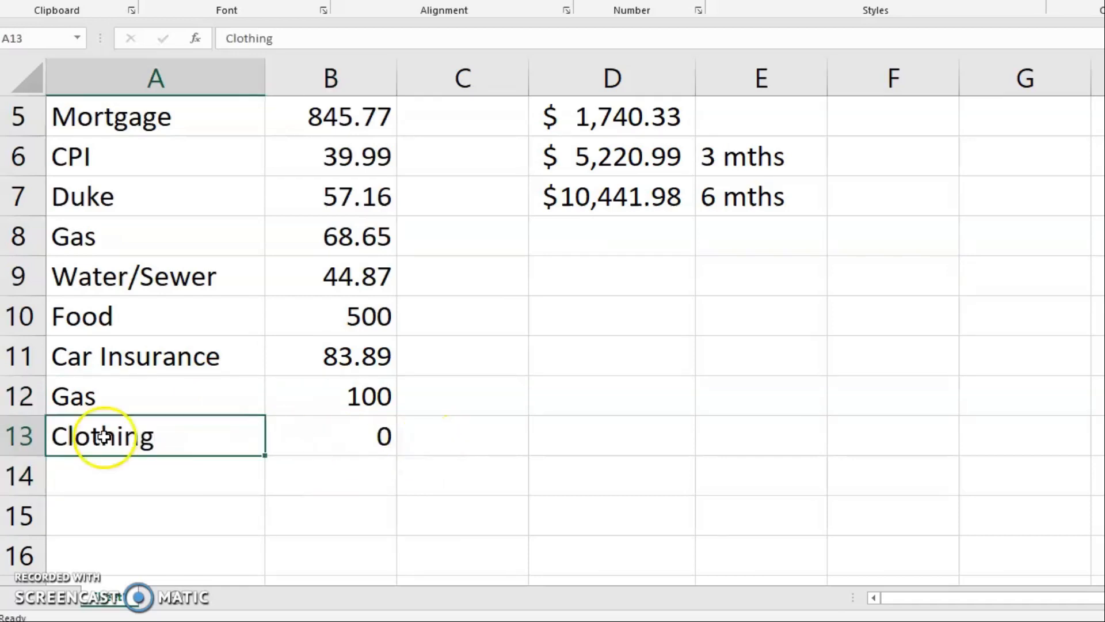
{"action": "left_click", "coordinate": [330, 436]}
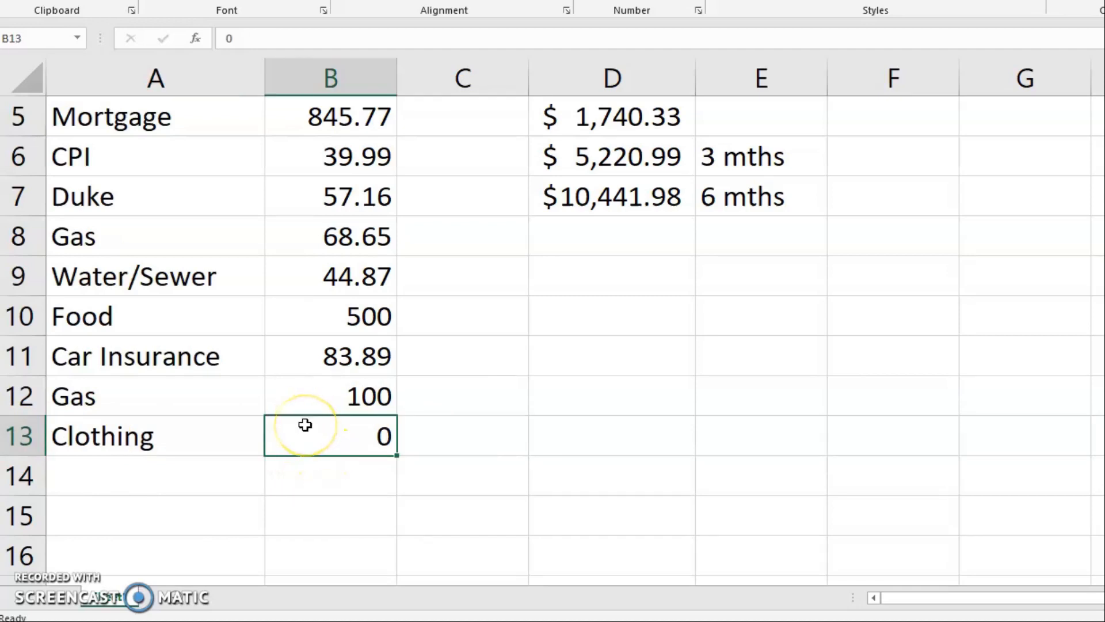
{"action": "mouse_move", "coordinate": [104, 468]}
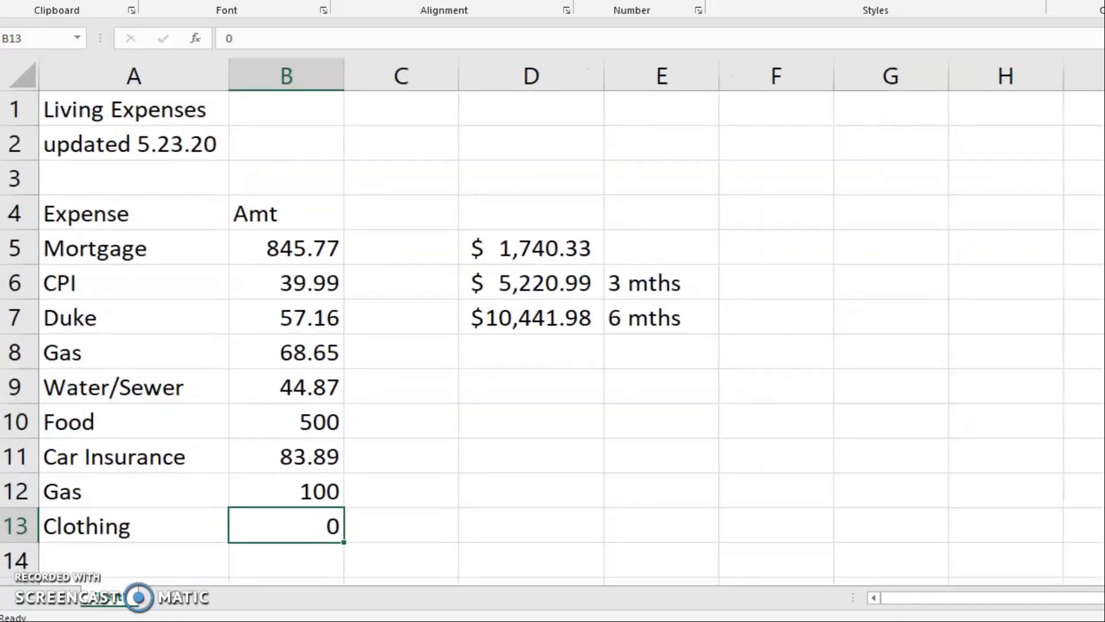
{"action": "scroll", "scroll_direction": "down", "scroll_amount": 3}
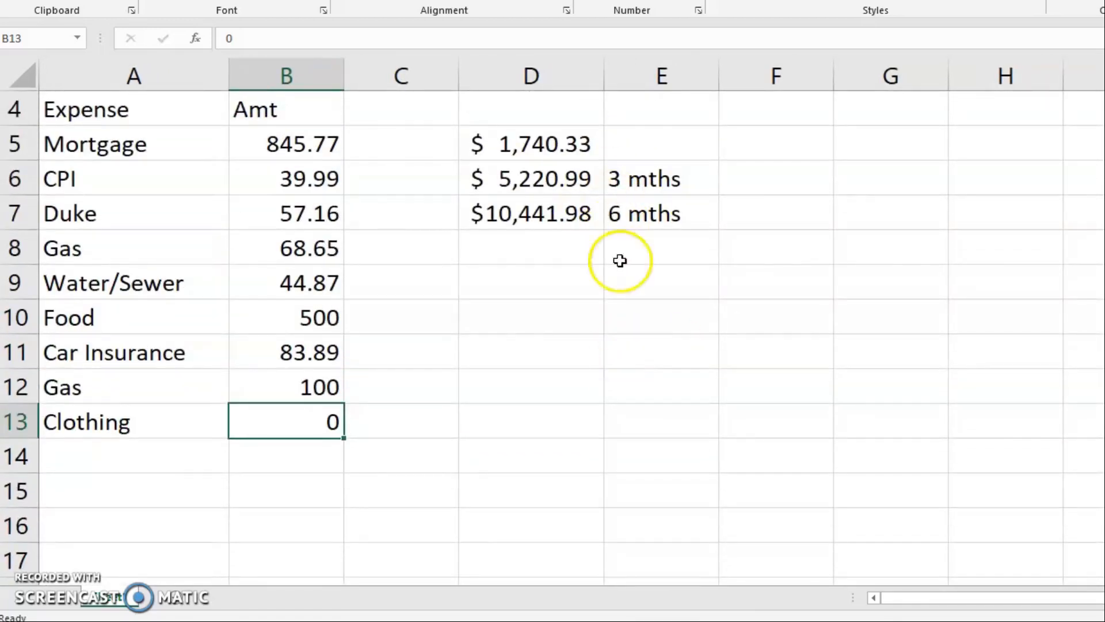
{"action": "mouse_move", "coordinate": [637, 333]}
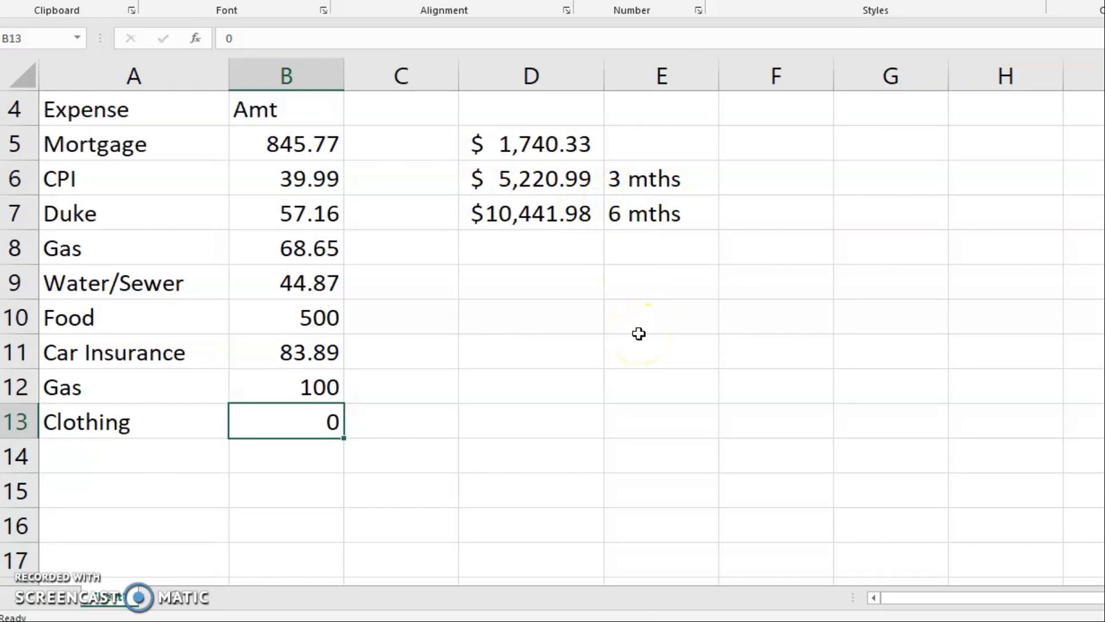
{"action": "mouse_move", "coordinate": [133, 455]}
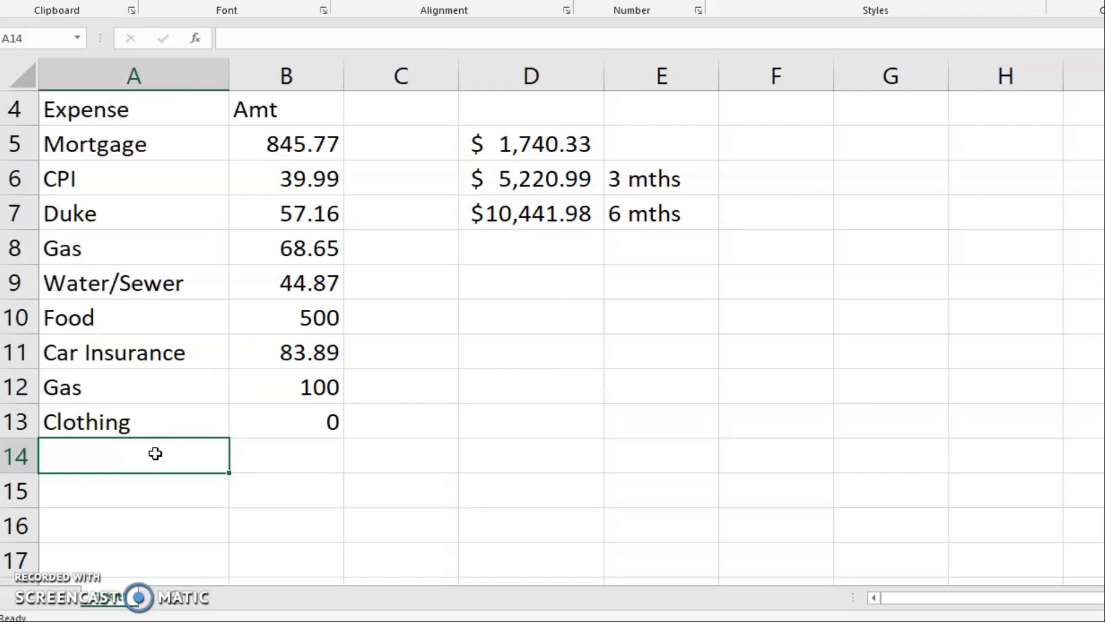
Add Copays 50 and P Fitness 22.06 in rows 14-15.
{"action": "type", "text": "C"}
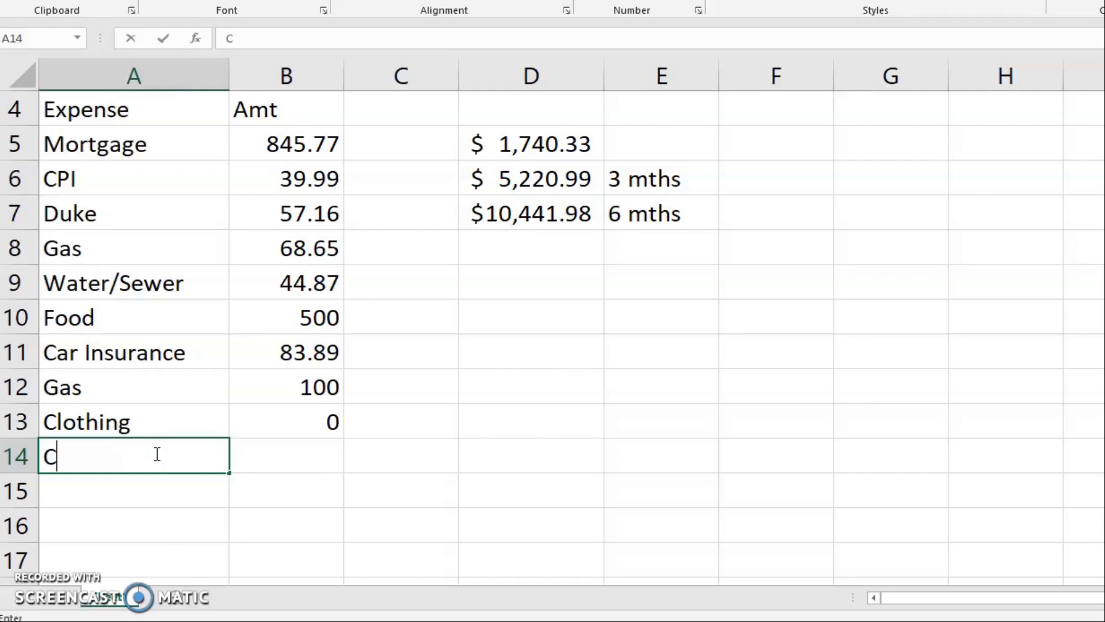
{"action": "type", "text": "opays"}
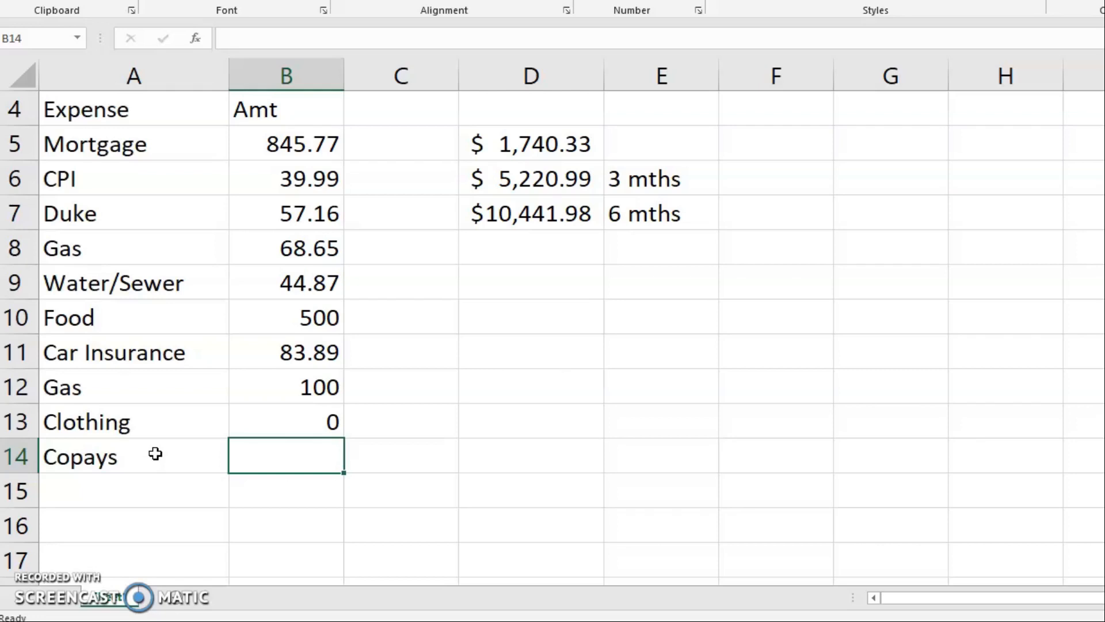
{"action": "type", "text": "5"}
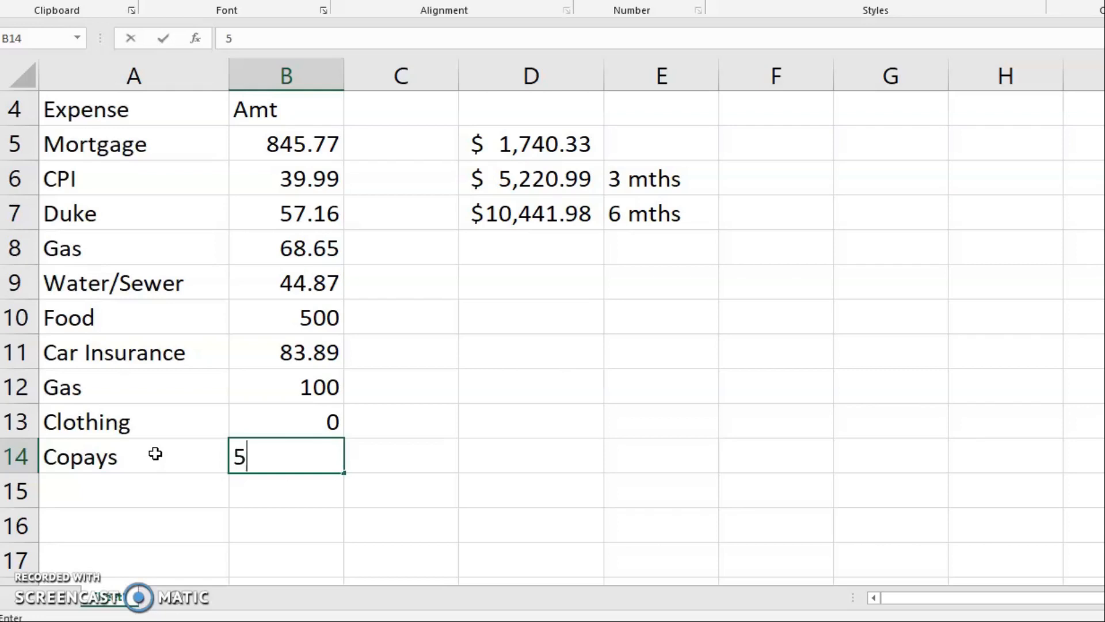
{"action": "type", "text": "0"}
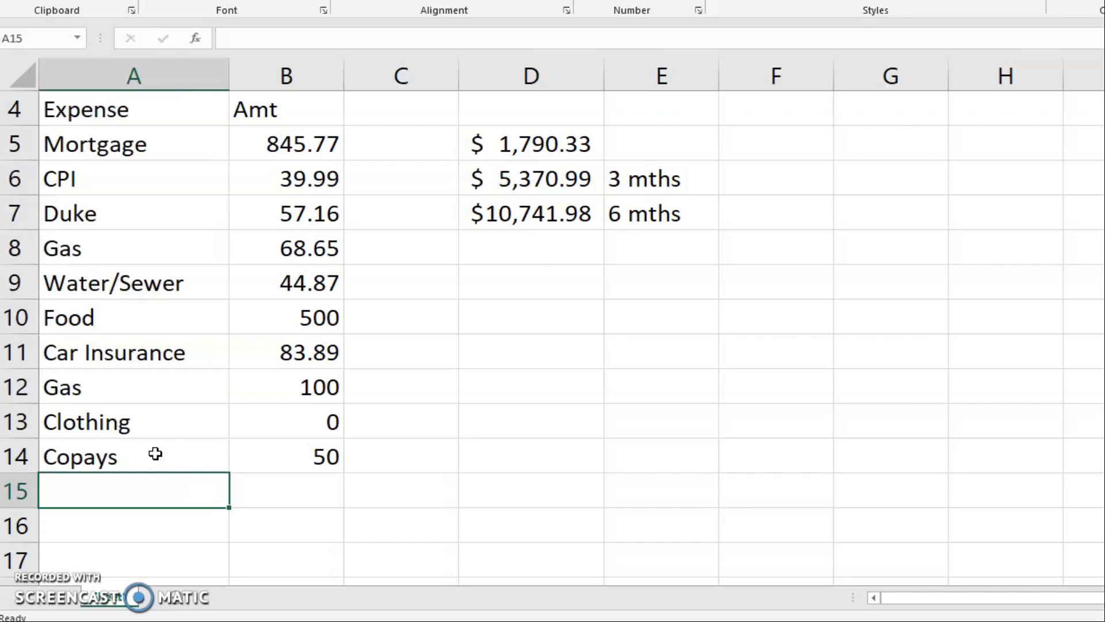
{"action": "type", "text": "P"}
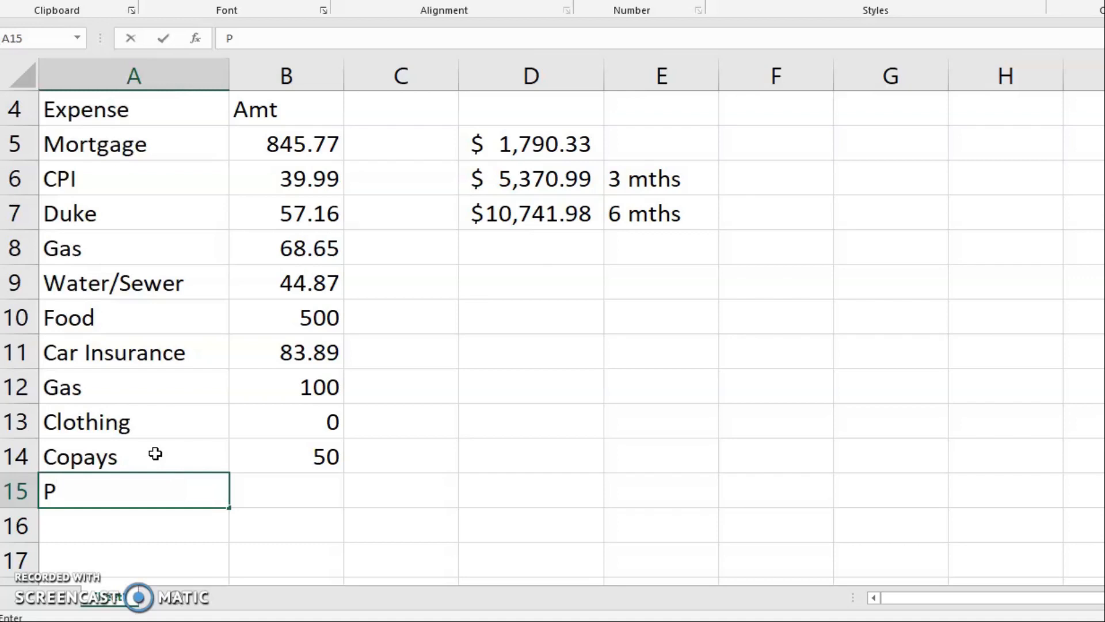
{"action": "type", "text": "Fitness"}
{"action": "left_click", "coordinate": [286, 491]}
{"action": "type", "text": "22.06"}
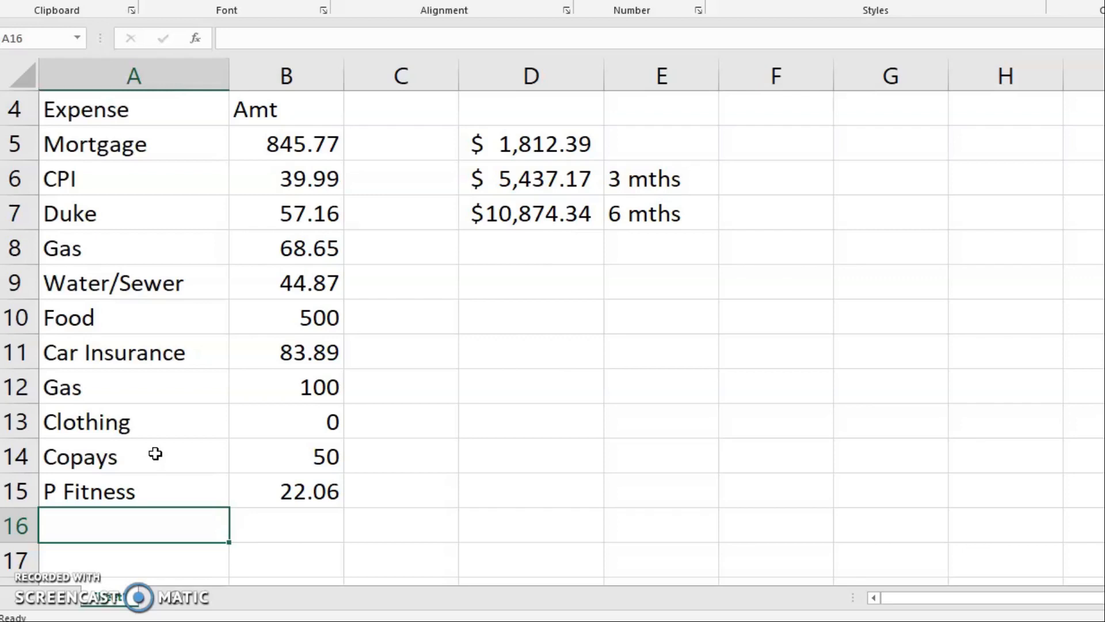
Add Chiropractor 69, capitalizing the label, and HSN Fitbit 29.99 in rows 16-17.
{"action": "type", "text": "chiropractor"}
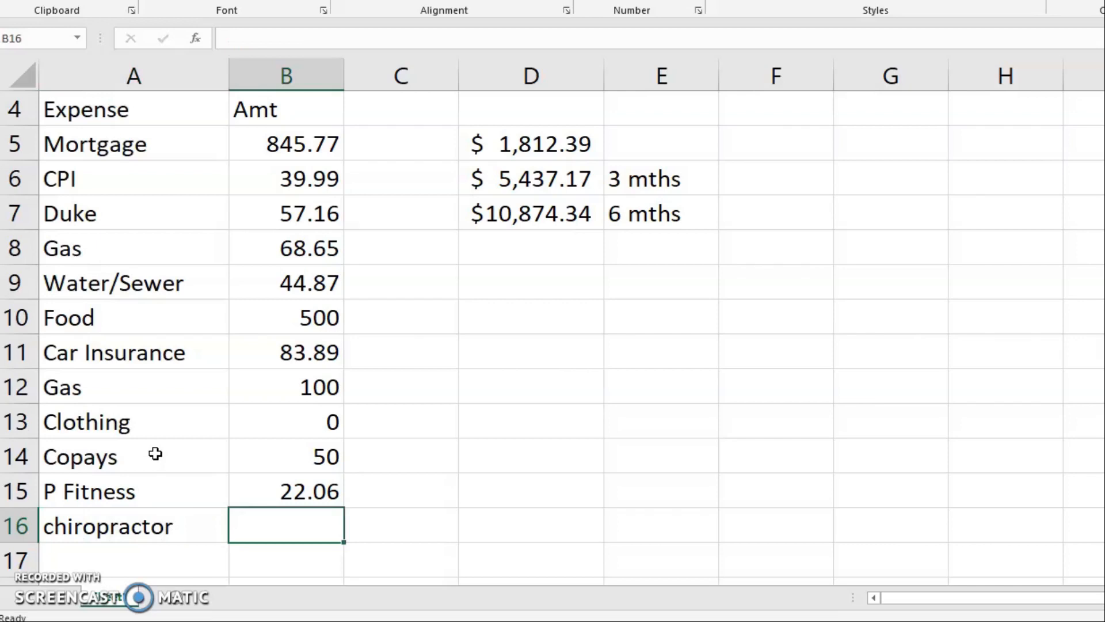
{"action": "double_click", "coordinate": [105, 525]}
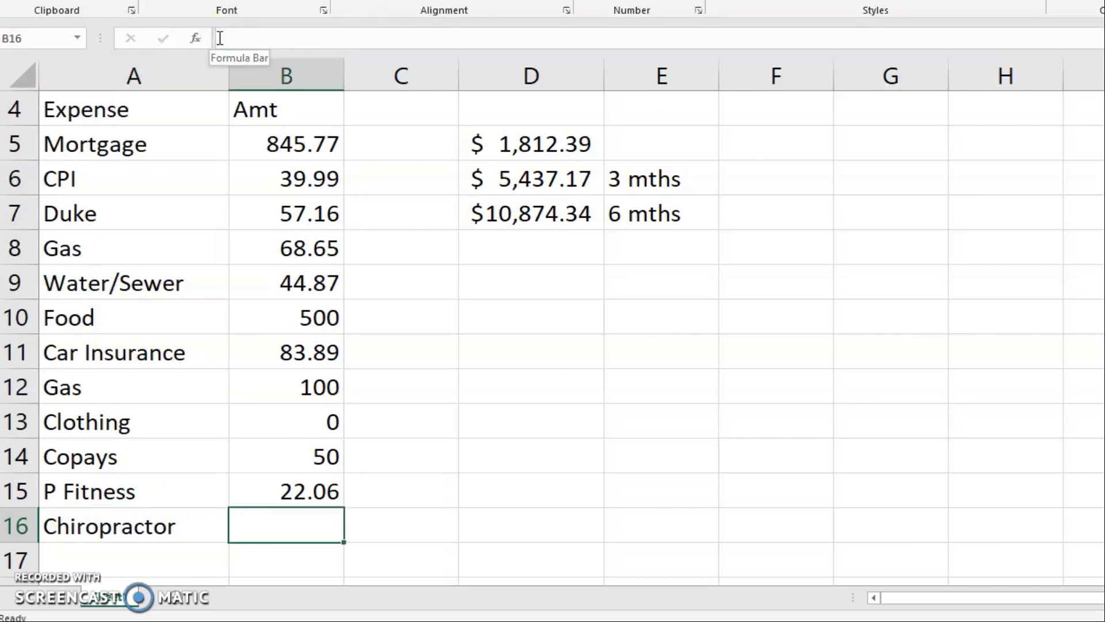
{"action": "type", "text": "69"}
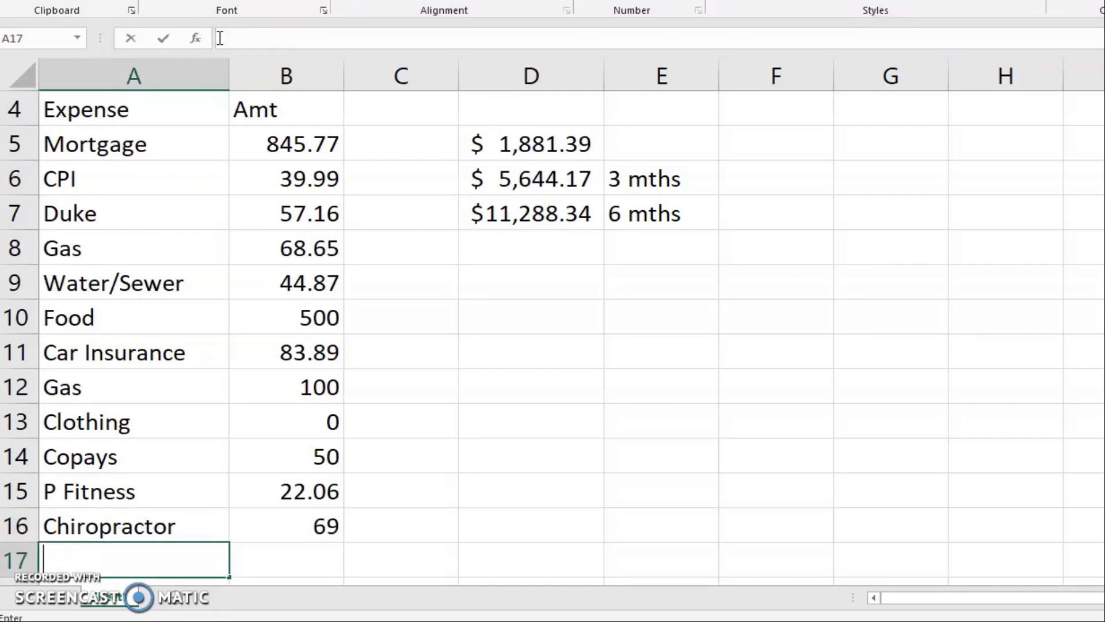
{"action": "type", "text": "HSN Fitbit"}
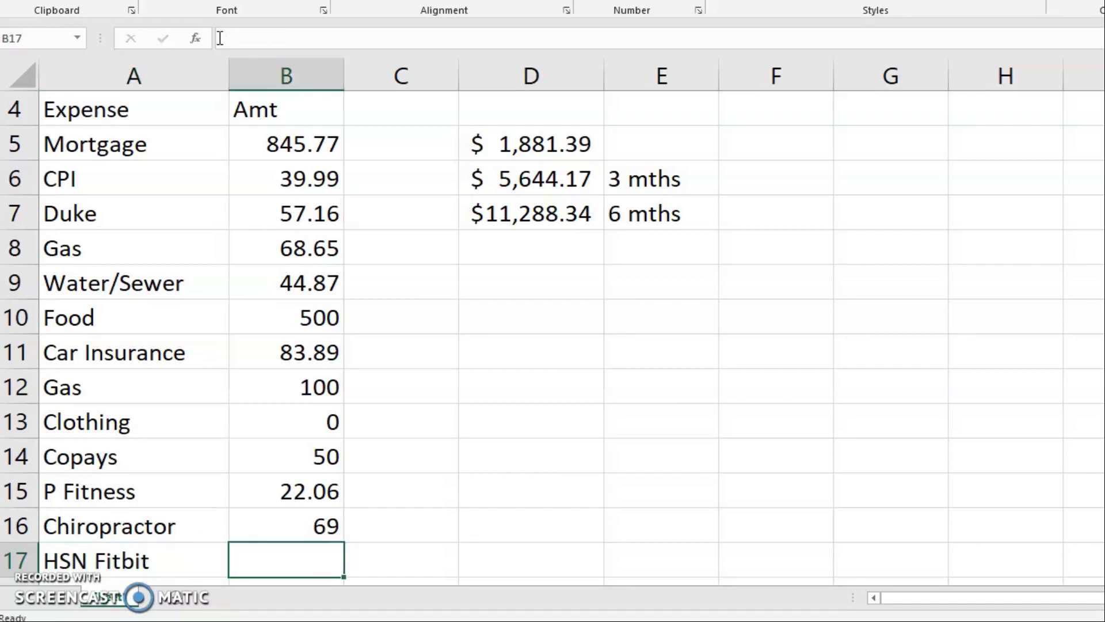
{"action": "type", "text": "29"}
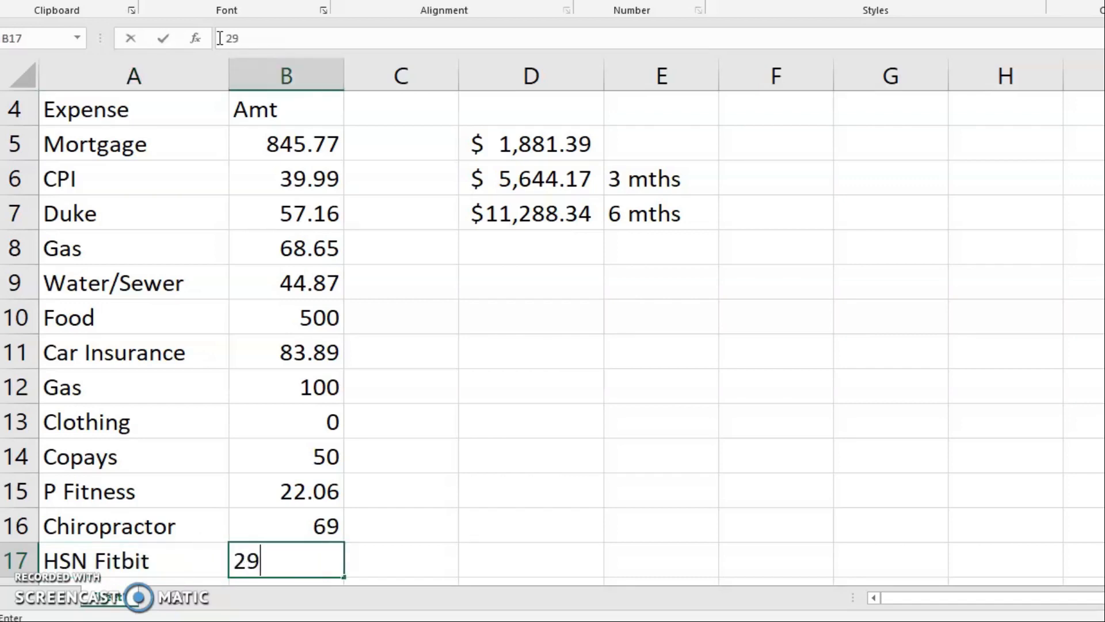
{"action": "key", "text": "enter"}
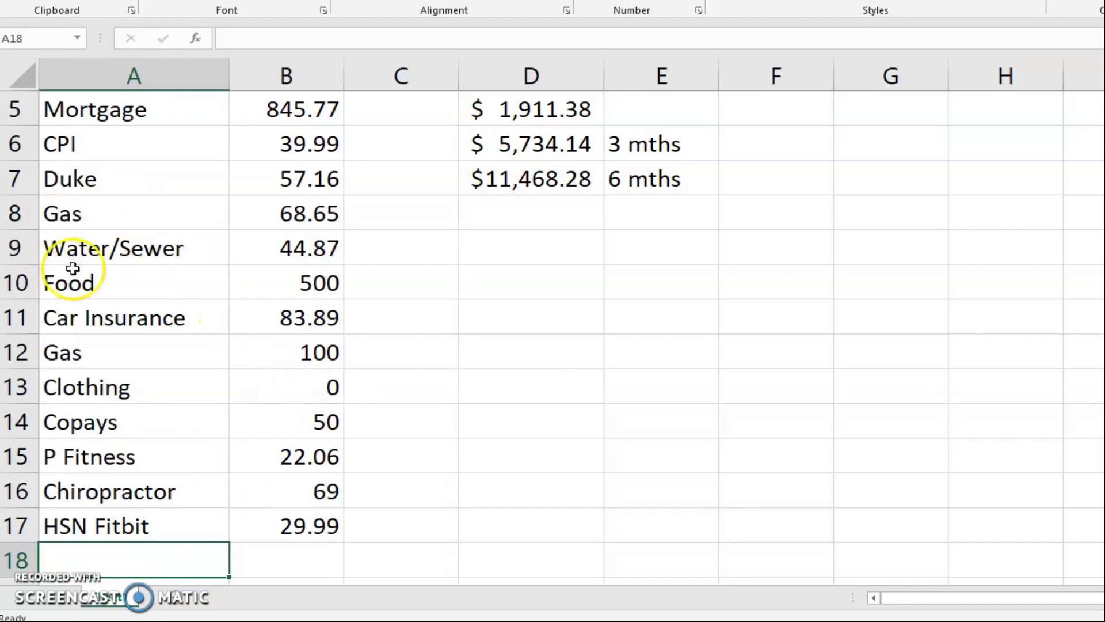
{"action": "mouse_move", "coordinate": [81, 289]}
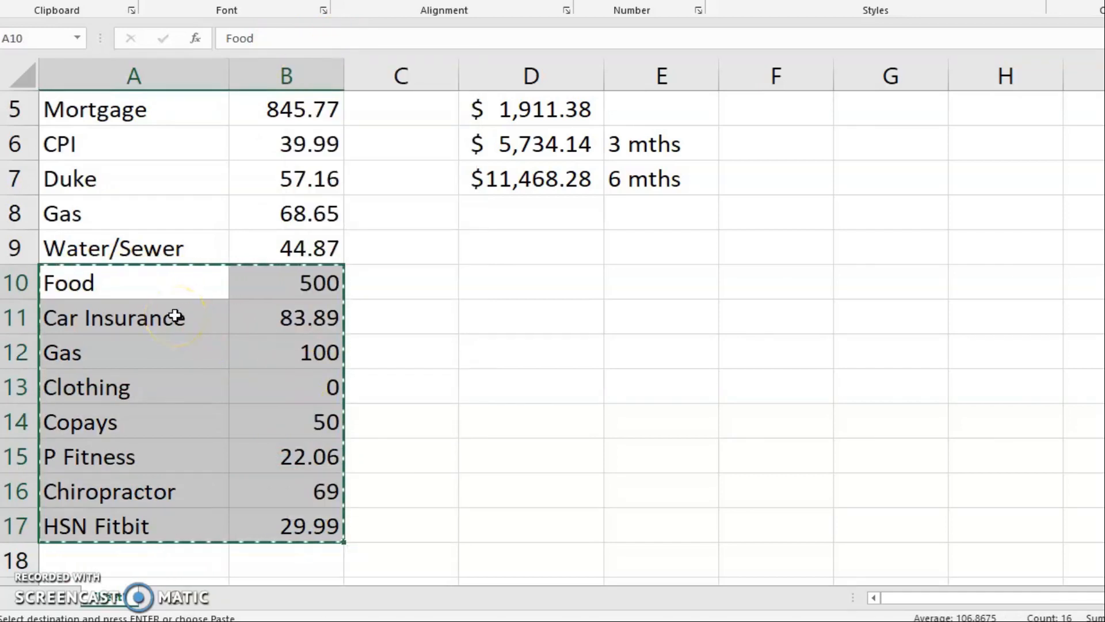
Insert rows below Water/Sewer and start a new Boost expense label.
{"action": "right_click", "coordinate": [174, 315]}
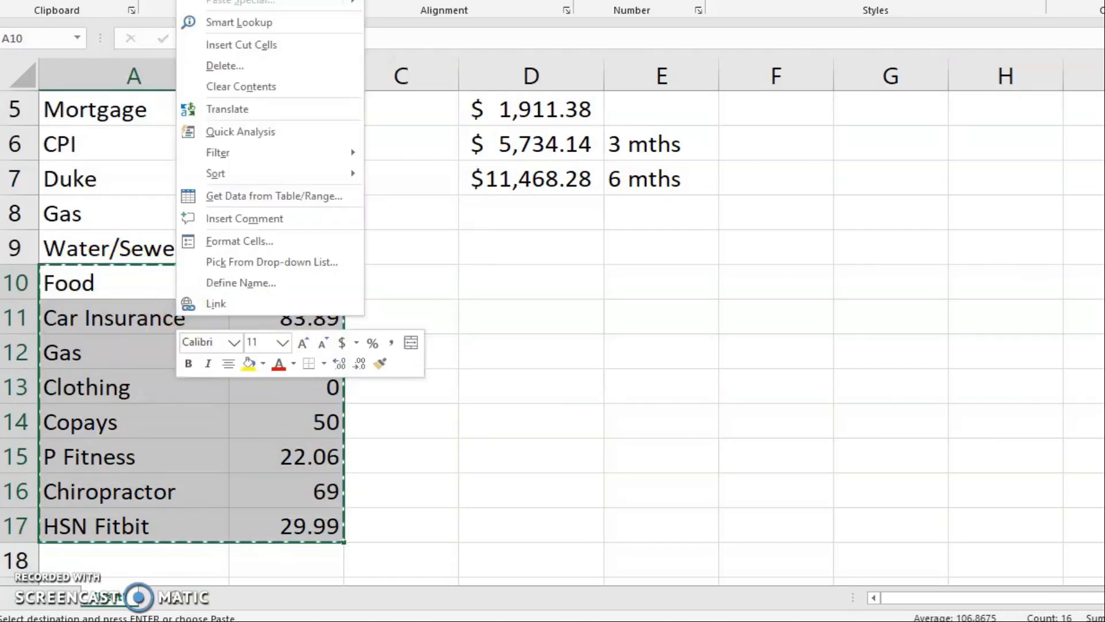
{"action": "left_click", "coordinate": [86, 386]}
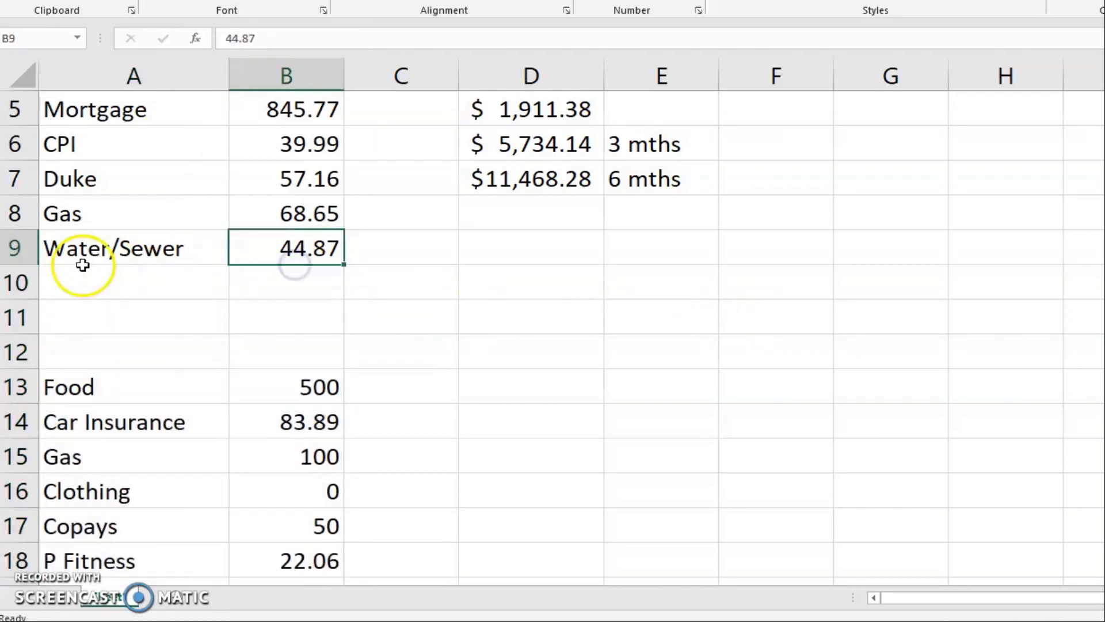
{"action": "type", "text": "Boost"}
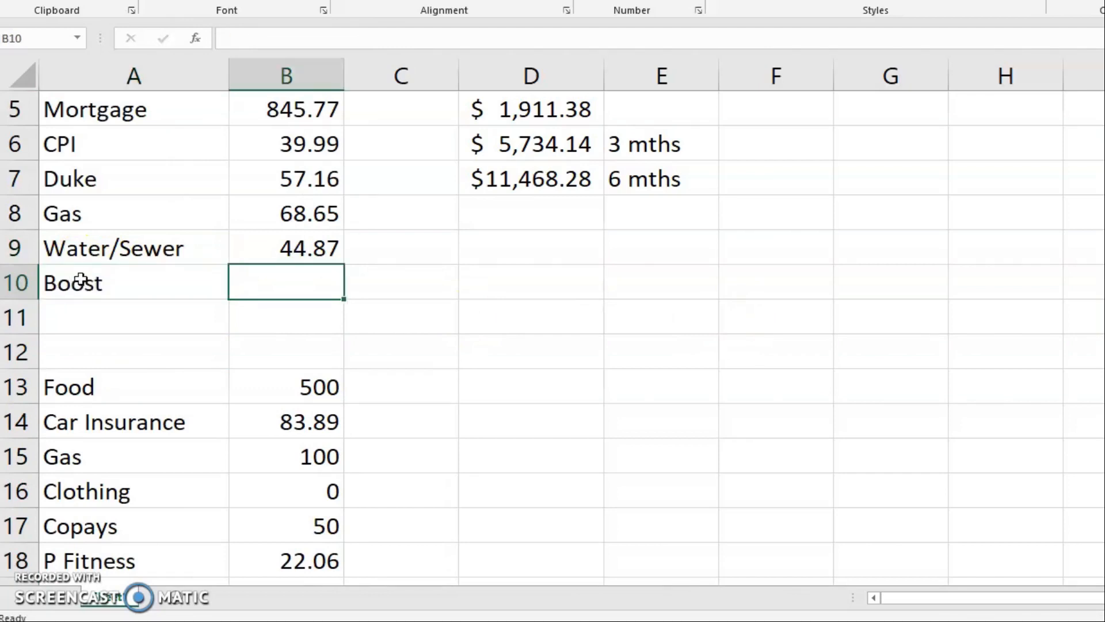
Enter Boost 35, Spectrum 60 and Netflix 13.93 in A10:B12, raising the total to $2,020.31.
{"action": "type", "text": "35"}
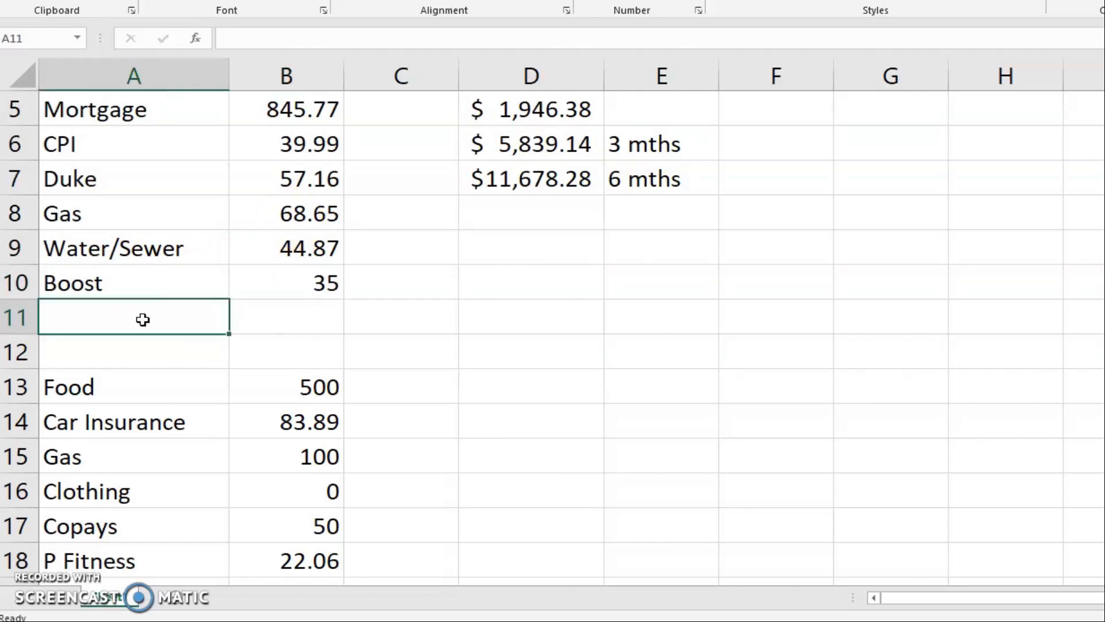
{"action": "type", "text": "S"}
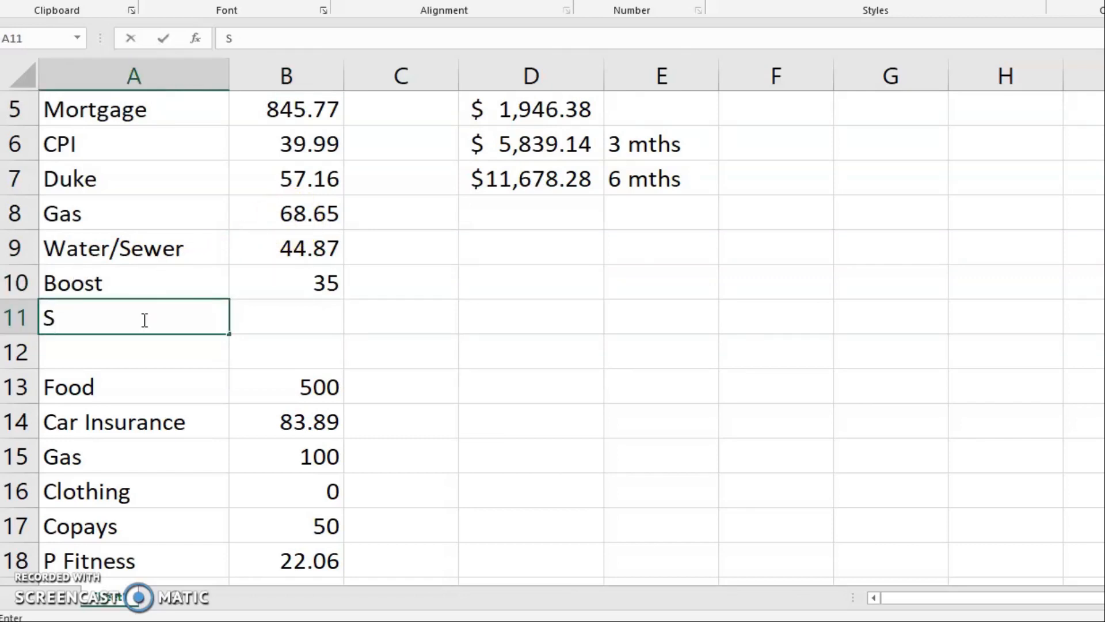
{"action": "type", "text": "pectrum"}
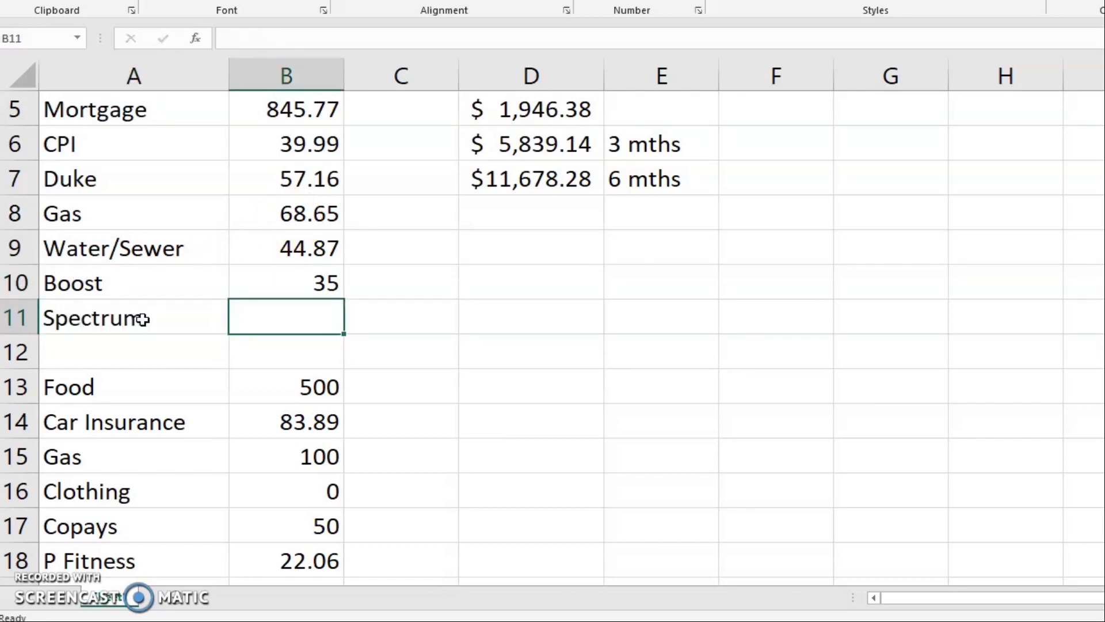
{"action": "type", "text": "60"}
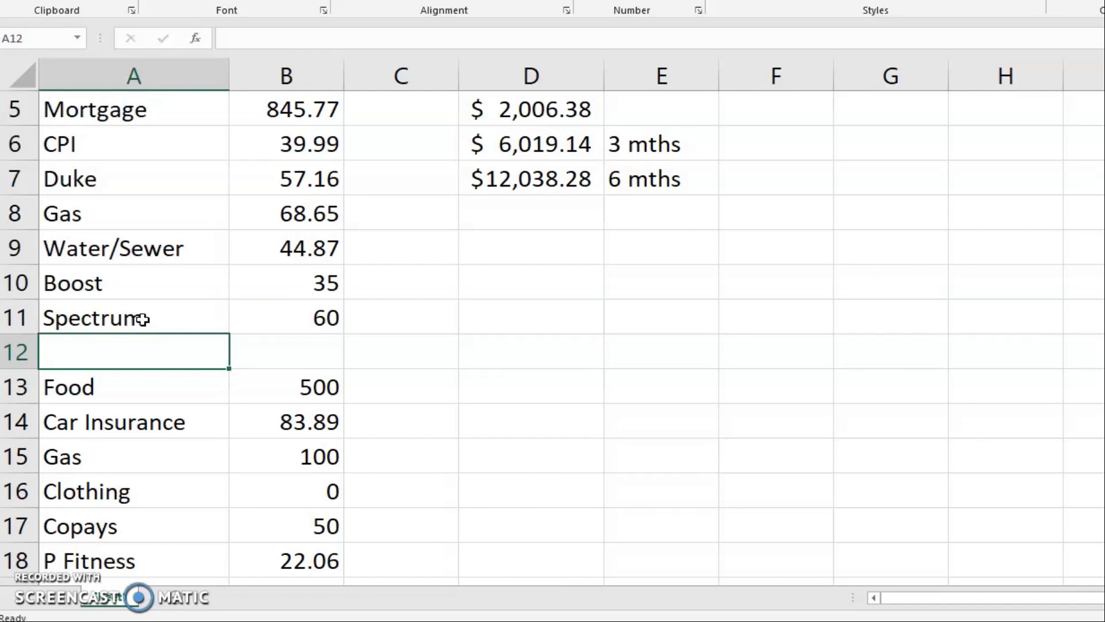
{"action": "type", "text": "Netflix"}
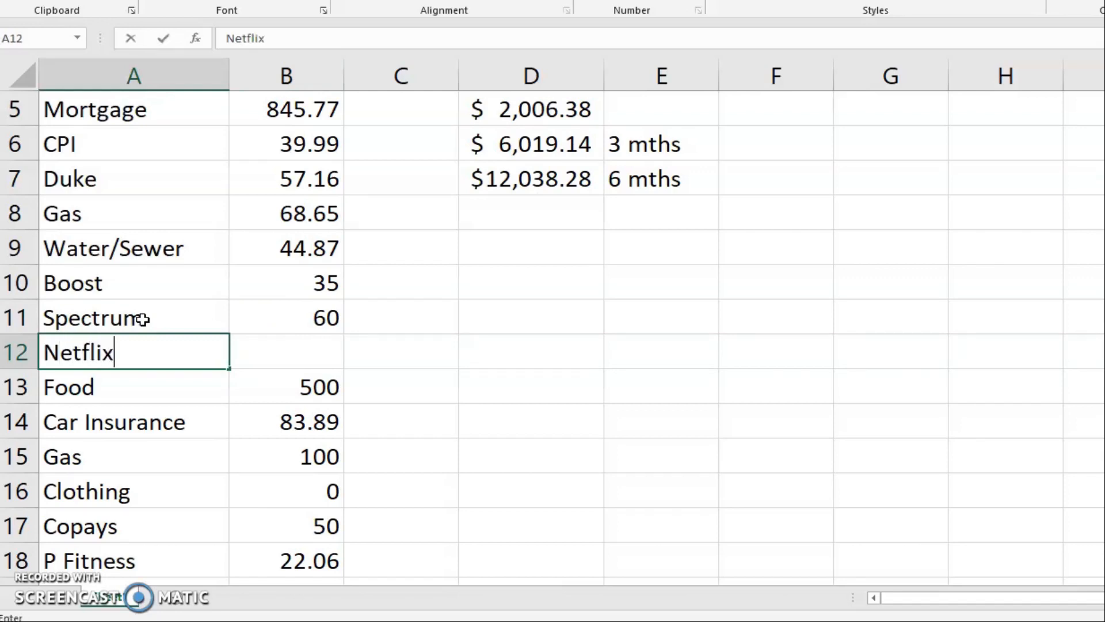
{"action": "type", "text": "3.93"}
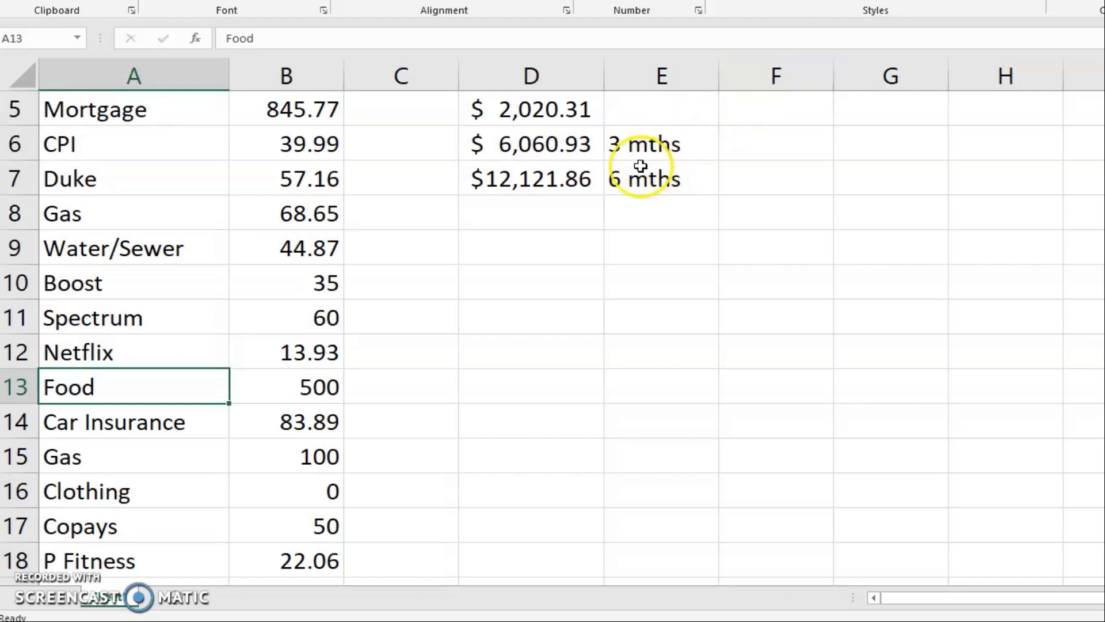
{"action": "scroll", "scroll_direction": "down", "scroll_amount": 3}
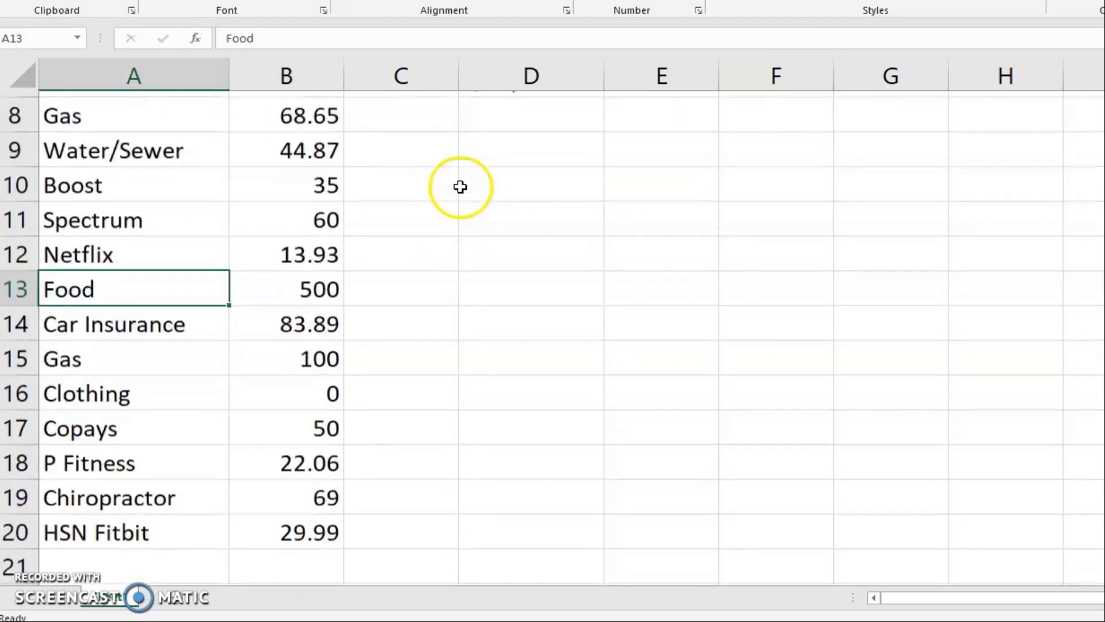
{"action": "scroll", "scroll_direction": "down", "scroll_amount": 3}
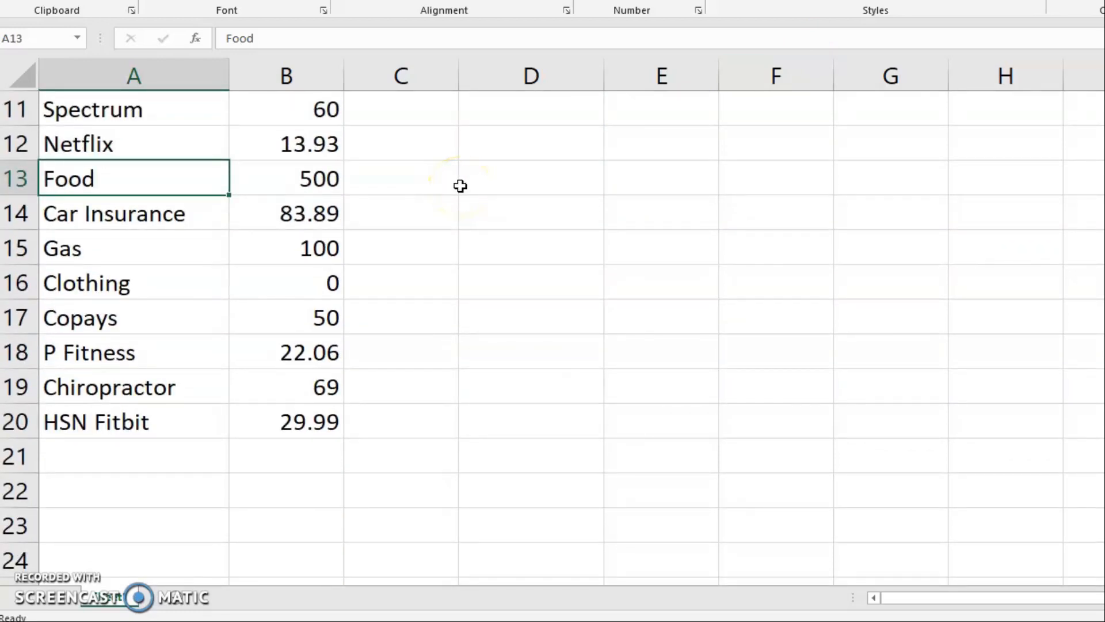
{"action": "mouse_move", "coordinate": [336, 435]}
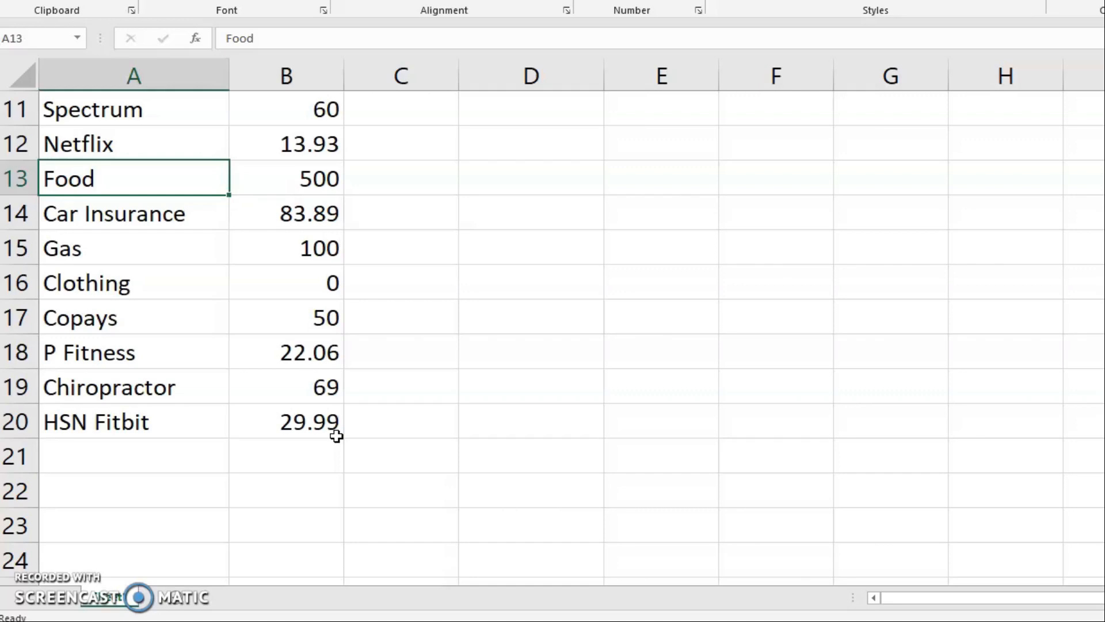
Enter Legalshield 17, Giving 400 and Bluegreen 165.74 in rows 21–23 below HSN Fitbit.
{"action": "left_click", "coordinate": [134, 455]}
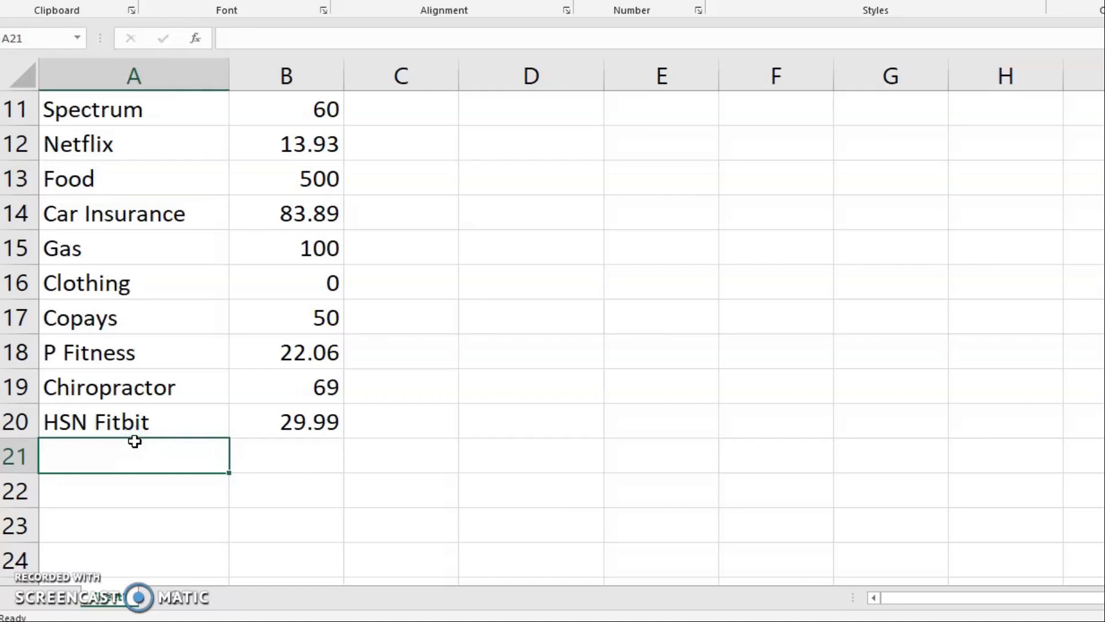
{"action": "type", "text": "Legals"}
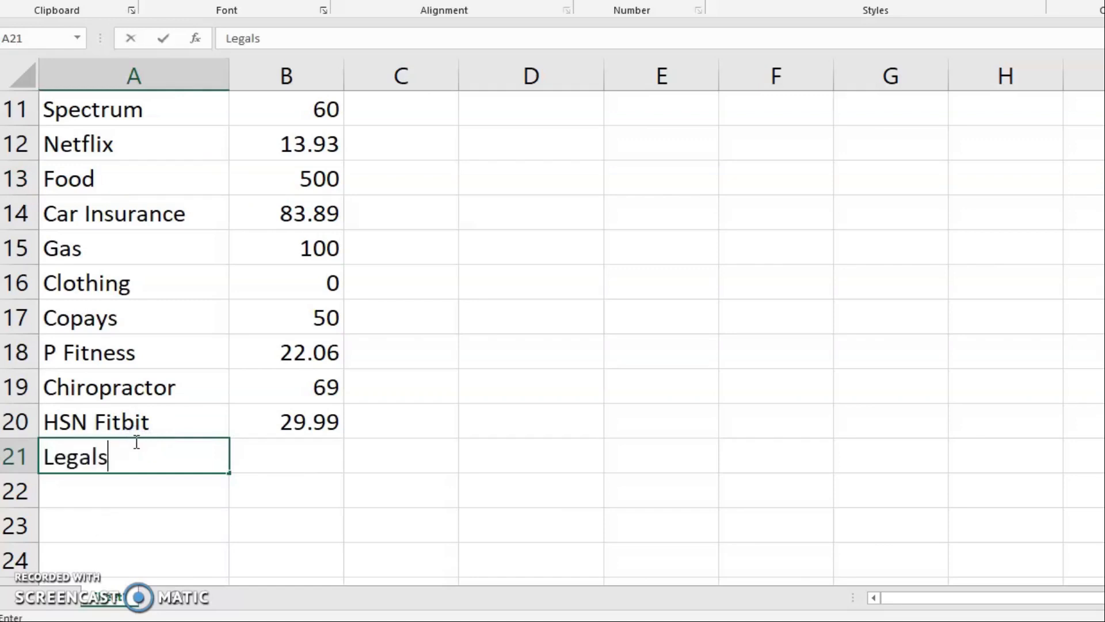
{"action": "type", "text": "hield"}
{"action": "left_click", "coordinate": [286, 455]}
{"action": "type", "text": "17"}
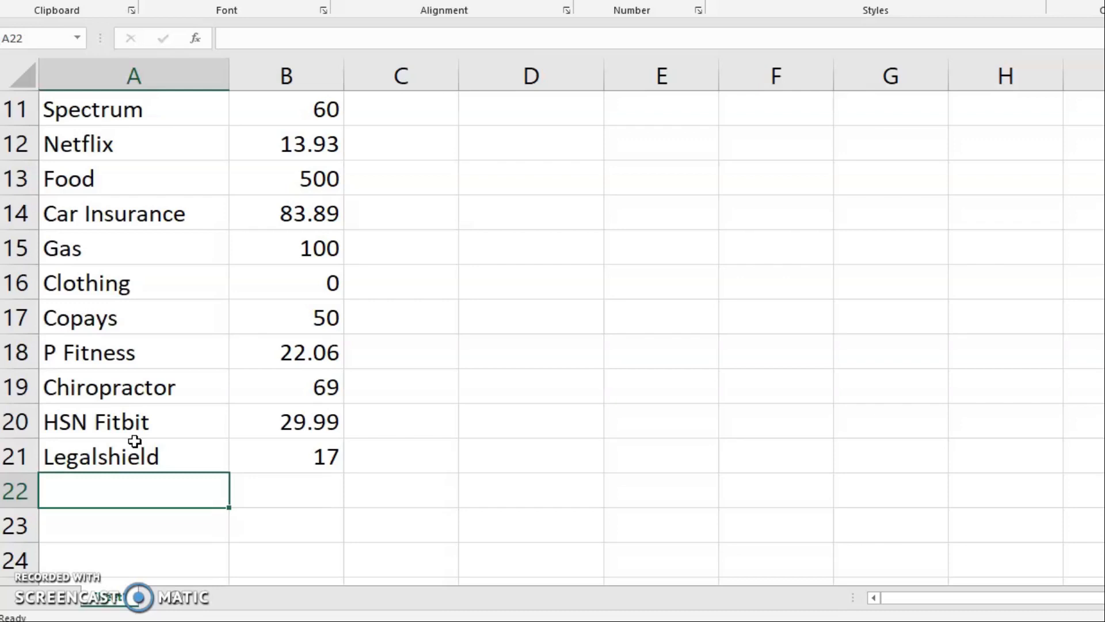
{"action": "type", "text": "Gas"}
{"action": "left_click", "coordinate": [287, 491]}
{"action": "type", "text": "400"}
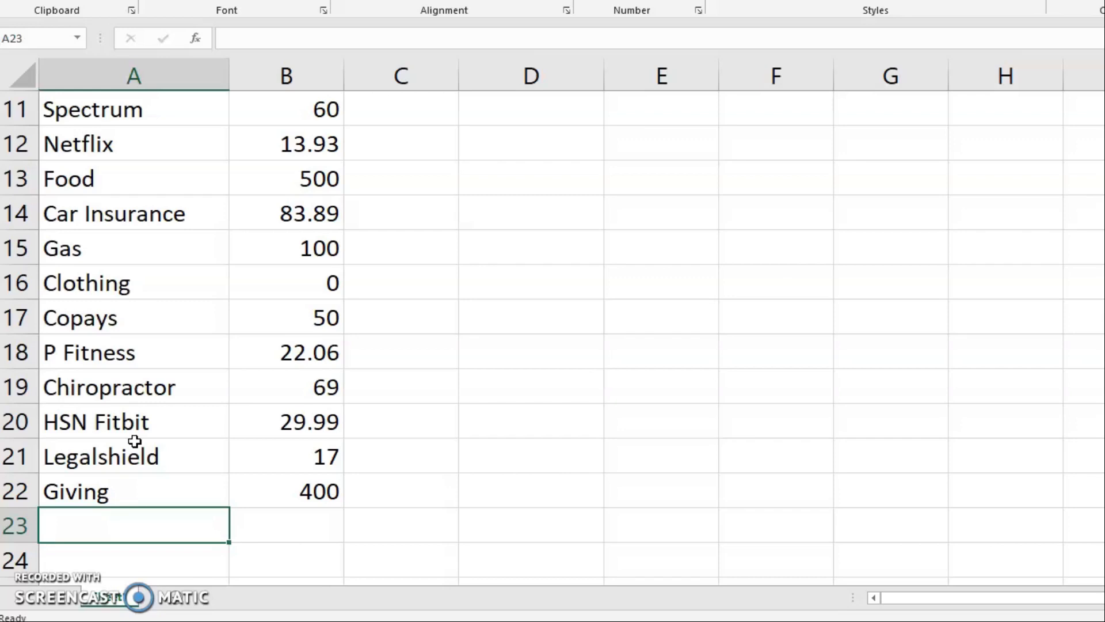
{"action": "type", "text": "Bluegreen"}
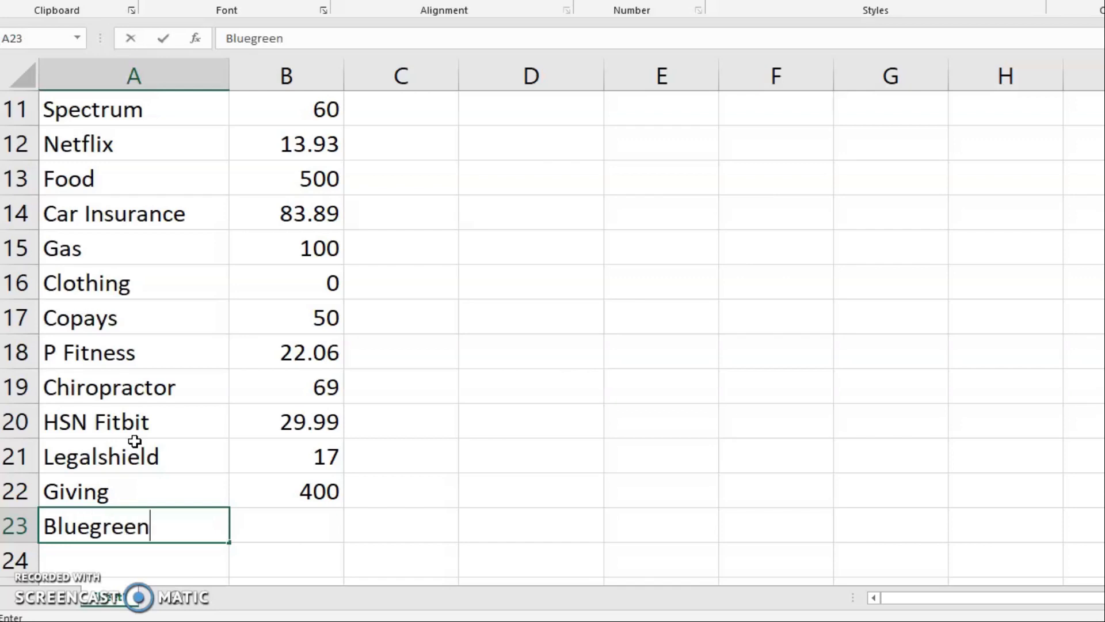
{"action": "type", "text": "165.74"}
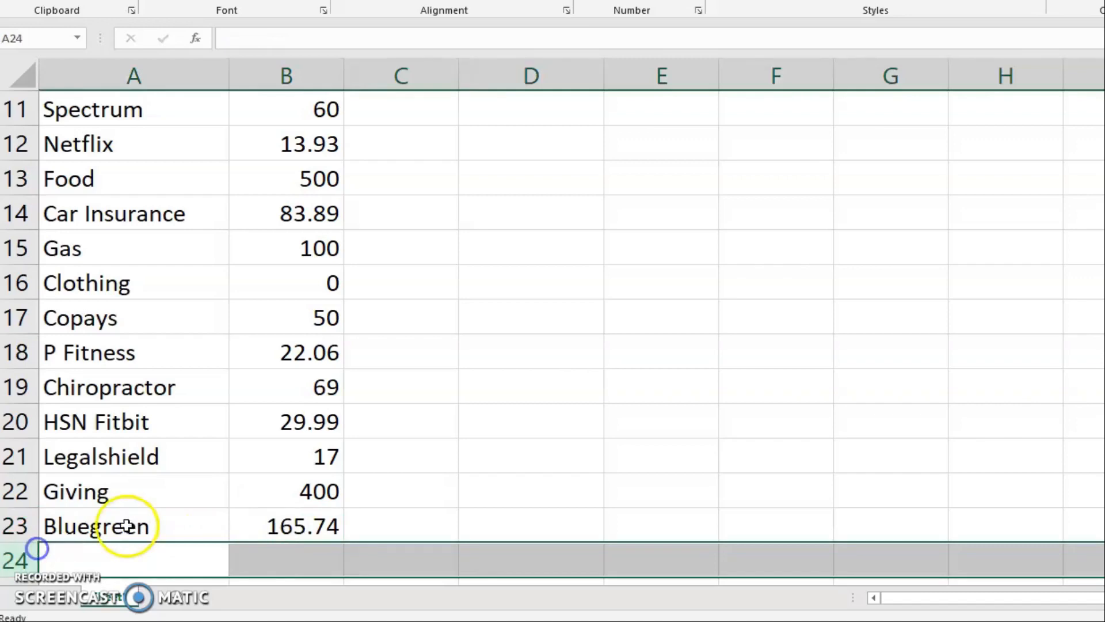
{"action": "left_click", "coordinate": [133, 526]}
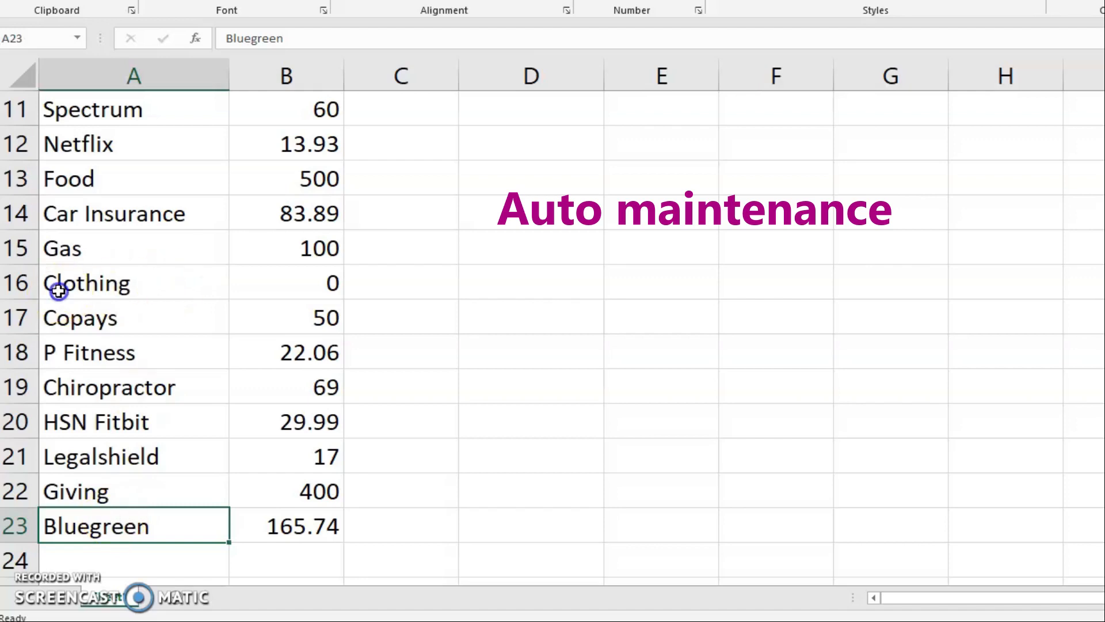
Insert a new row 16 above Clothing holding Car Maintenance with an amount of 50.
{"action": "right_click", "coordinate": [88, 283]}
{"action": "type", "text": "Car Maintenance"}
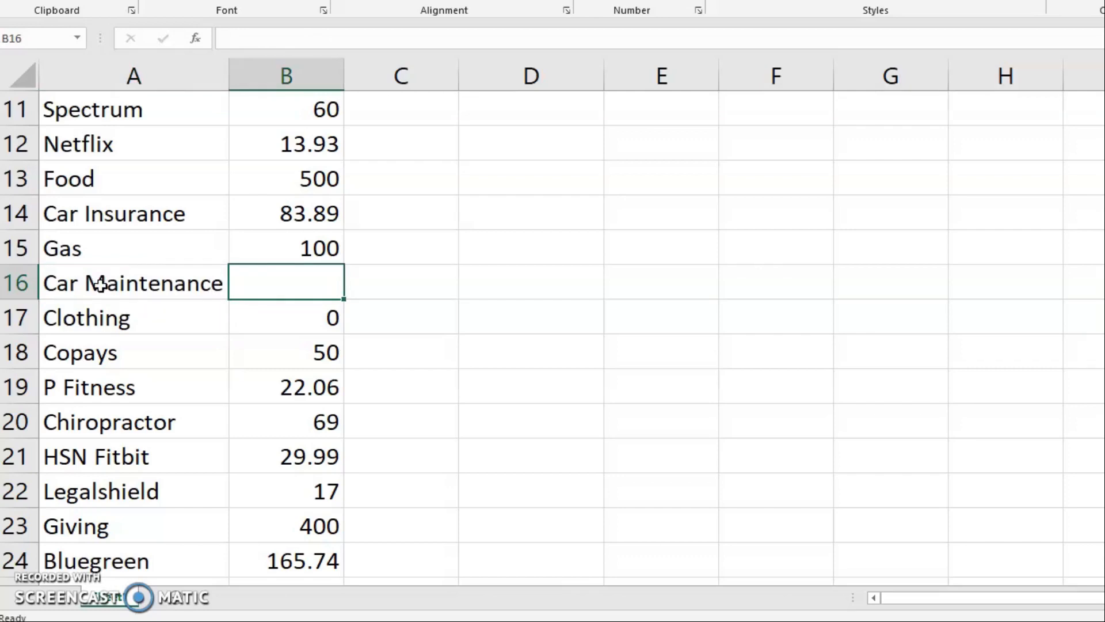
{"action": "type", "text": "50"}
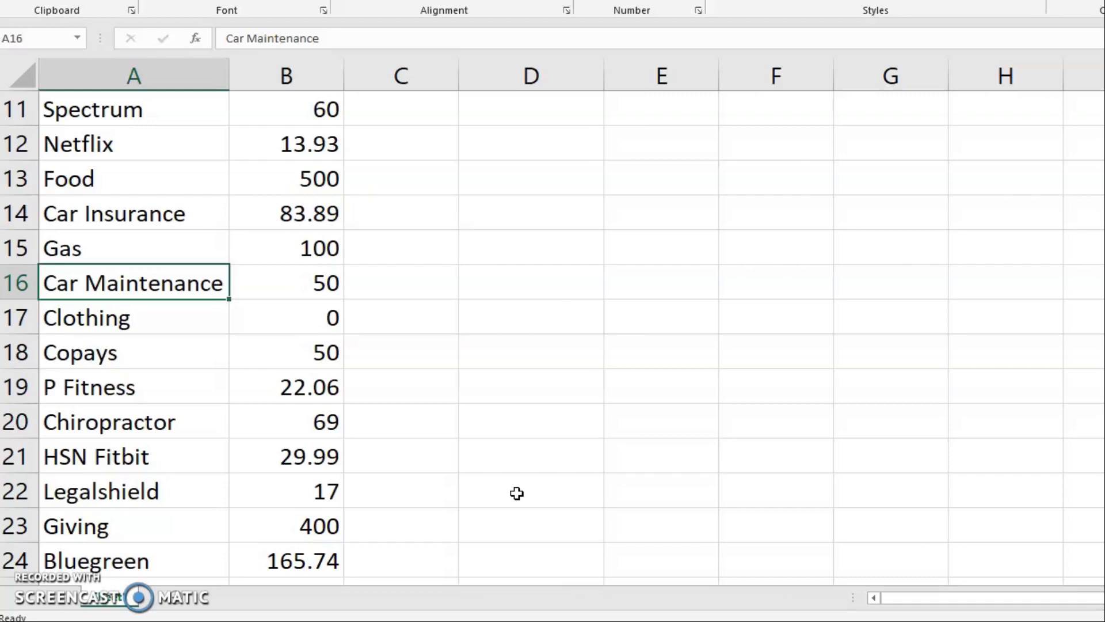
{"action": "scroll", "scroll_direction": "down", "scroll_amount": 3}
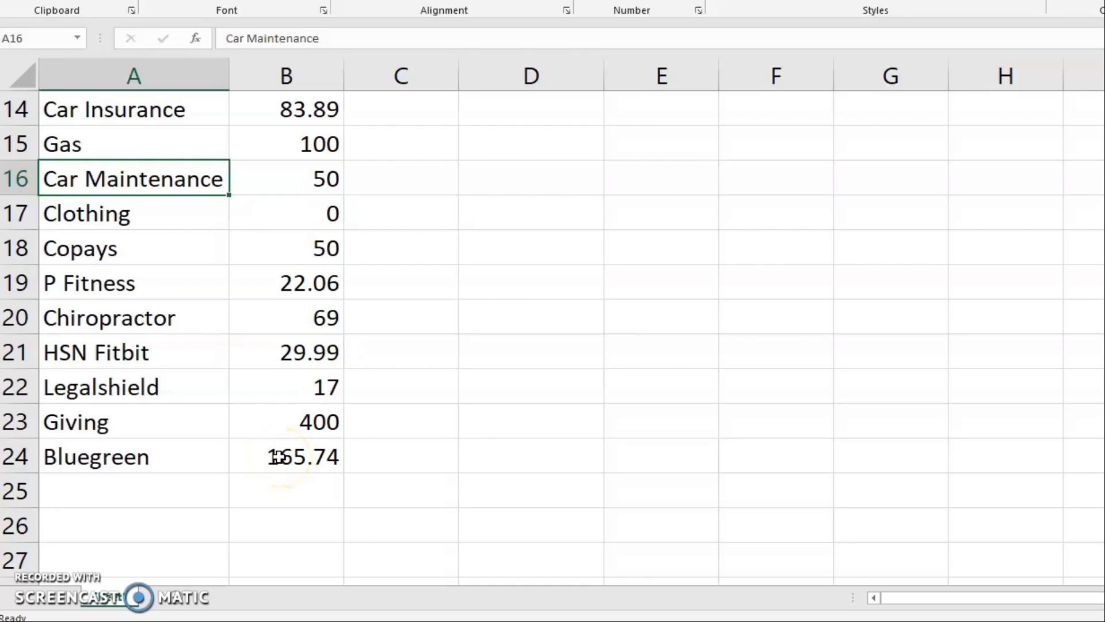
Format the B5:B24 amounts as dollar currency, giving a $2,653.05 monthly total and $15,918.30 for six months.
{"action": "left_click", "coordinate": [285, 456]}
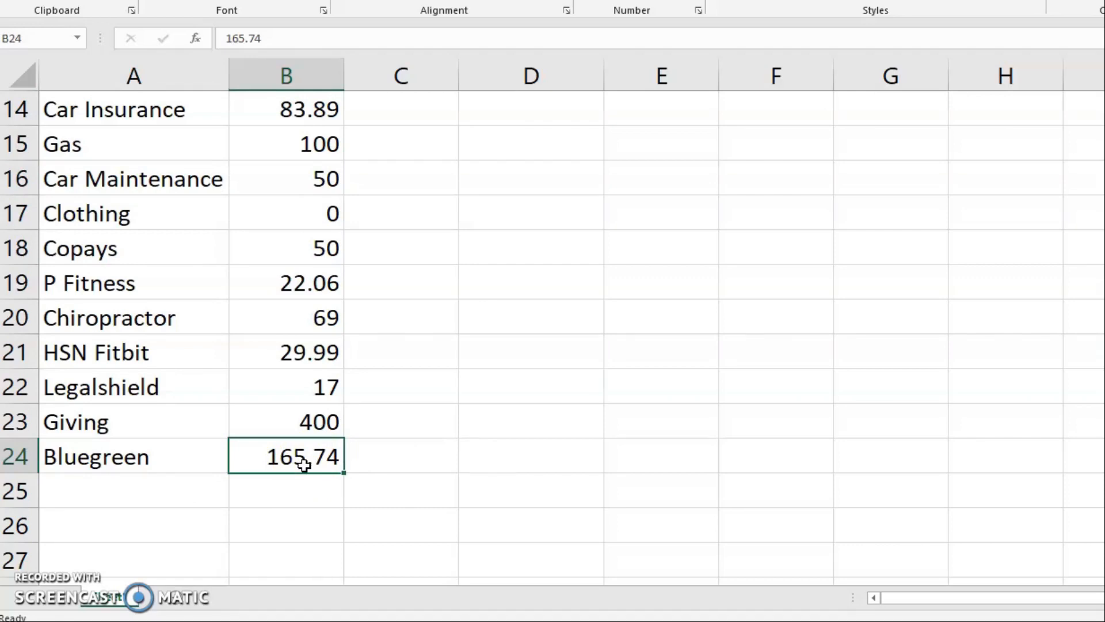
{"action": "left_click", "coordinate": [285, 76]}
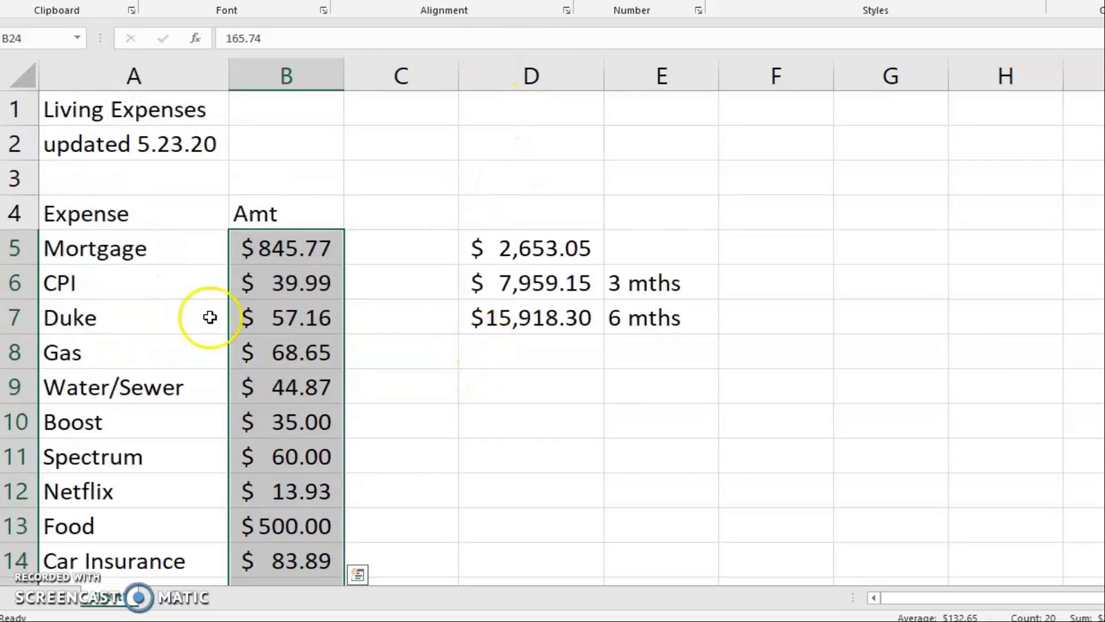
{"action": "left_click", "coordinate": [133, 213]}
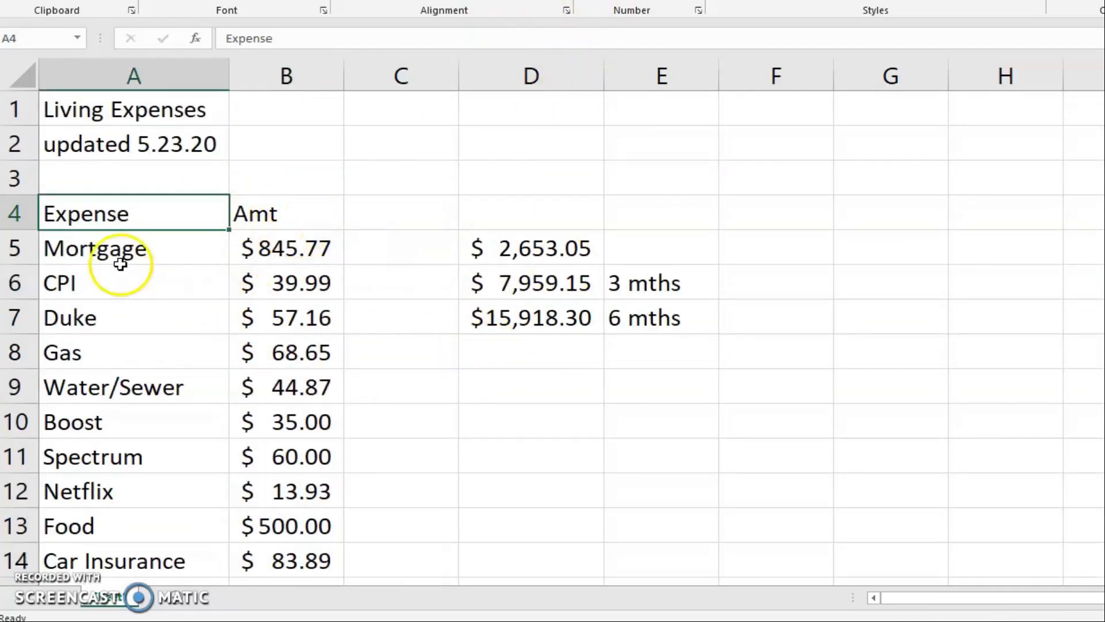
{"action": "left_click_drag", "start_coordinate": [95, 247], "coordinate": [293, 456]}
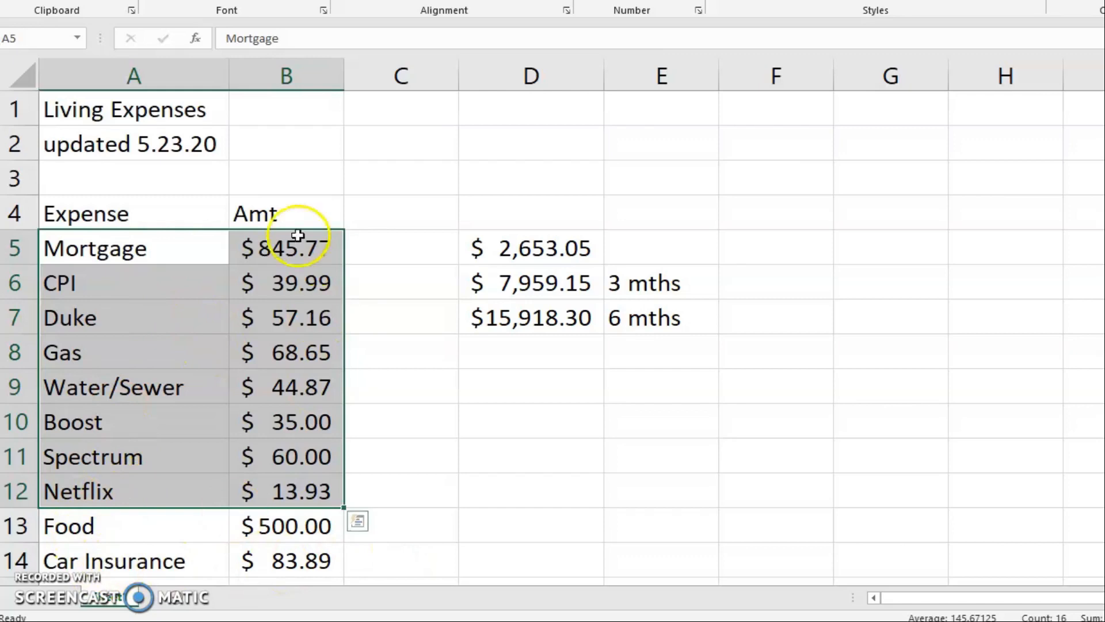
{"action": "left_click", "coordinate": [134, 213]}
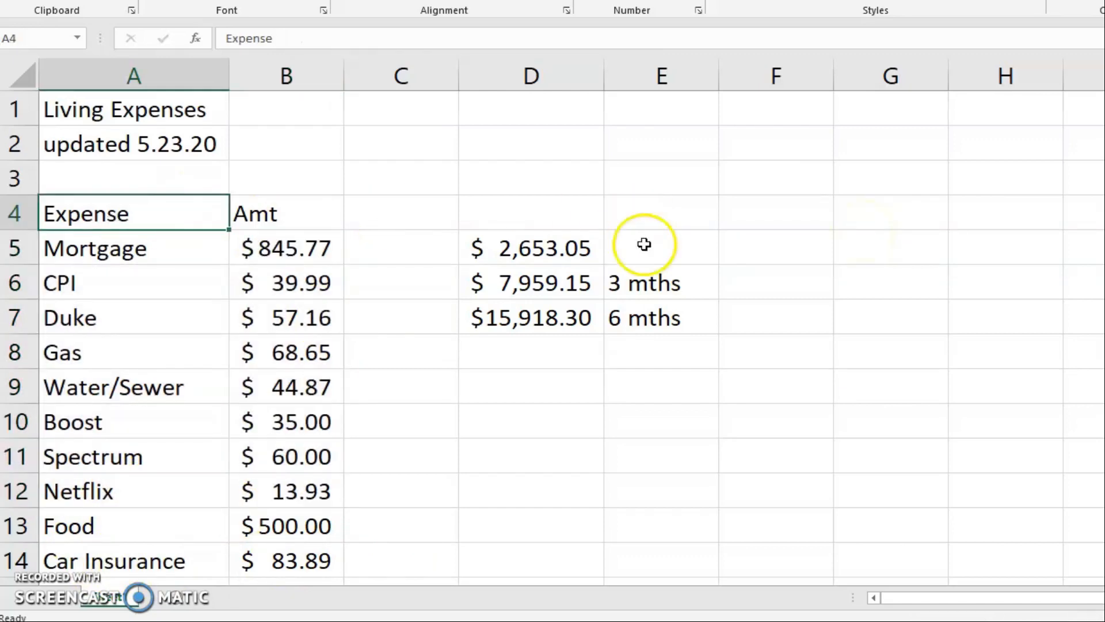
{"action": "left_click", "coordinate": [530, 247]}
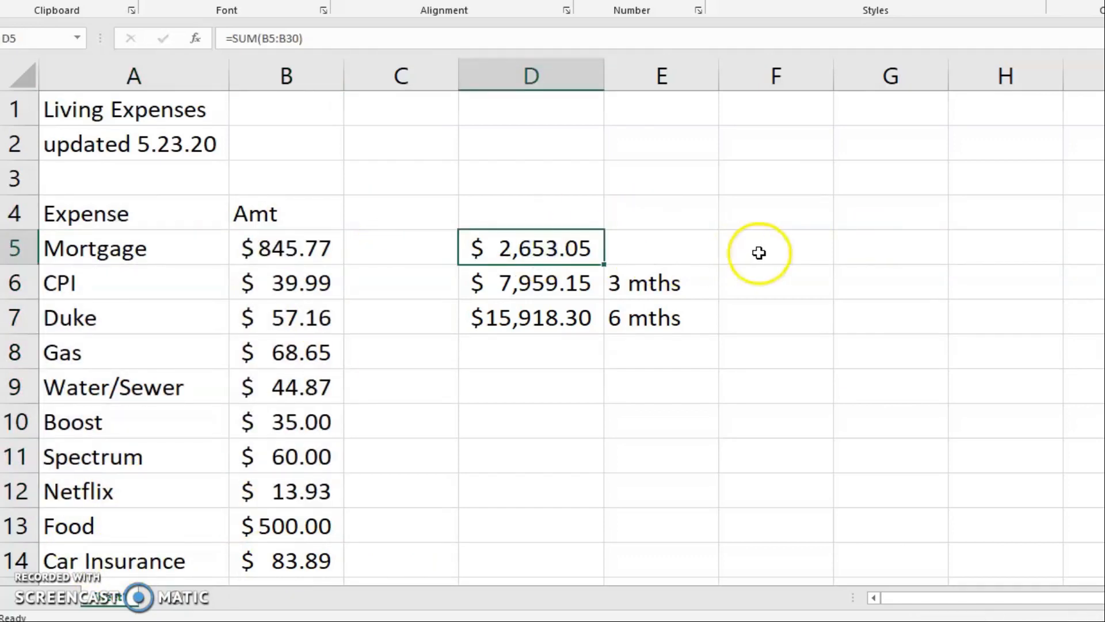
{"action": "mouse_move", "coordinate": [751, 242]}
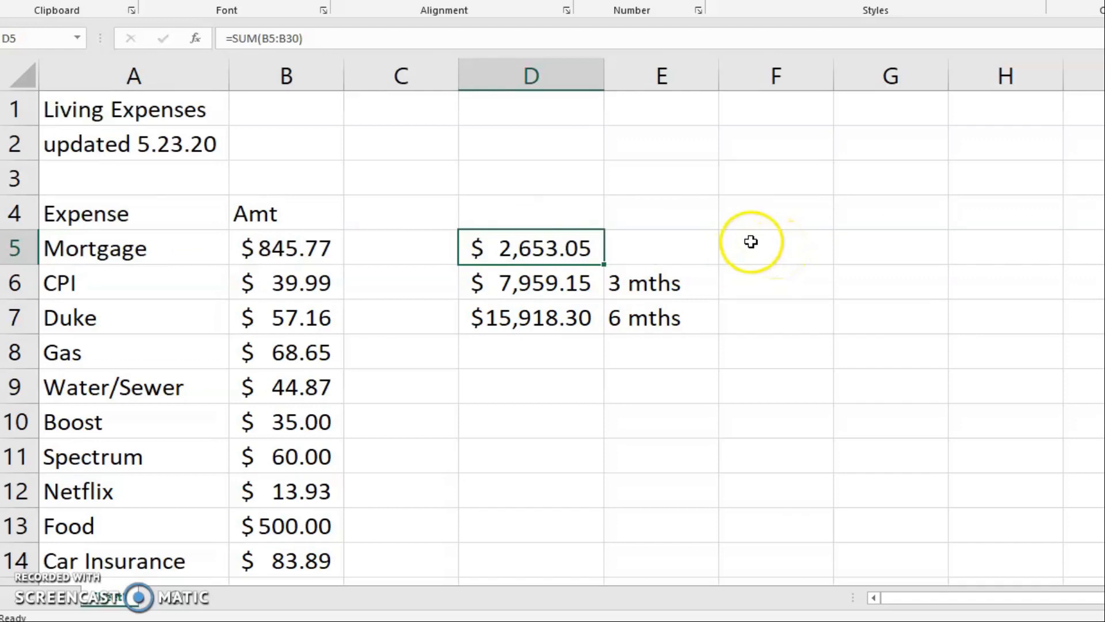
{"action": "mouse_move", "coordinate": [581, 293]}
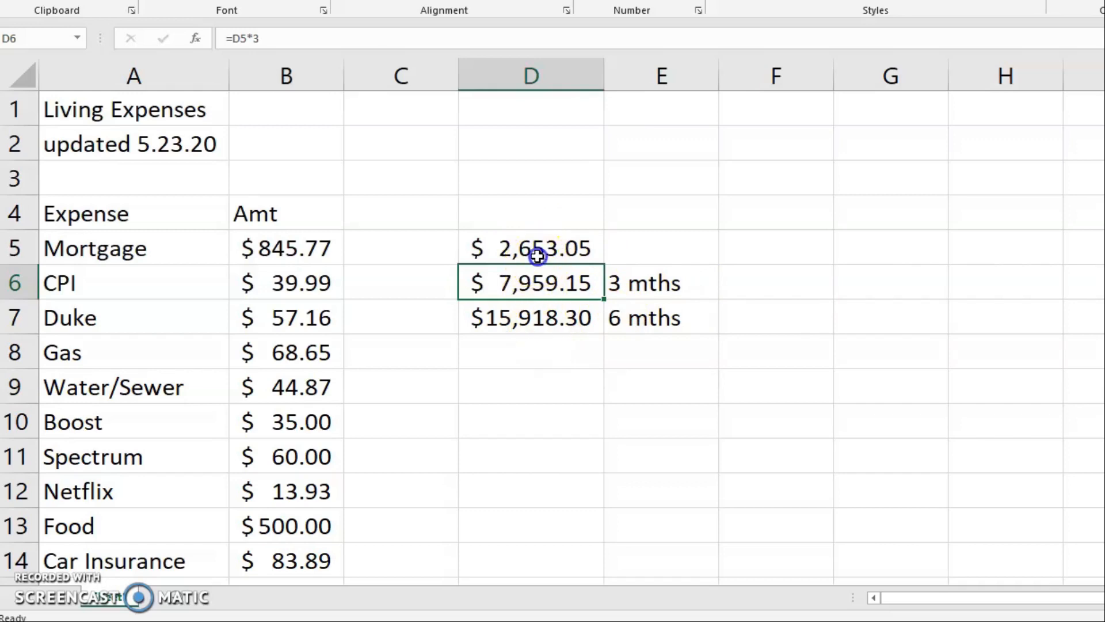
{"action": "left_click", "coordinate": [530, 248]}
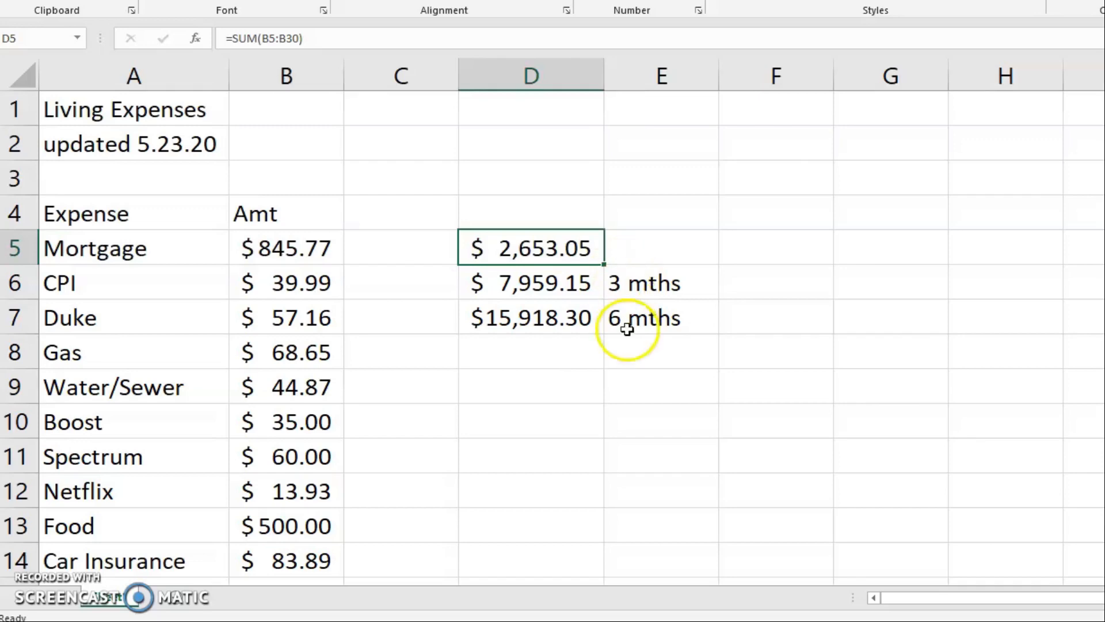
{"action": "scroll", "scroll_direction": "down", "scroll_amount": 3}
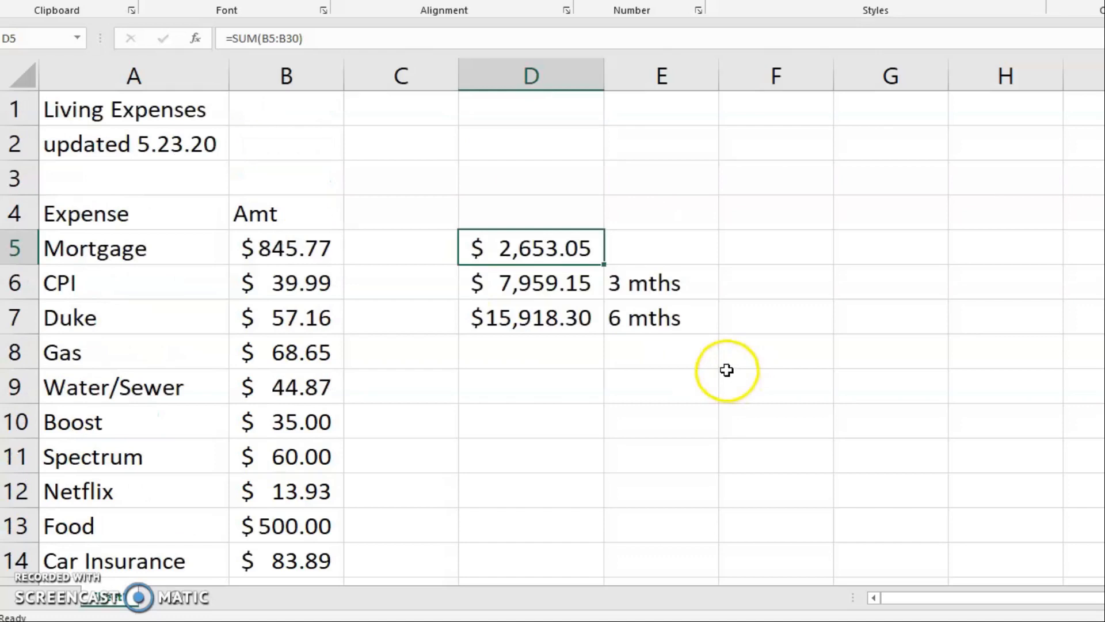
{"action": "mouse_move", "coordinate": [787, 239]}
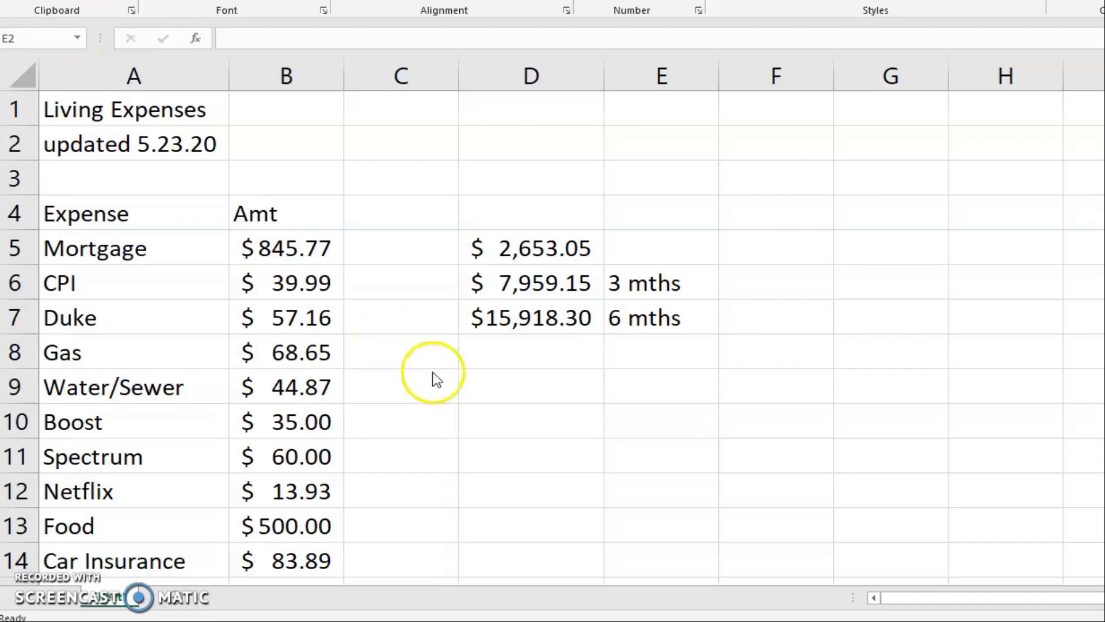
Enter 8078.62 in D10 labelled 'amt saved' in E10, with 'left to save' in E9.
{"action": "left_click", "coordinate": [660, 143]}
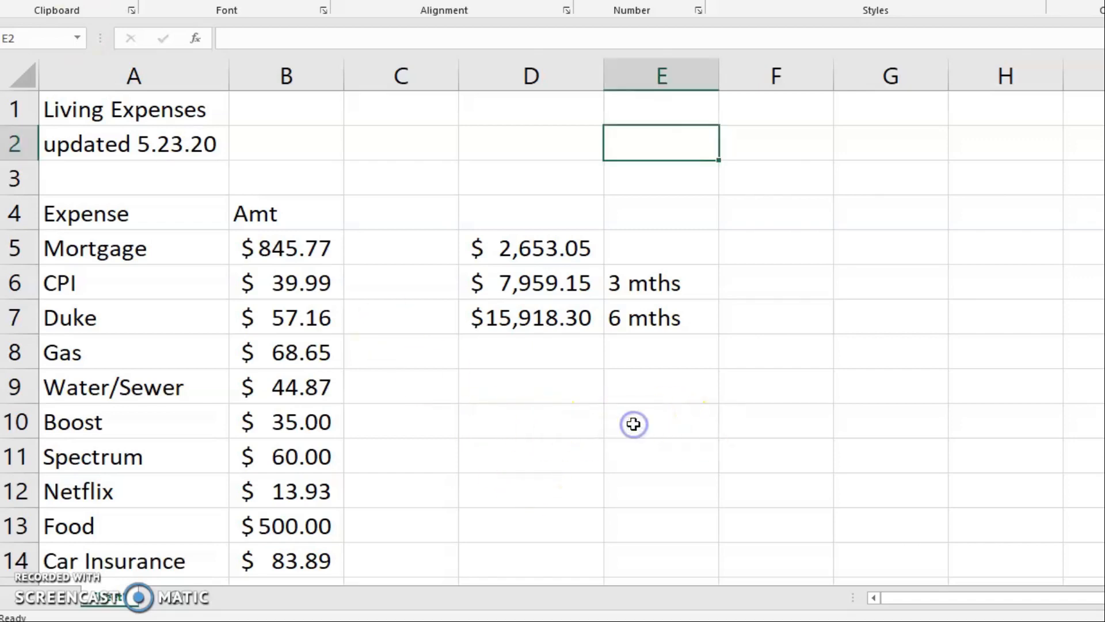
{"action": "type", "text": "amt saved"}
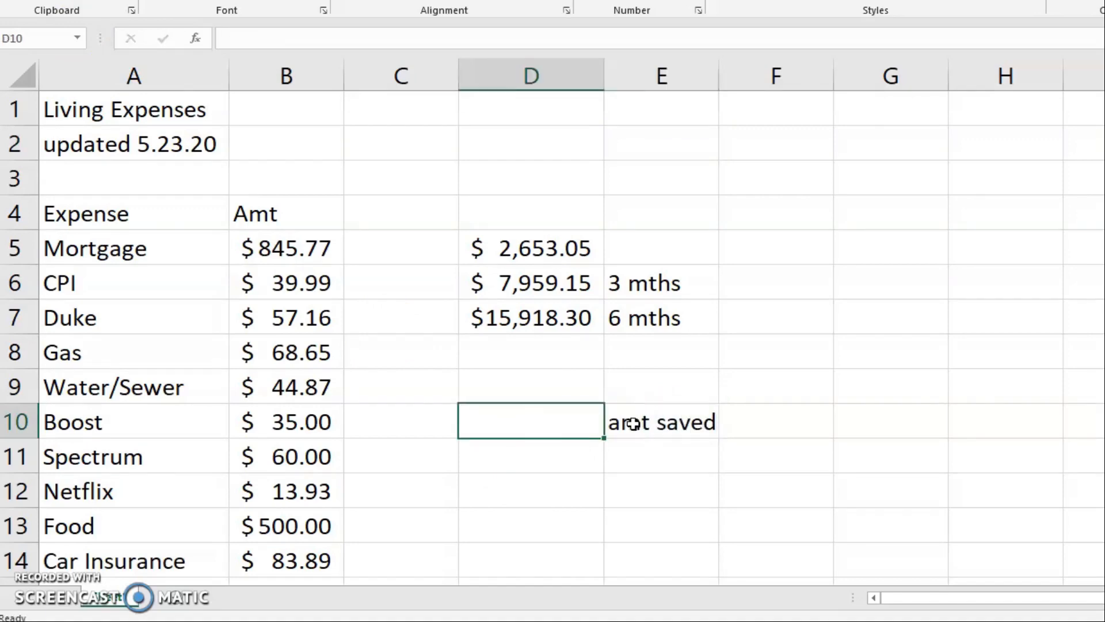
{"action": "type", "text": "807"}
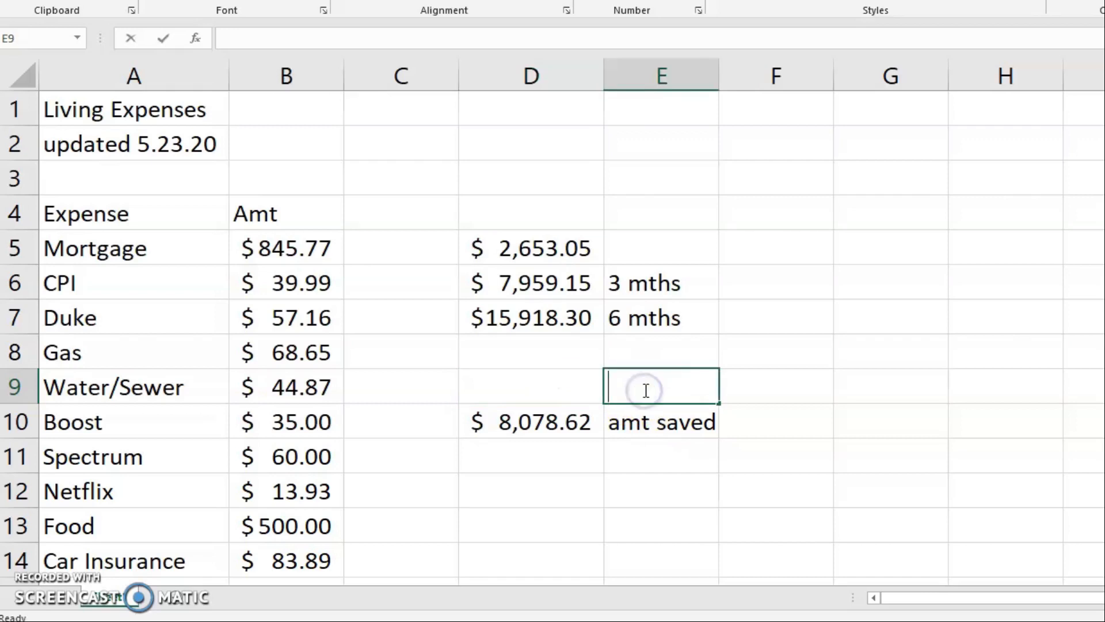
{"action": "type", "text": "left to save"}
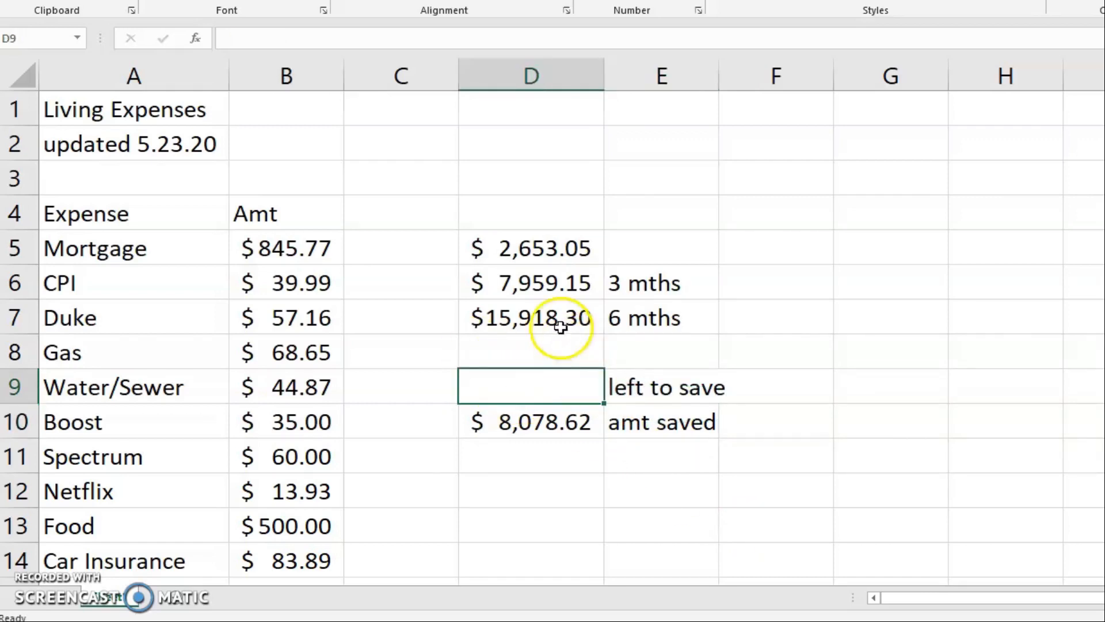
Make D9 compute =D7-D10, the six-month total minus amount saved, giving $7,839.68.
{"action": "left_click", "coordinate": [530, 421]}
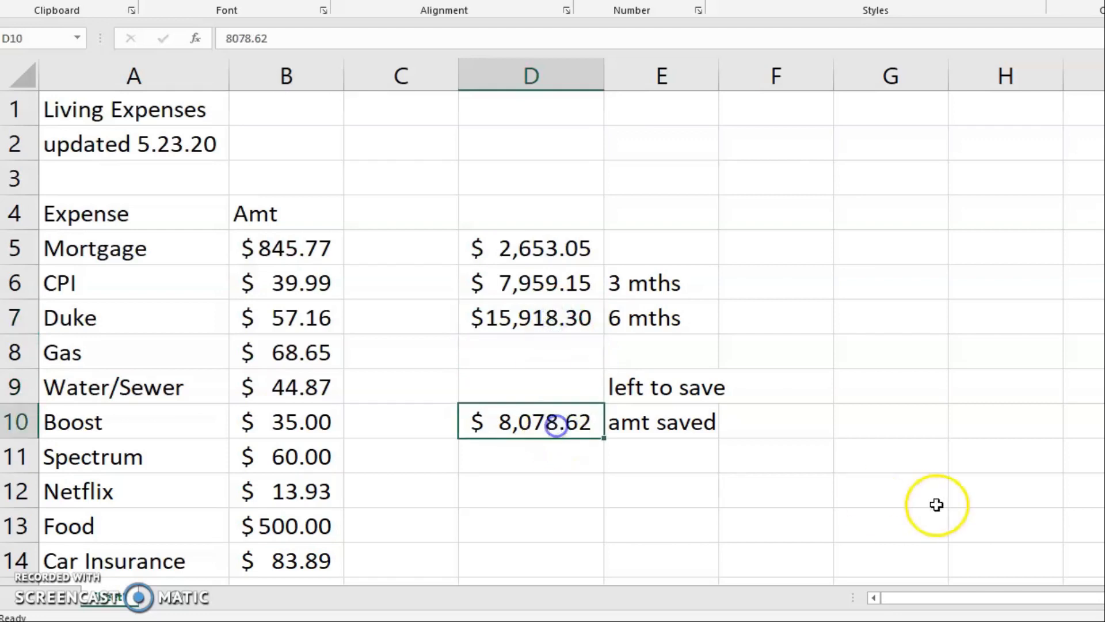
{"action": "left_click", "coordinate": [531, 386]}
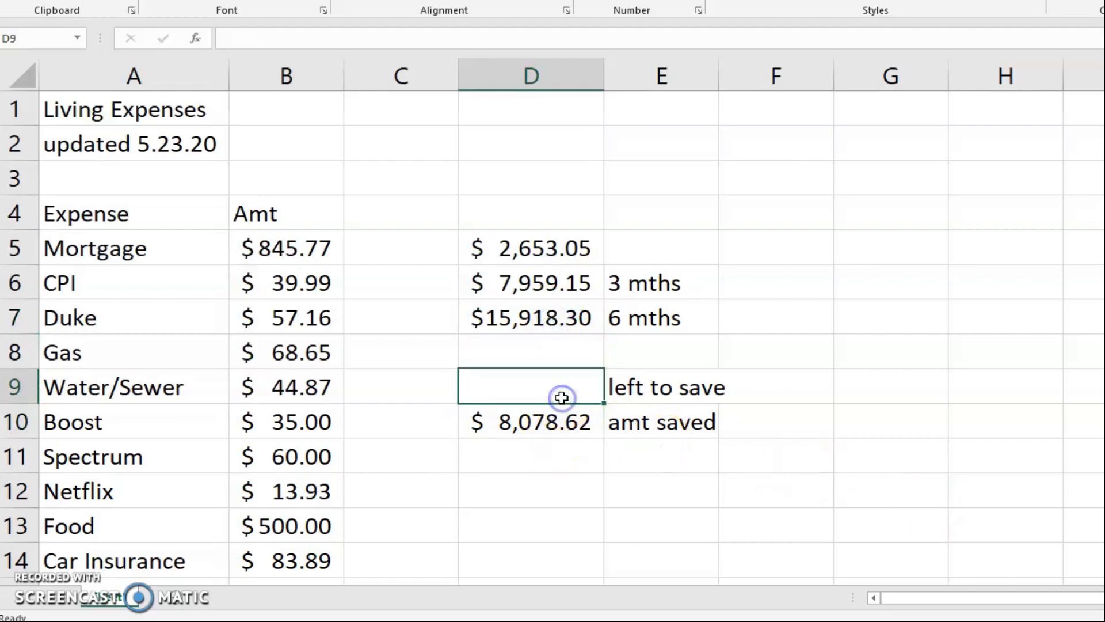
{"action": "left_click", "coordinate": [530, 317]}
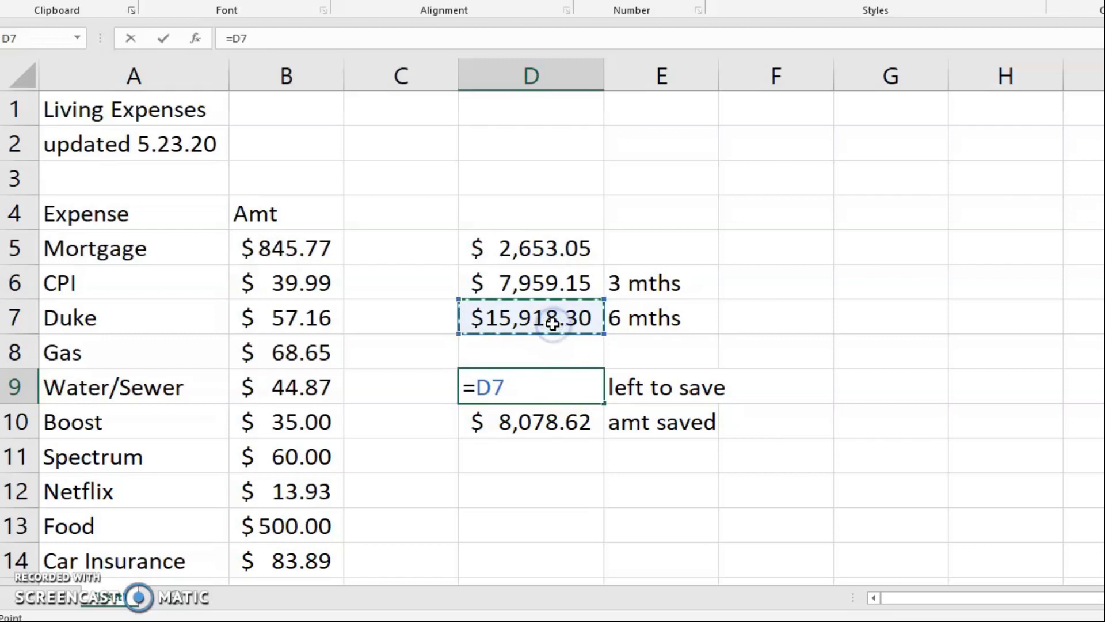
{"action": "left_click", "coordinate": [530, 421]}
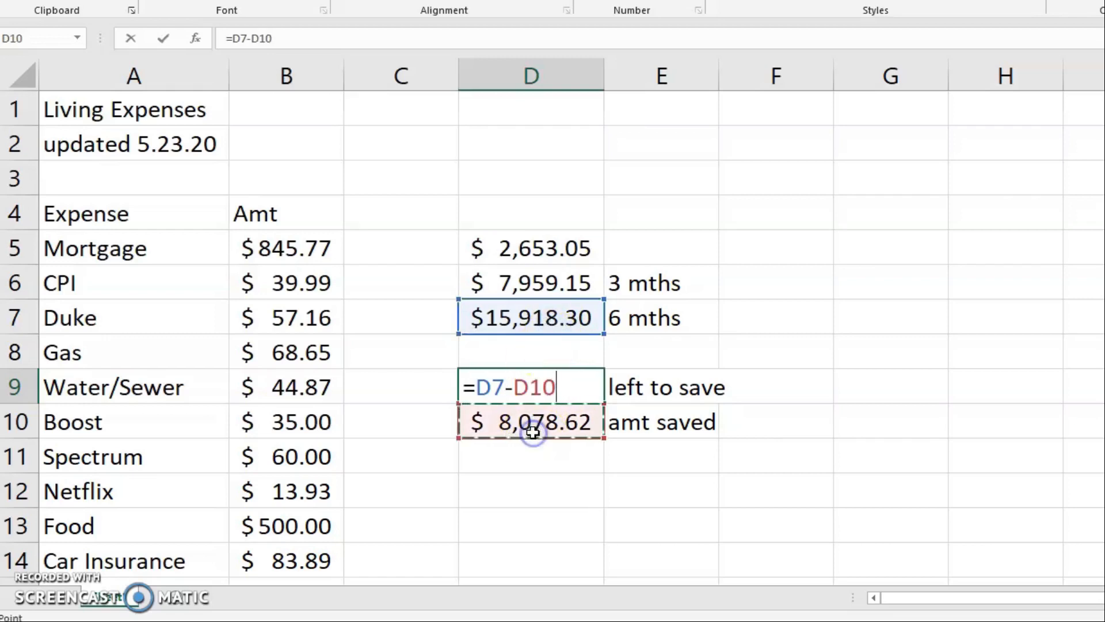
{"action": "key", "text": "enter"}
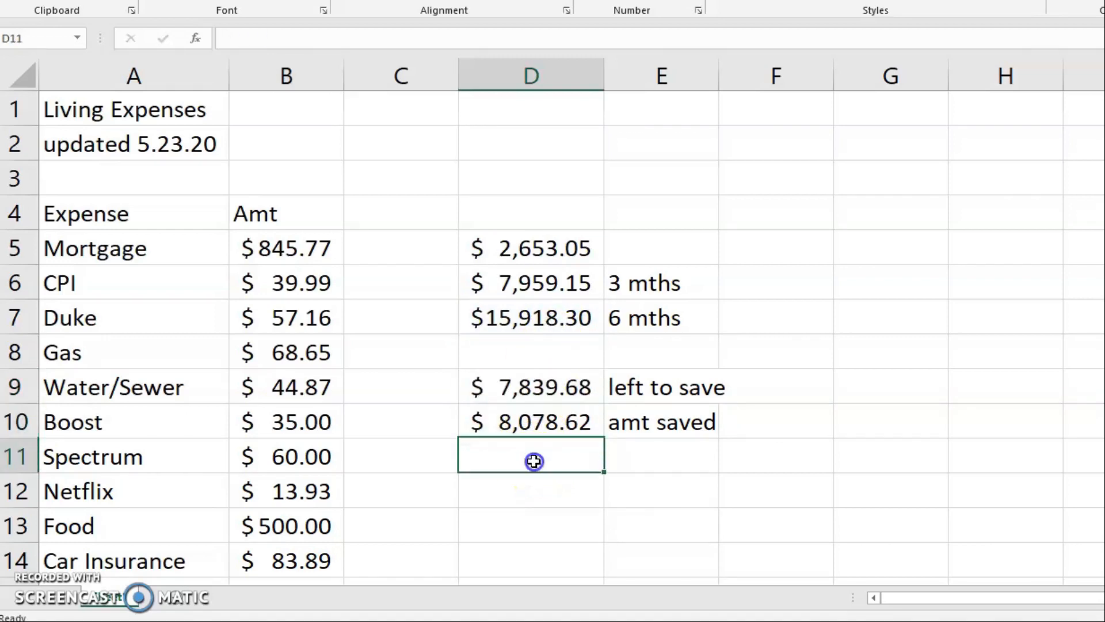
{"action": "left_click", "coordinate": [530, 386]}
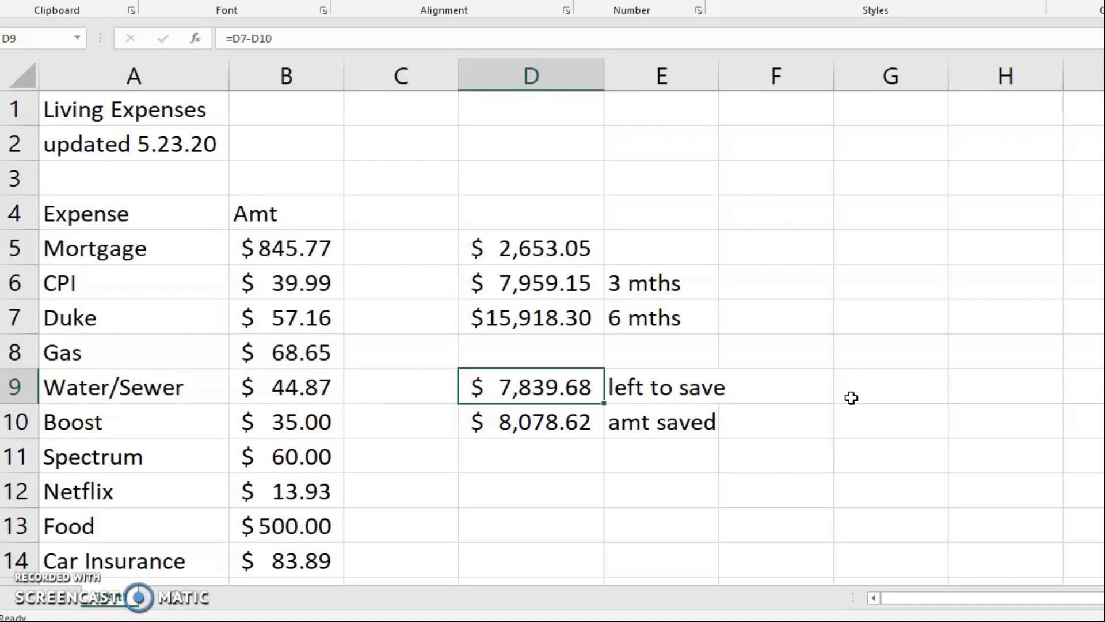
Rename the E9 label to 'left to save (6 mths)' and review the 3- and 6-month formulas.
{"action": "left_click", "coordinate": [660, 386]}
{"action": "type", "text": " ("}
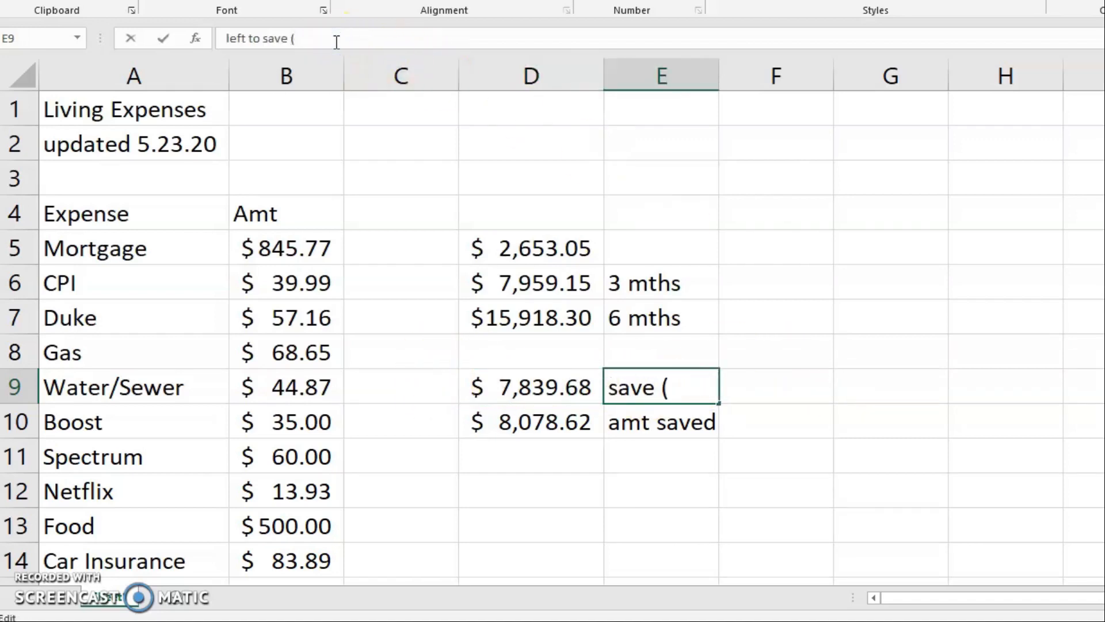
{"action": "type", "text": "6 mmths"}
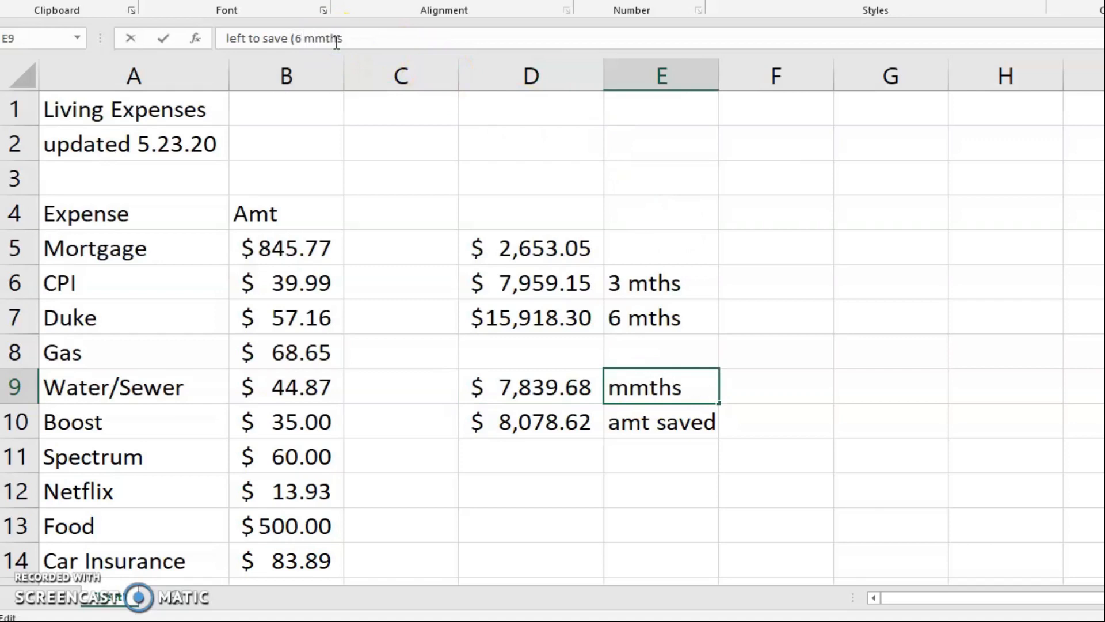
{"action": "key", "text": "Backspace"}
{"action": "type", "text": ")"}
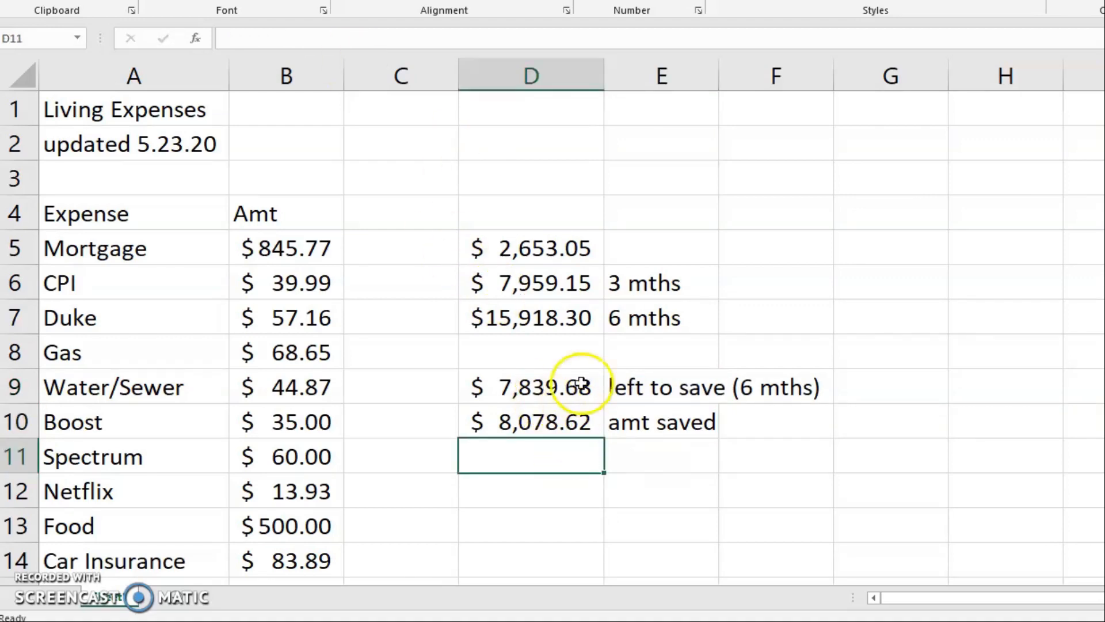
{"action": "left_click", "coordinate": [530, 282]}
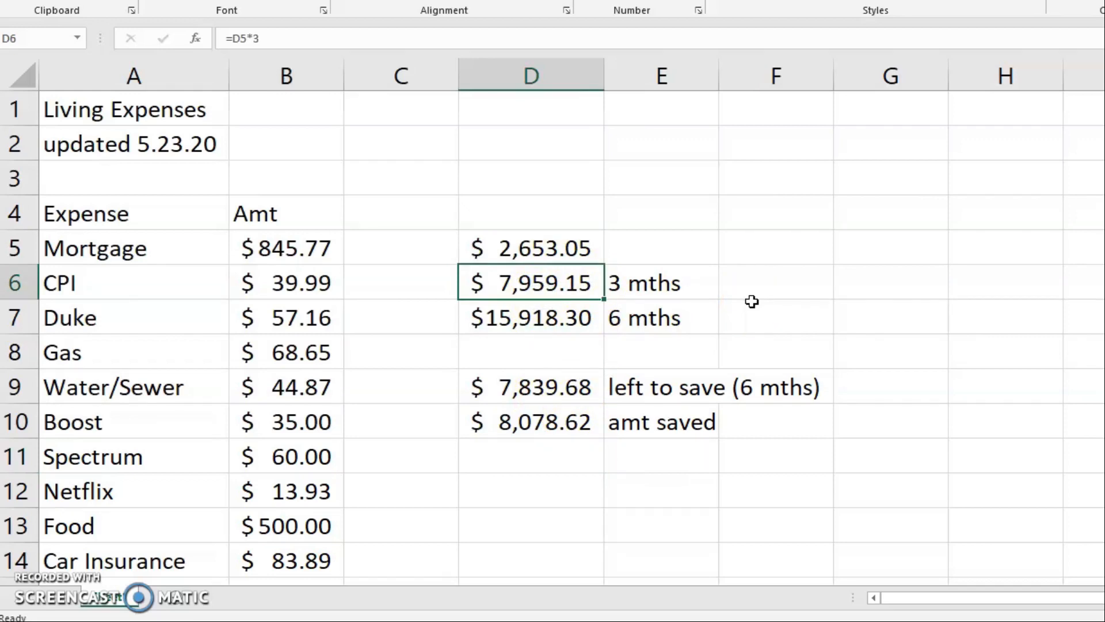
{"action": "left_click", "coordinate": [531, 317]}
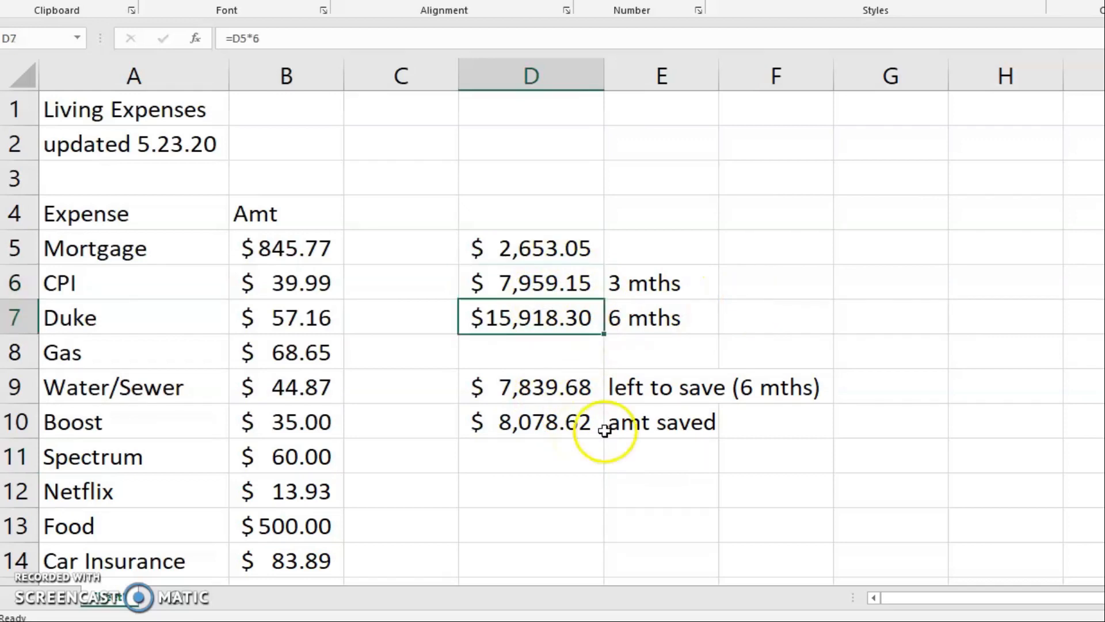
{"action": "left_click", "coordinate": [530, 283]}
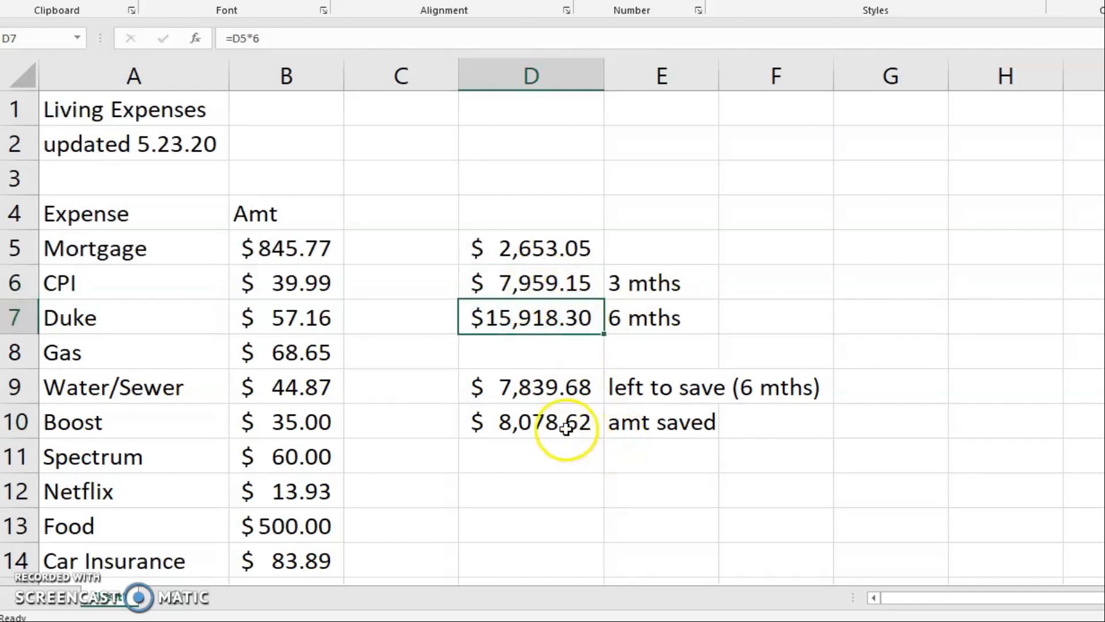
{"action": "mouse_move", "coordinate": [641, 310]}
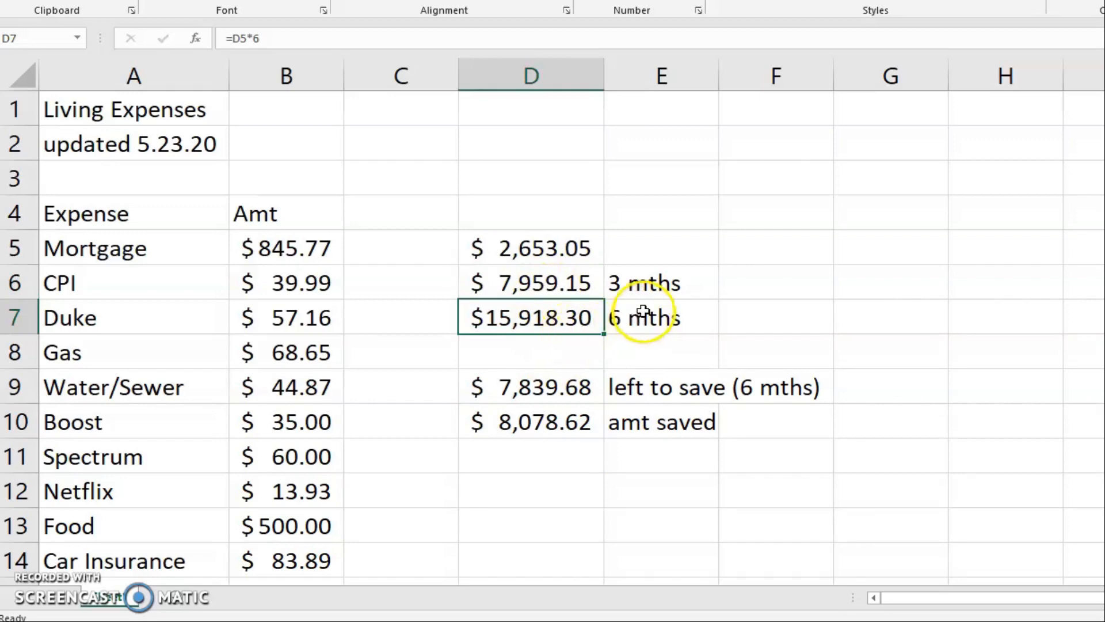
{"action": "mouse_move", "coordinate": [716, 334]}
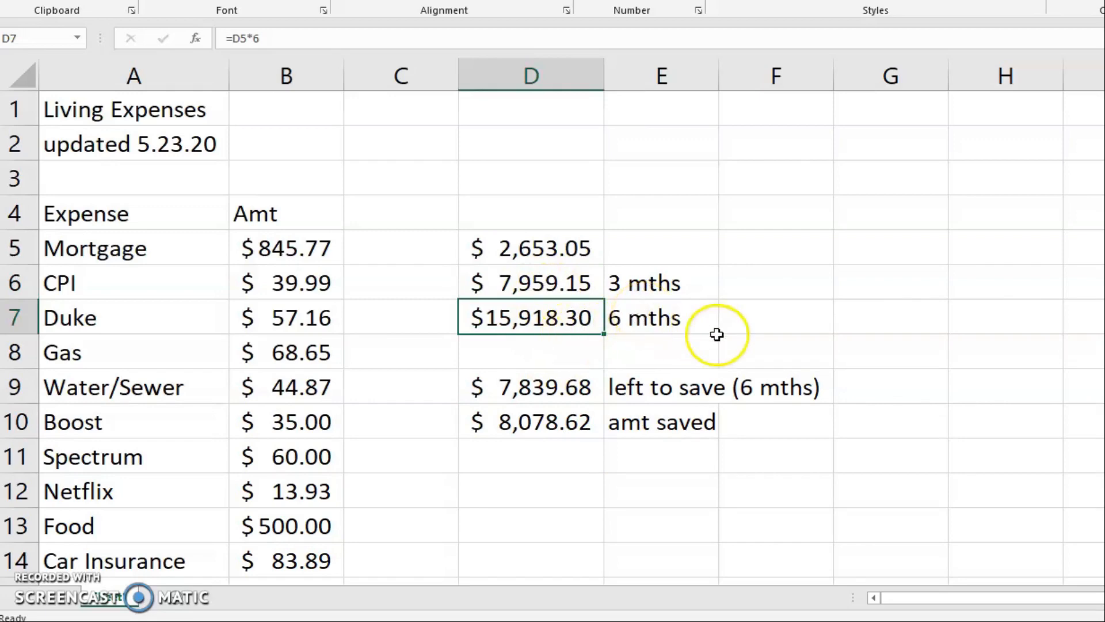